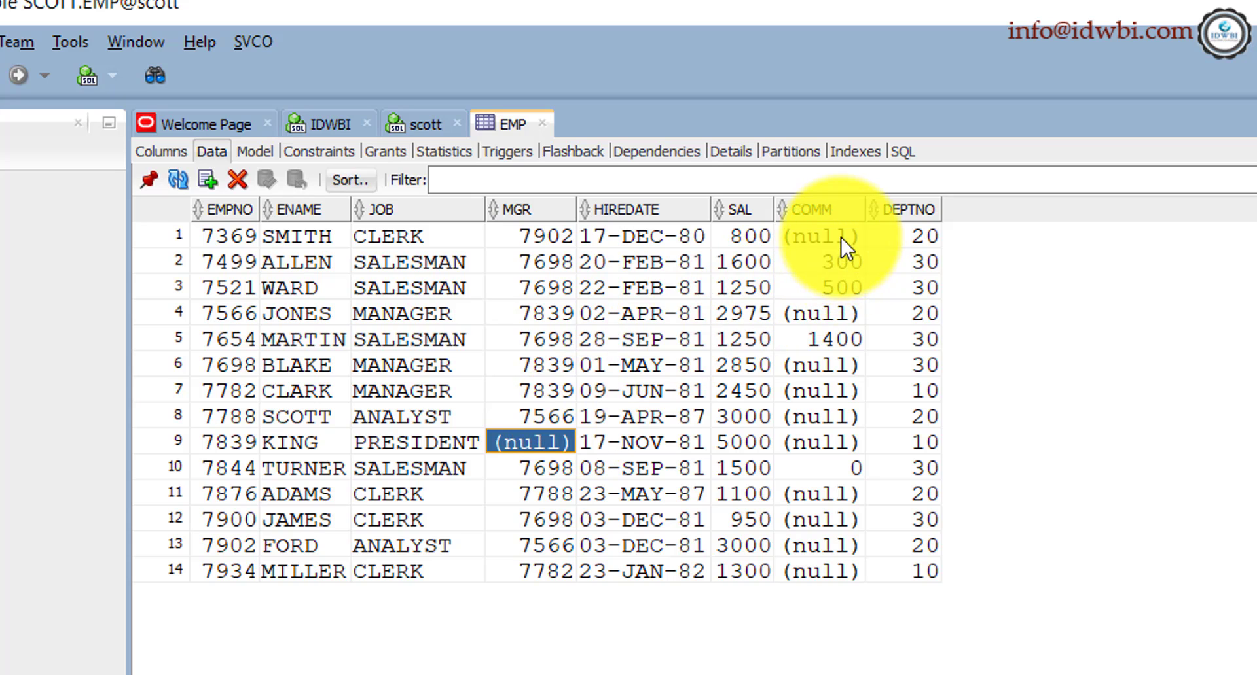
# - Inspect the null COMM values for SMITH and the first row, and KING's null MGR, in the EMP data grid
pyautogui.click(815, 210)
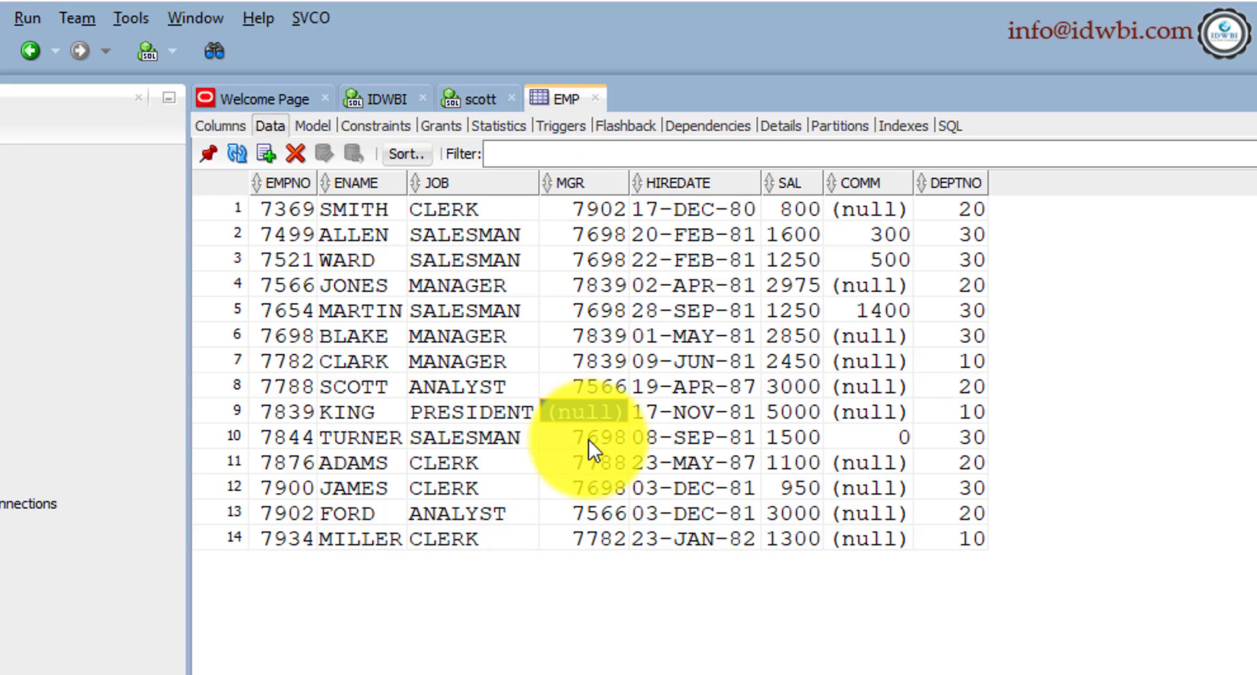
pyautogui.click(585, 413)
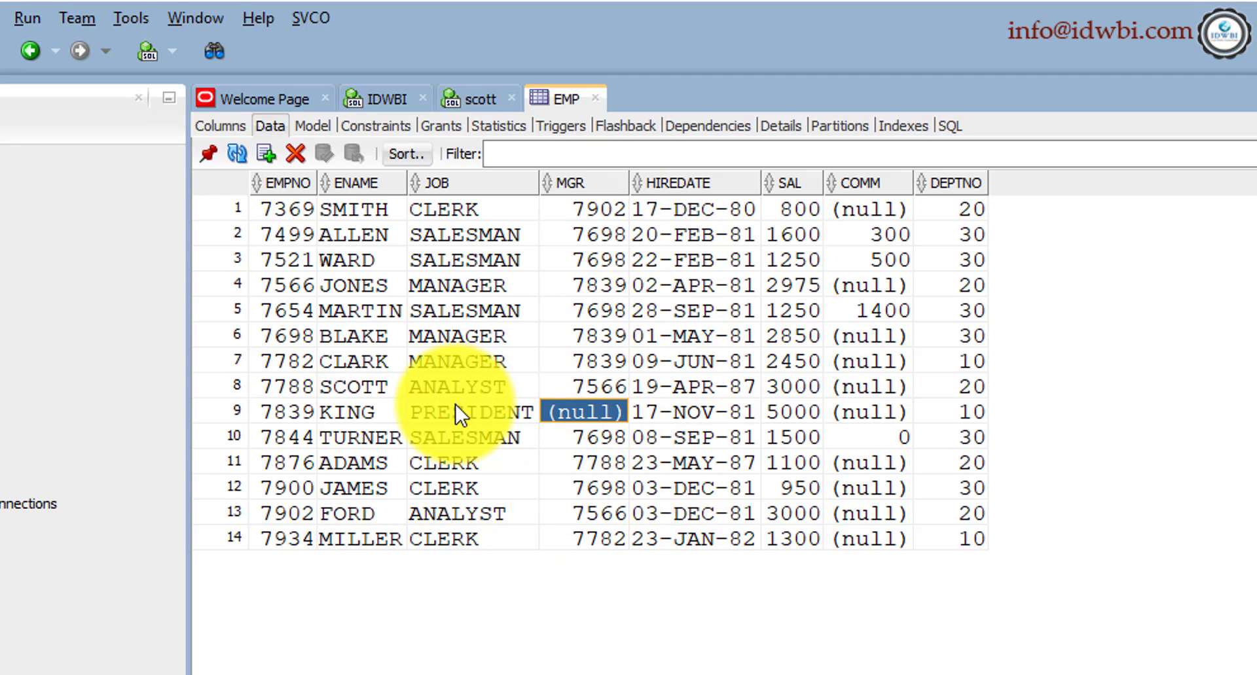
pyautogui.click(472, 412)
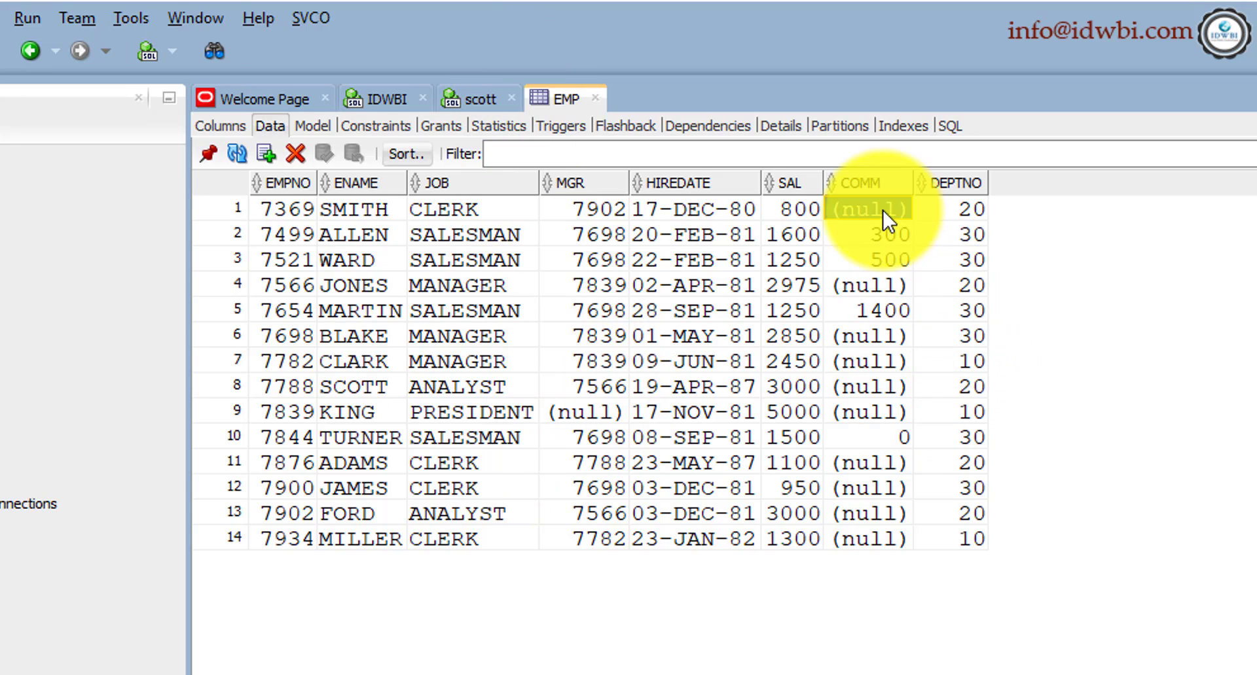
pyautogui.click(862, 183)
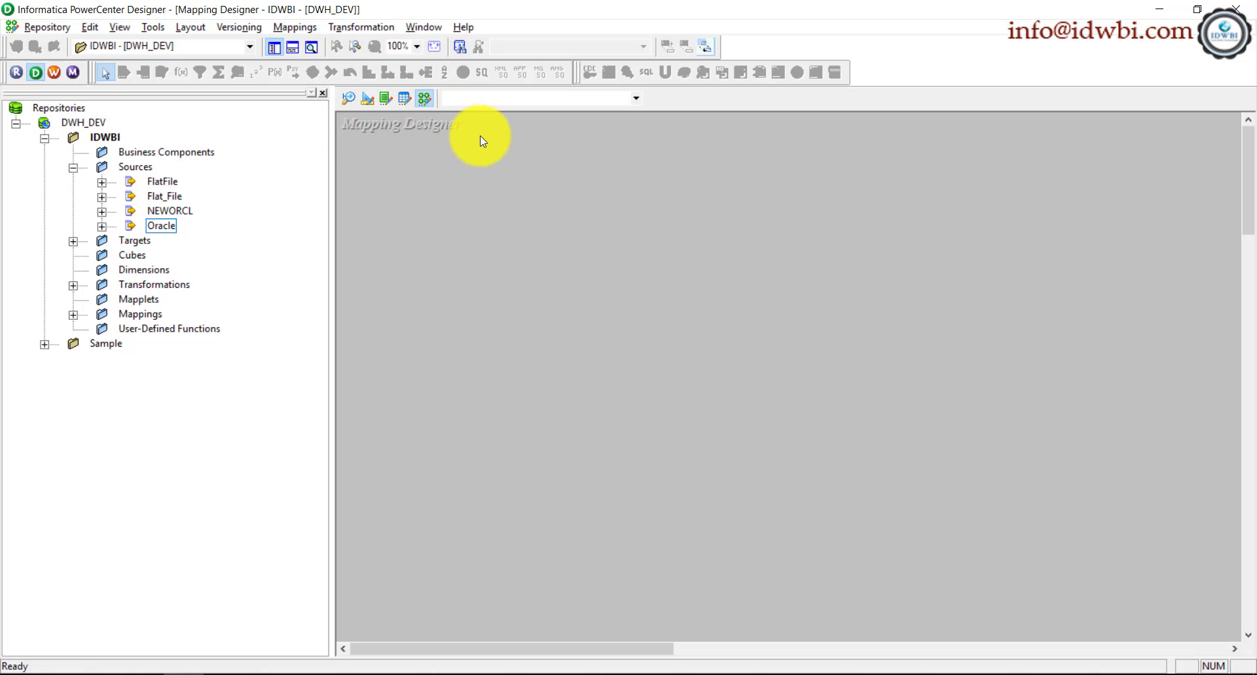
# - Create a new mapping named m_COMM_NULL_CHECK via Mappings > Create
pyautogui.click(295, 26)
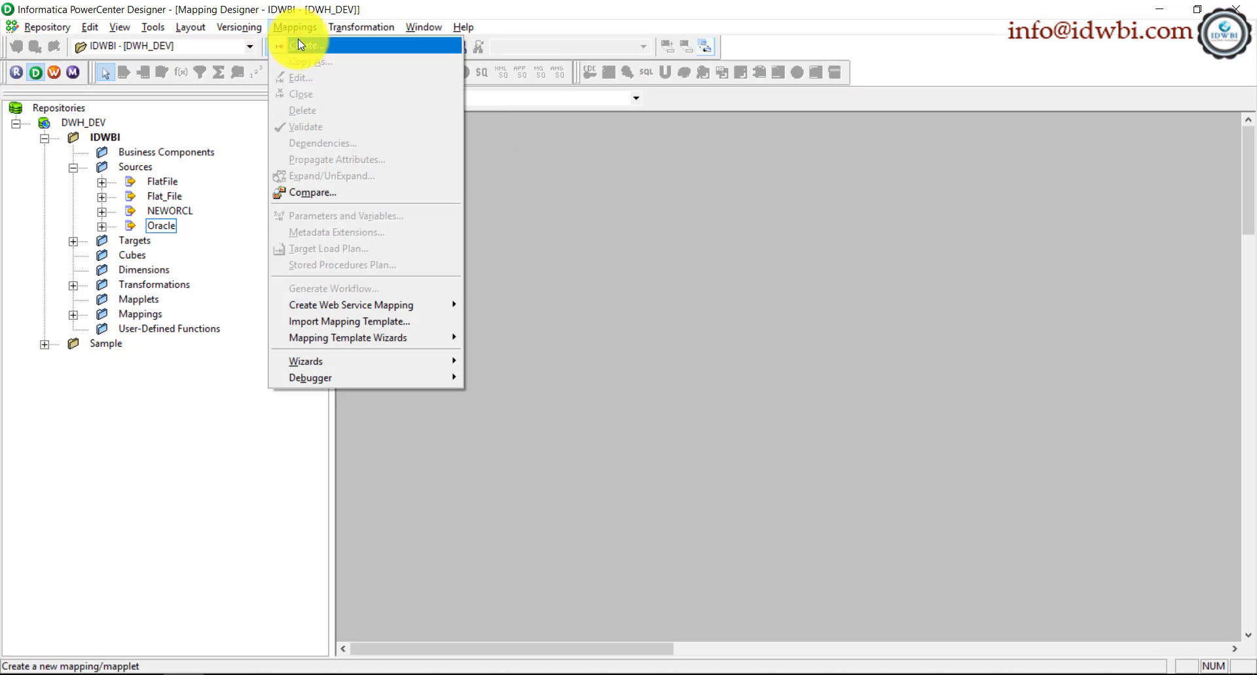
pyautogui.click(305, 46)
pyautogui.write('m_COMM_NULL_CHECK')
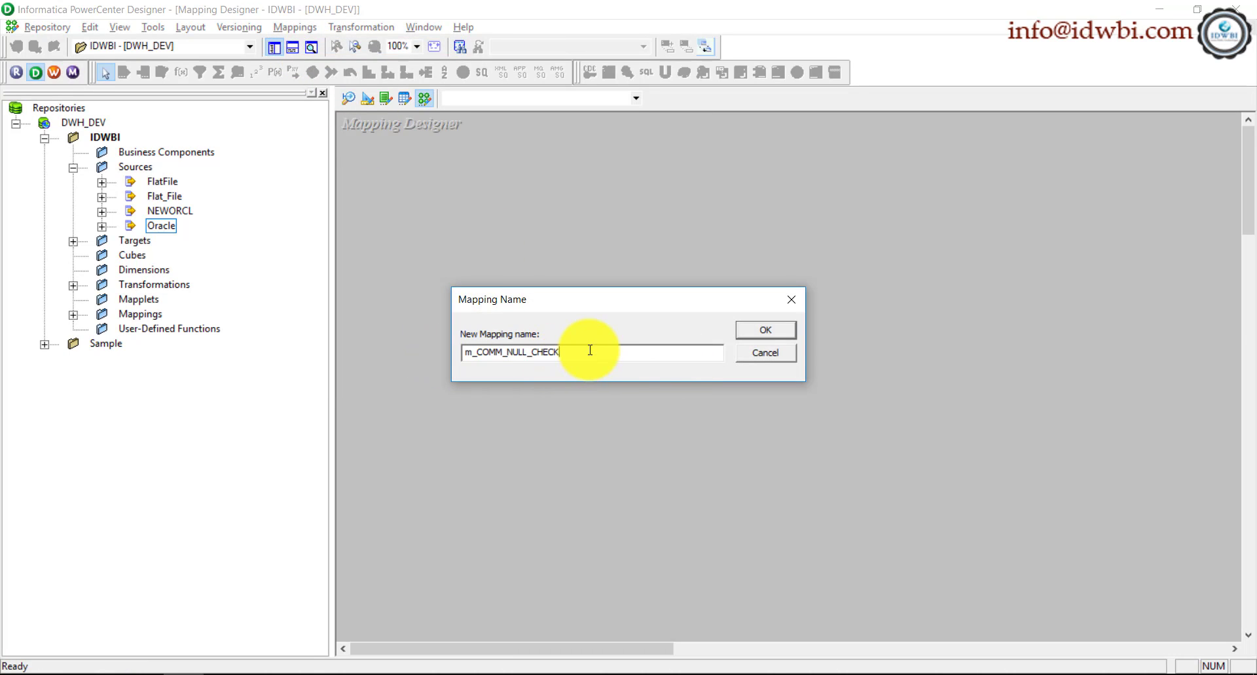
pyautogui.moveTo(588, 333)
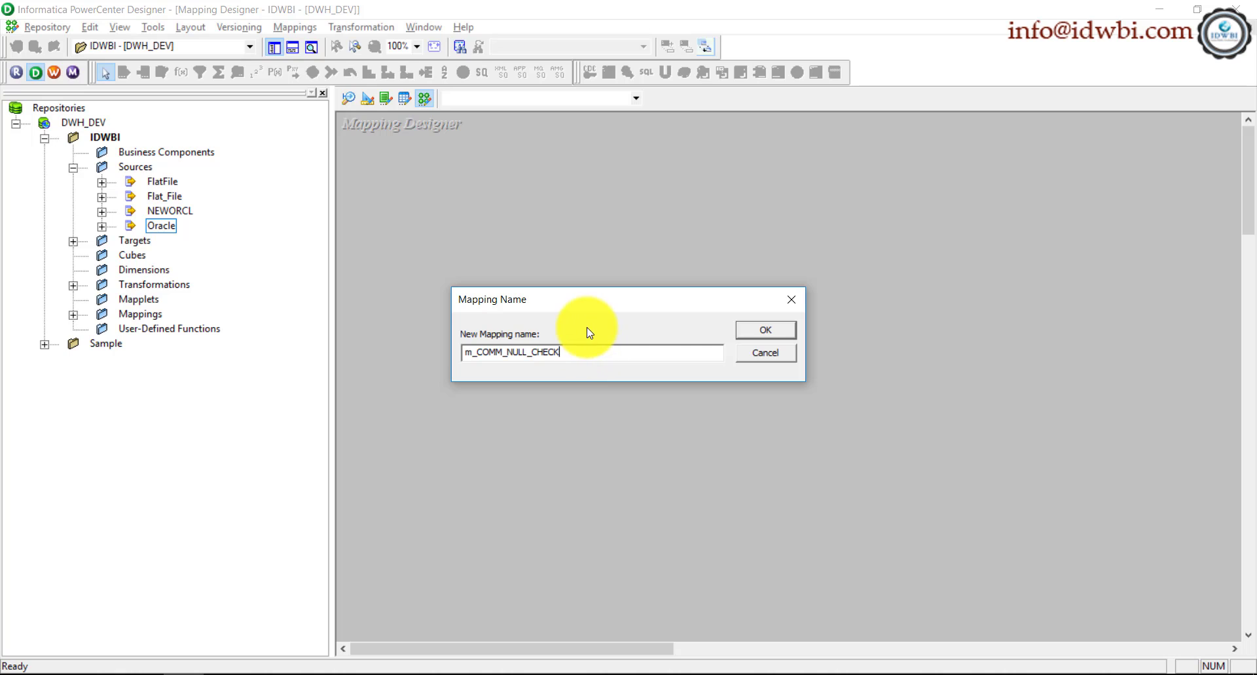
pyautogui.click(763, 330)
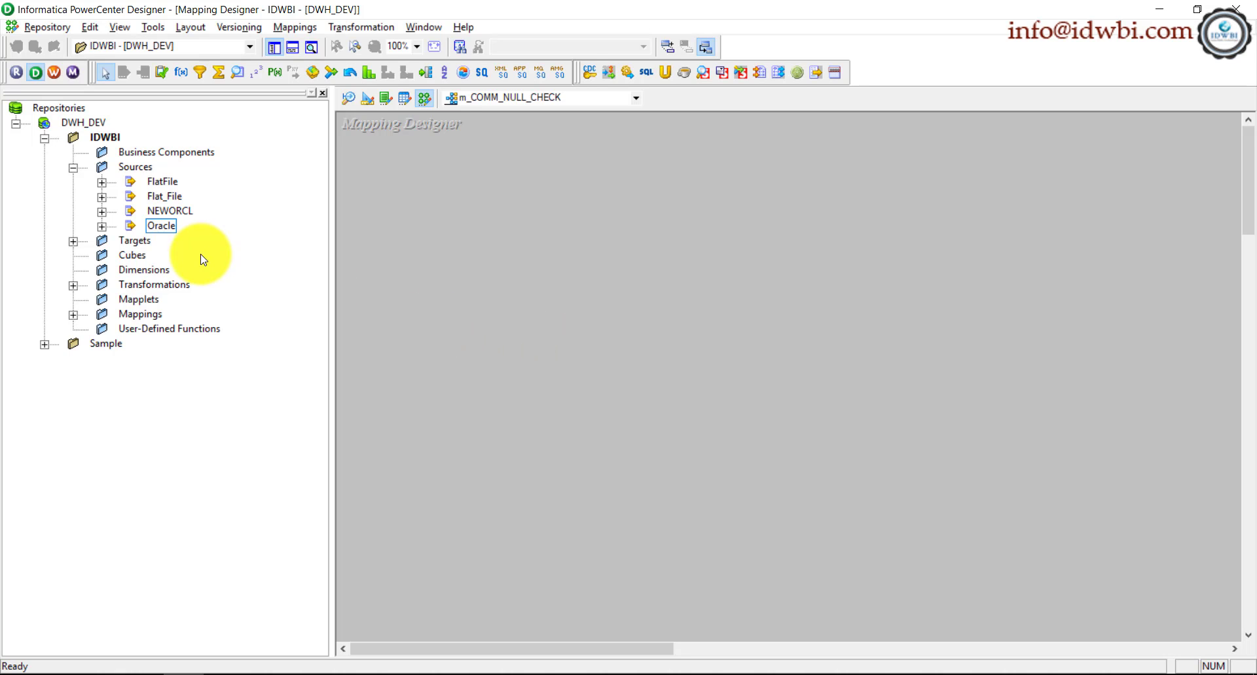
# - Place the Oracle EMP source and an Expression transformation fed by all eight SQ_EMP columns
pyautogui.click(103, 227)
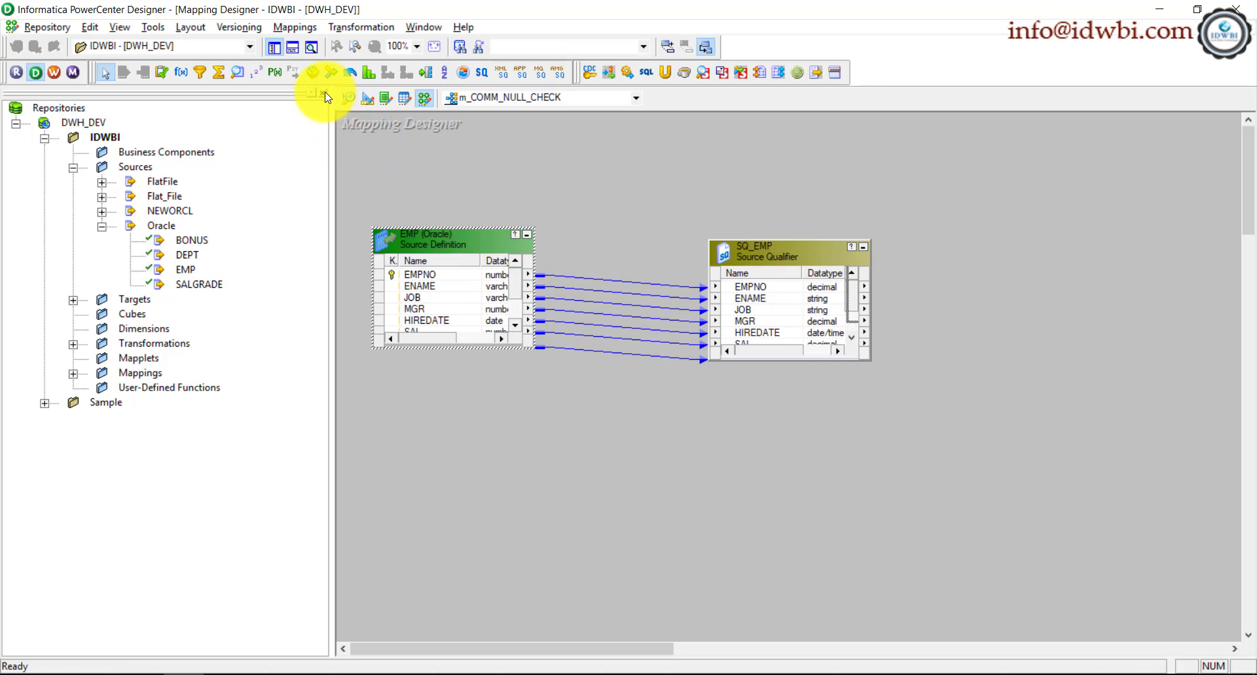
pyautogui.click(311, 97)
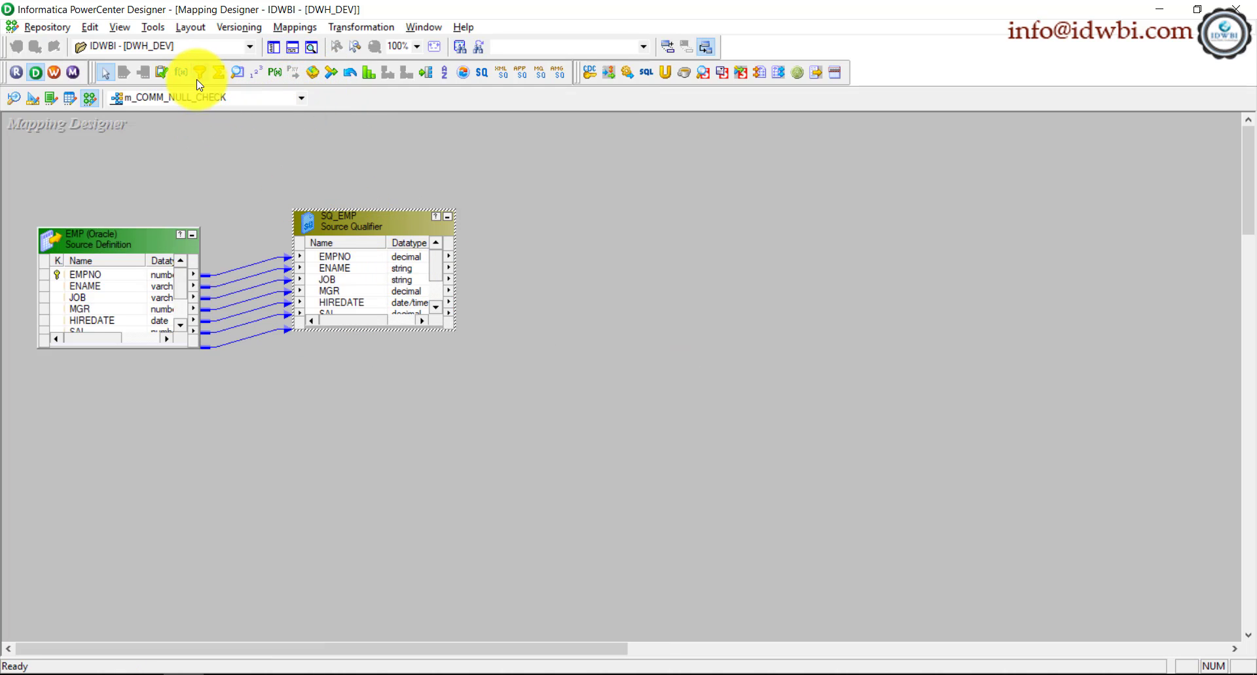
pyautogui.click(182, 72)
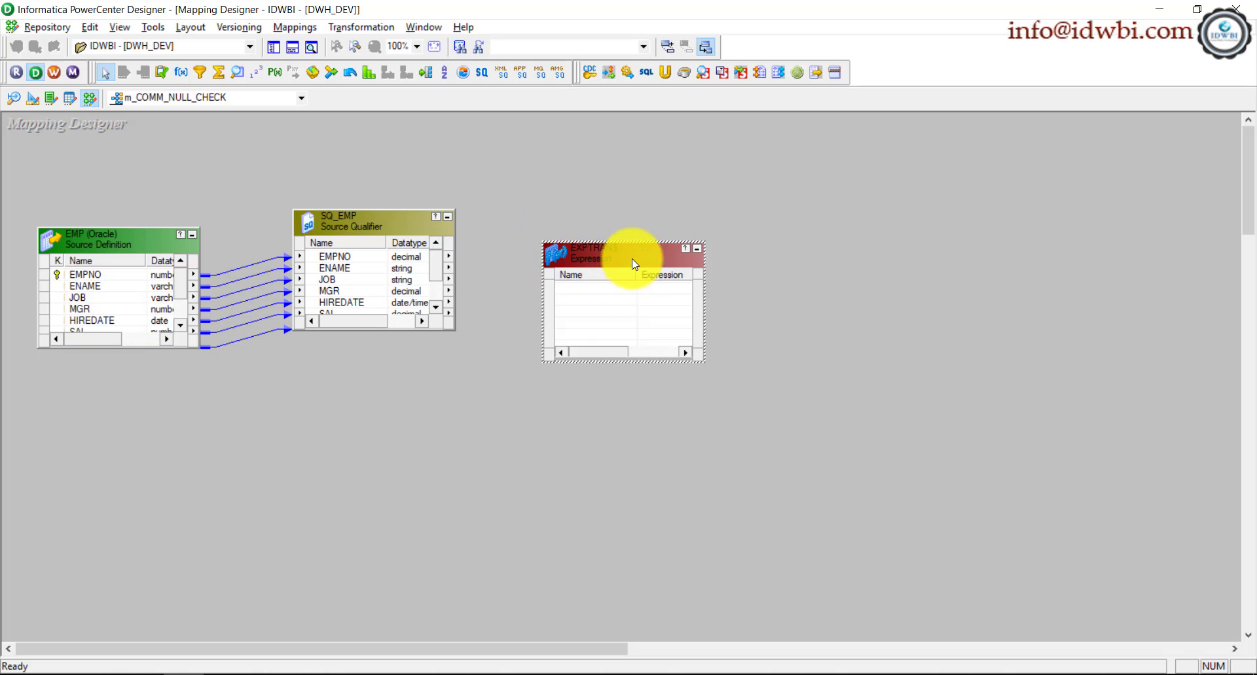
pyautogui.moveTo(593, 255); pyautogui.dragTo(620, 211)
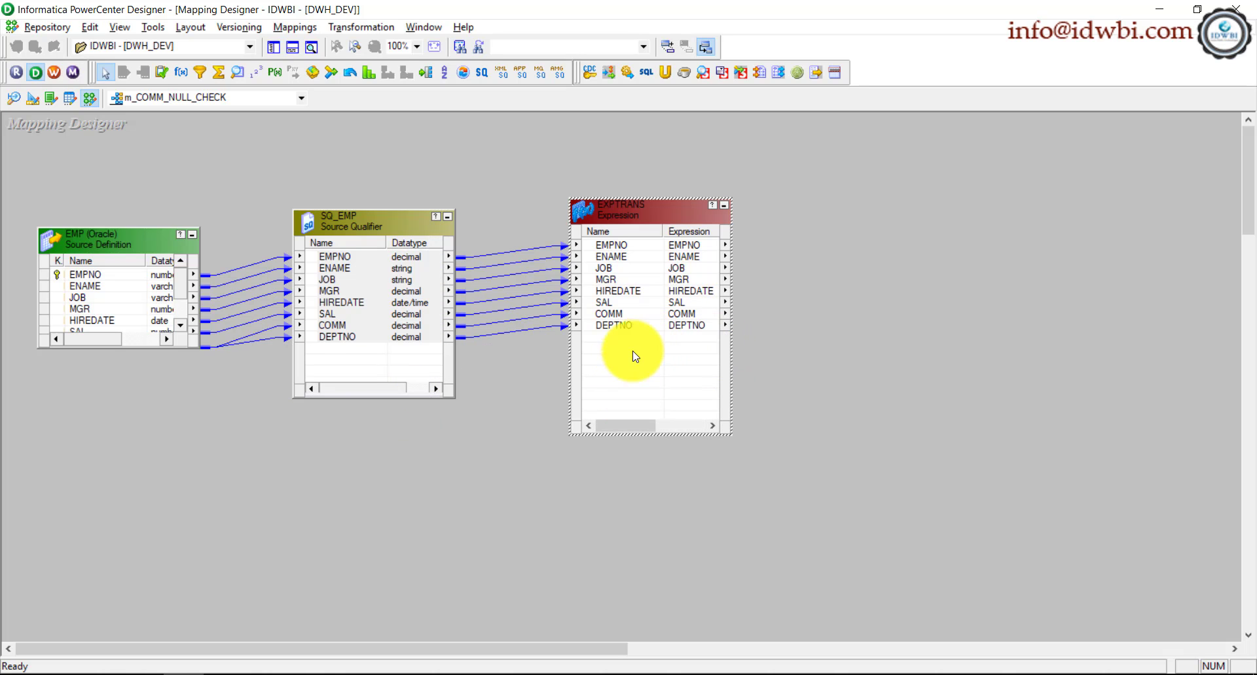
# - Add an output-only port O_NULL_CHECK to EXPTRANS
pyautogui.doubleClick(649, 205)
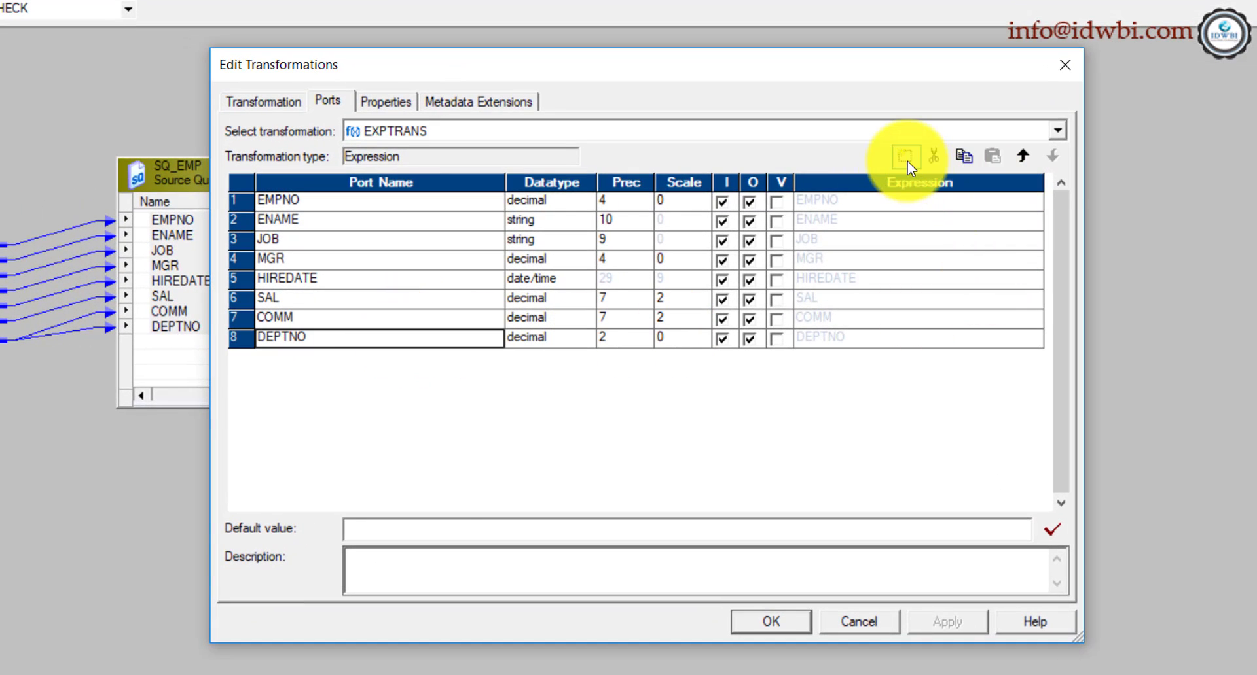
pyautogui.click(906, 156)
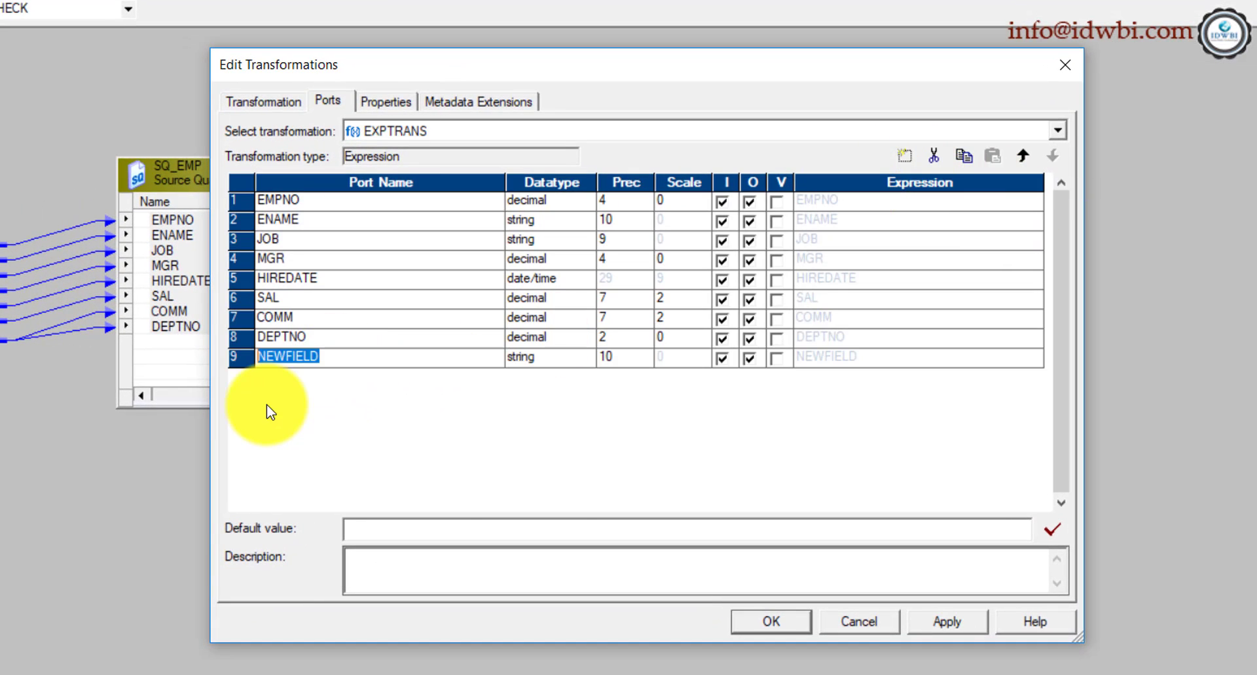
pyautogui.write('O_')
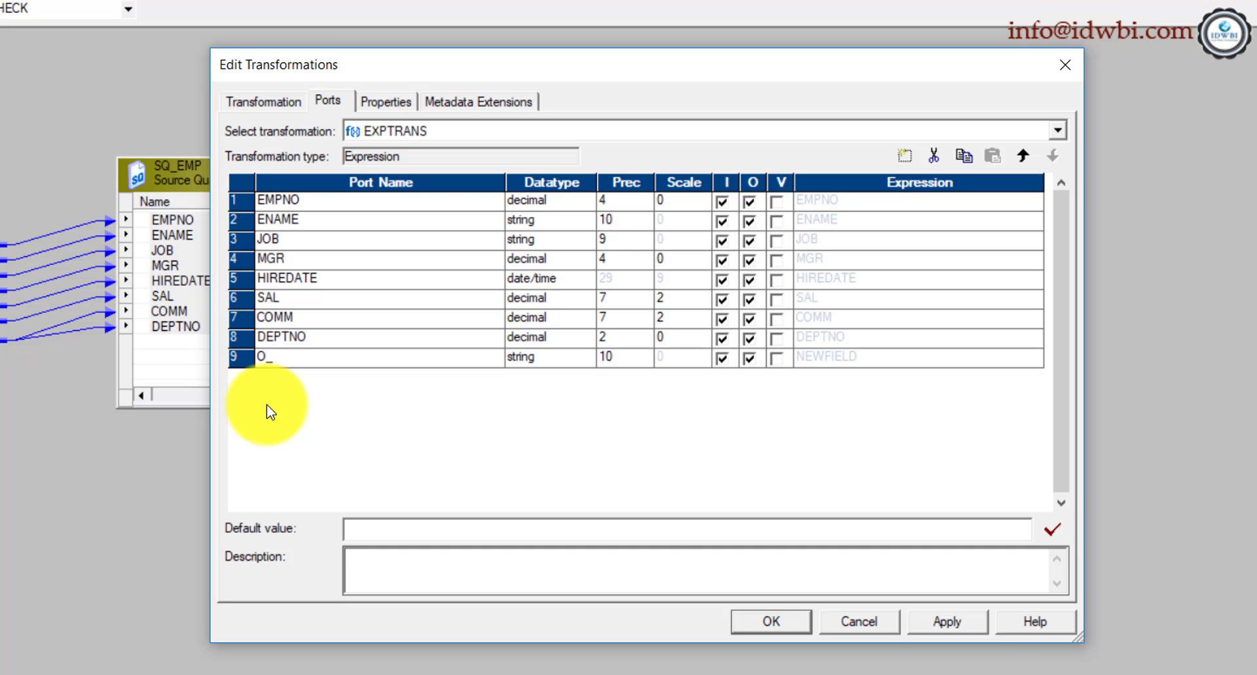
pyautogui.write('NULL_CECK')
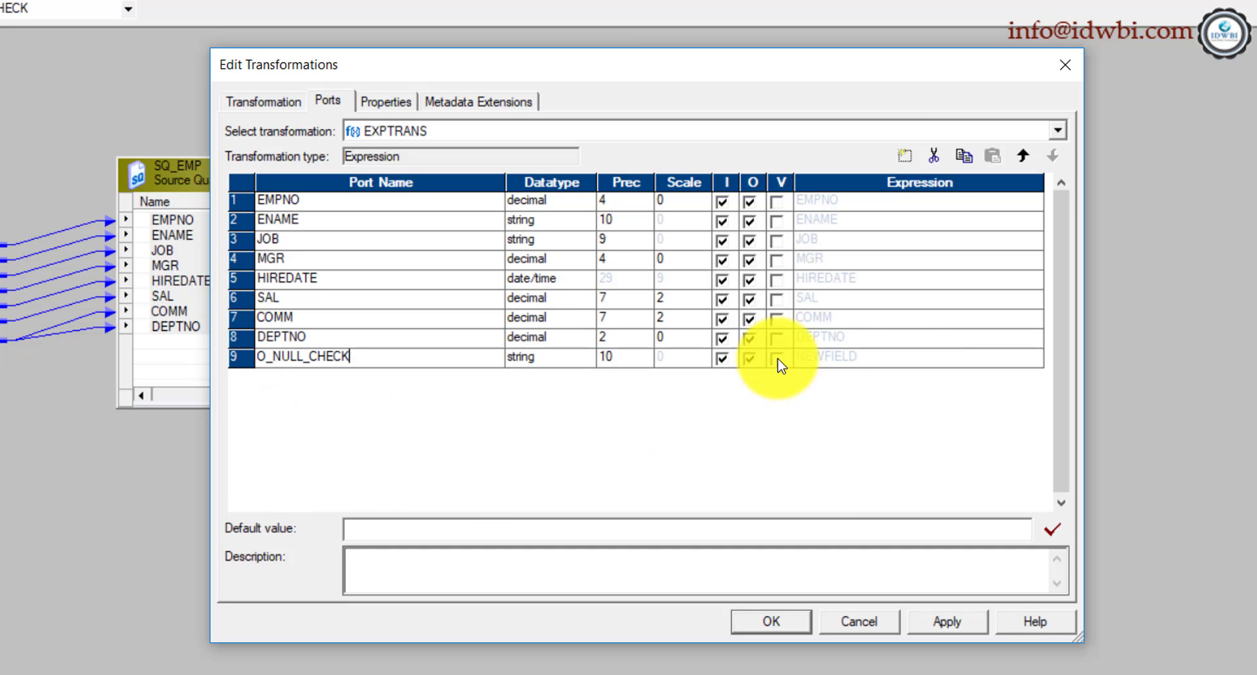
pyautogui.click(721, 357)
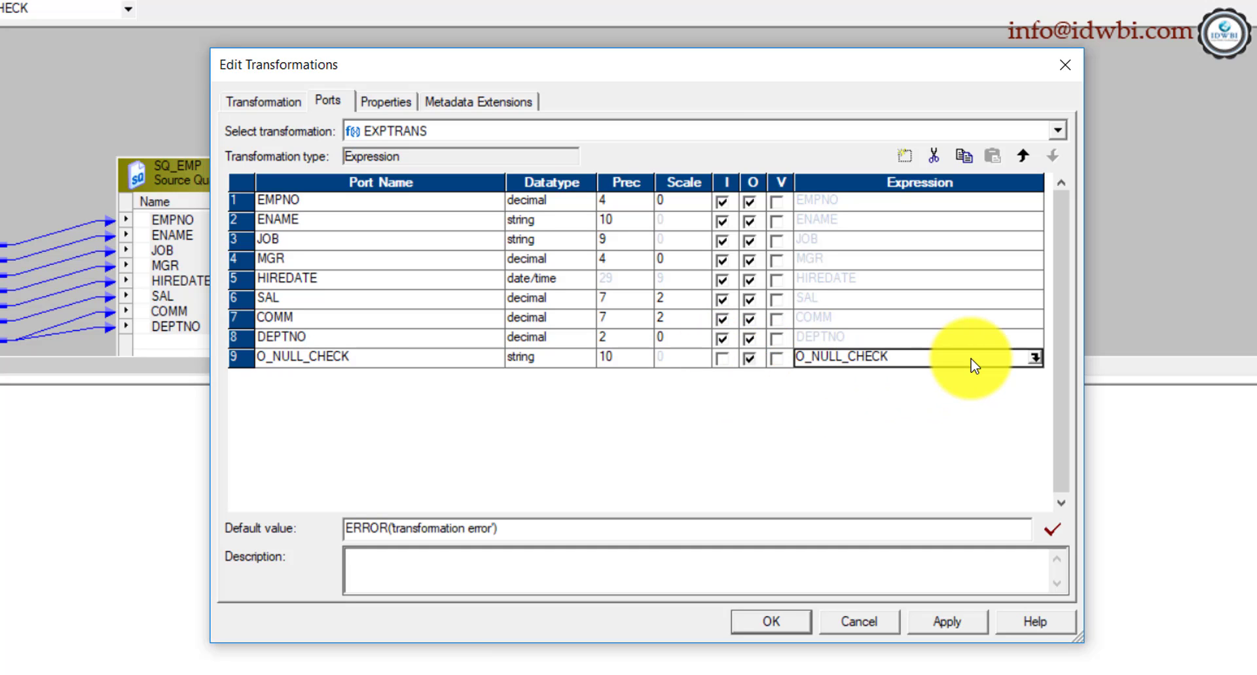
# - Set O_NULL_CHECK's expression to IIF(ISNULL(COMM),'Y','N') and validate it successfully
pyautogui.click(1033, 357)
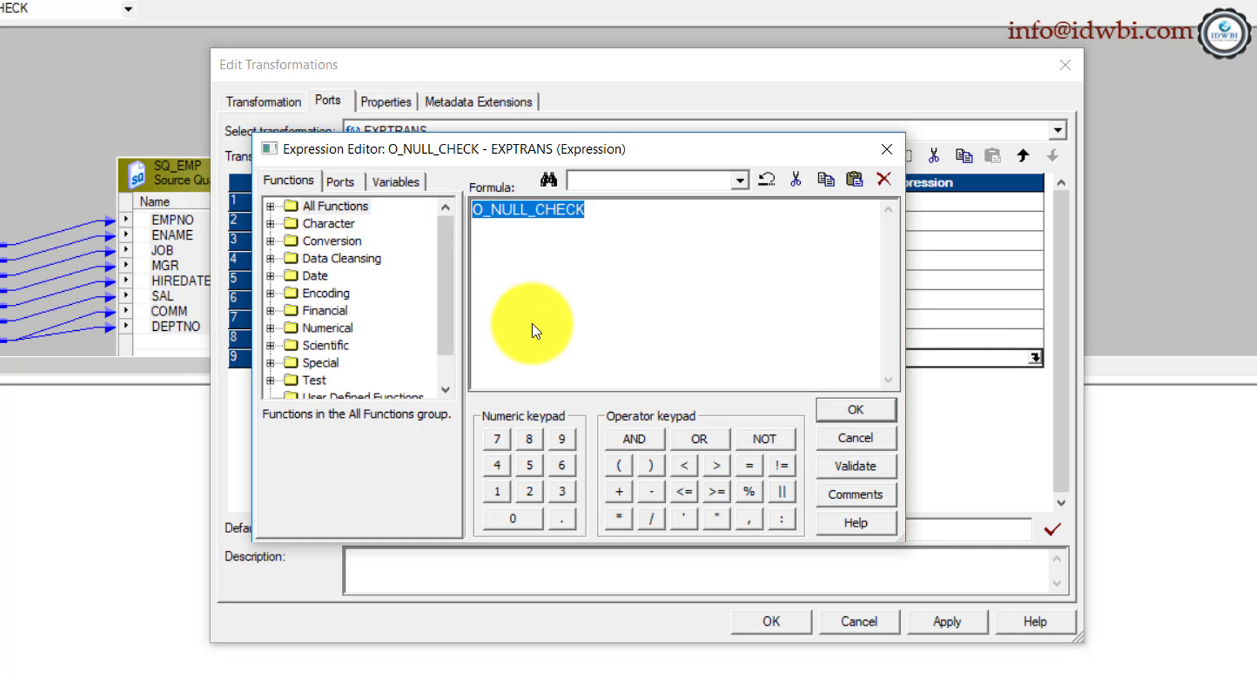
pyautogui.click(341, 181)
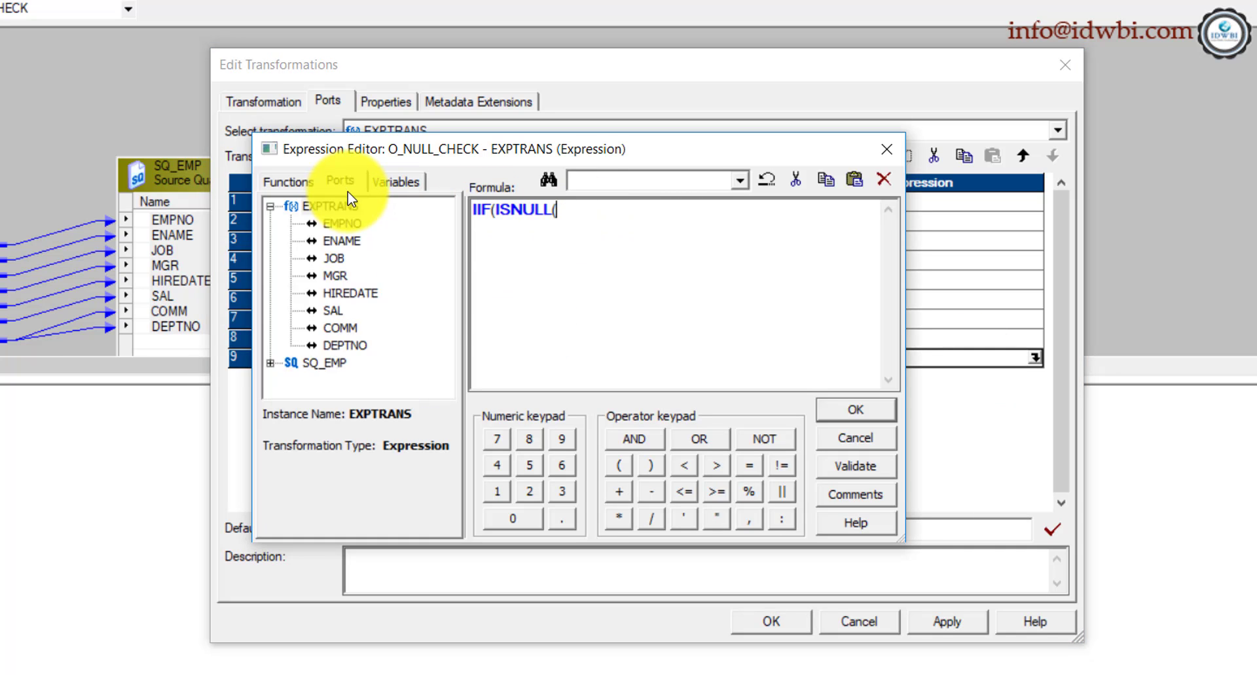
pyautogui.doubleClick(339, 327)
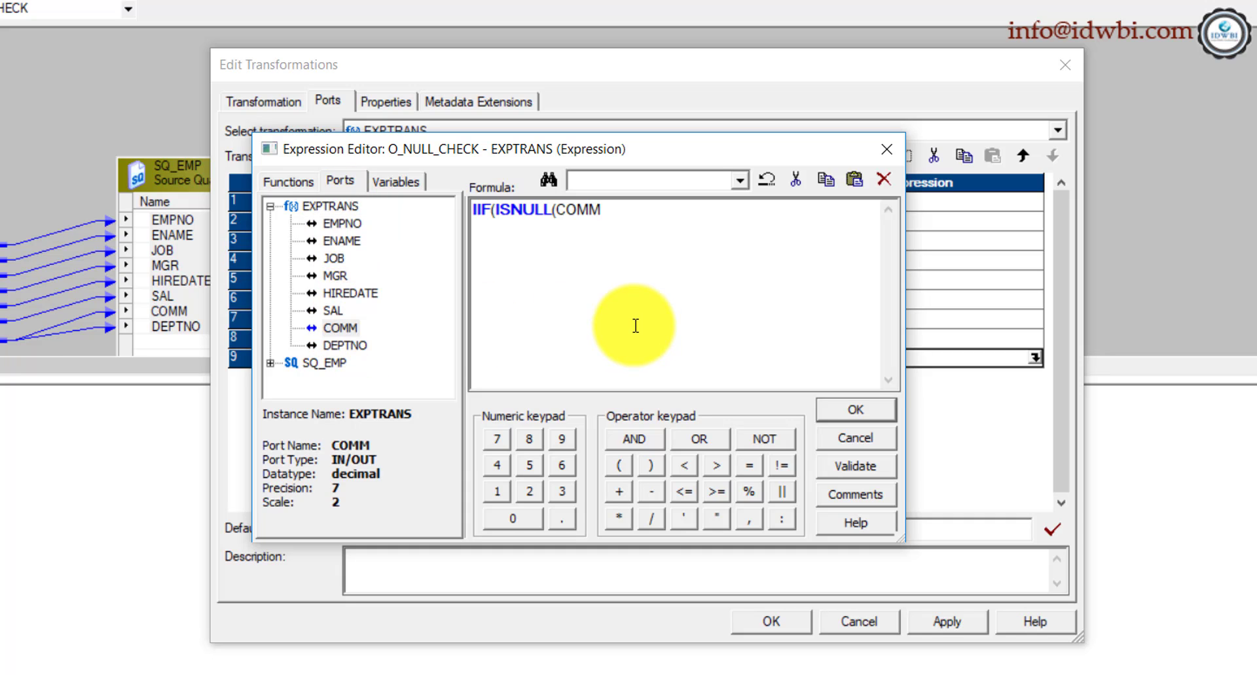
pyautogui.write("),'Y','N")
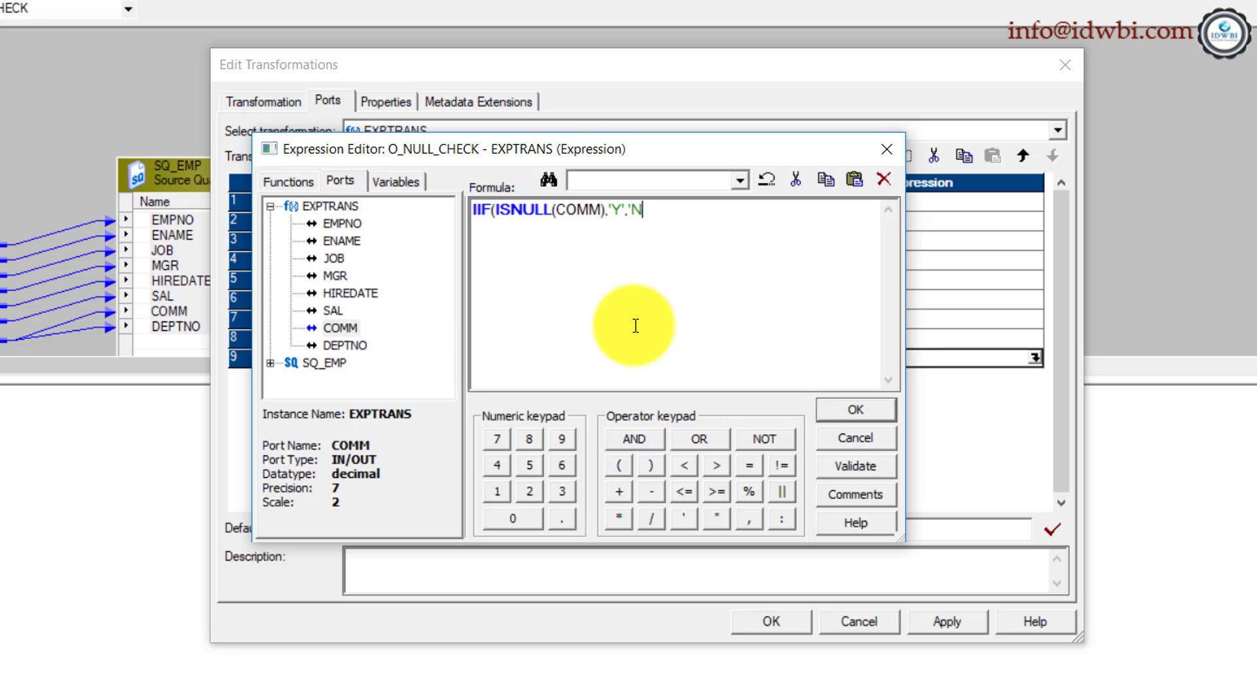
pyautogui.click(855, 466)
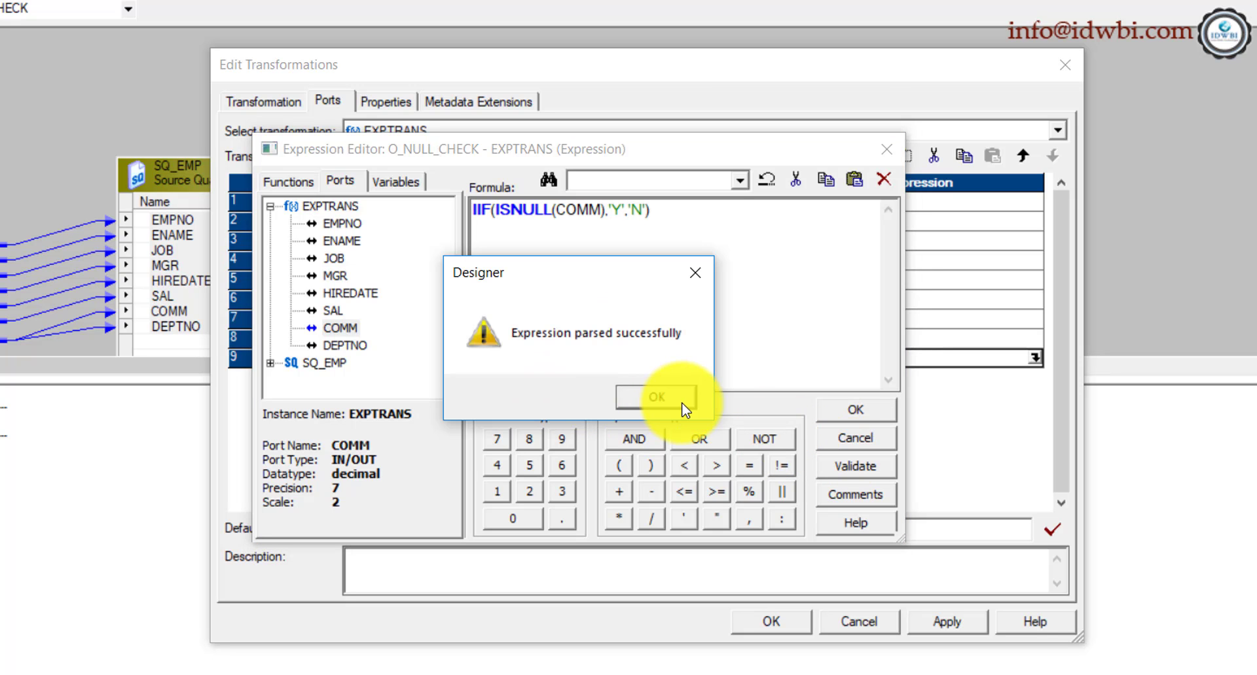
pyautogui.click(656, 398)
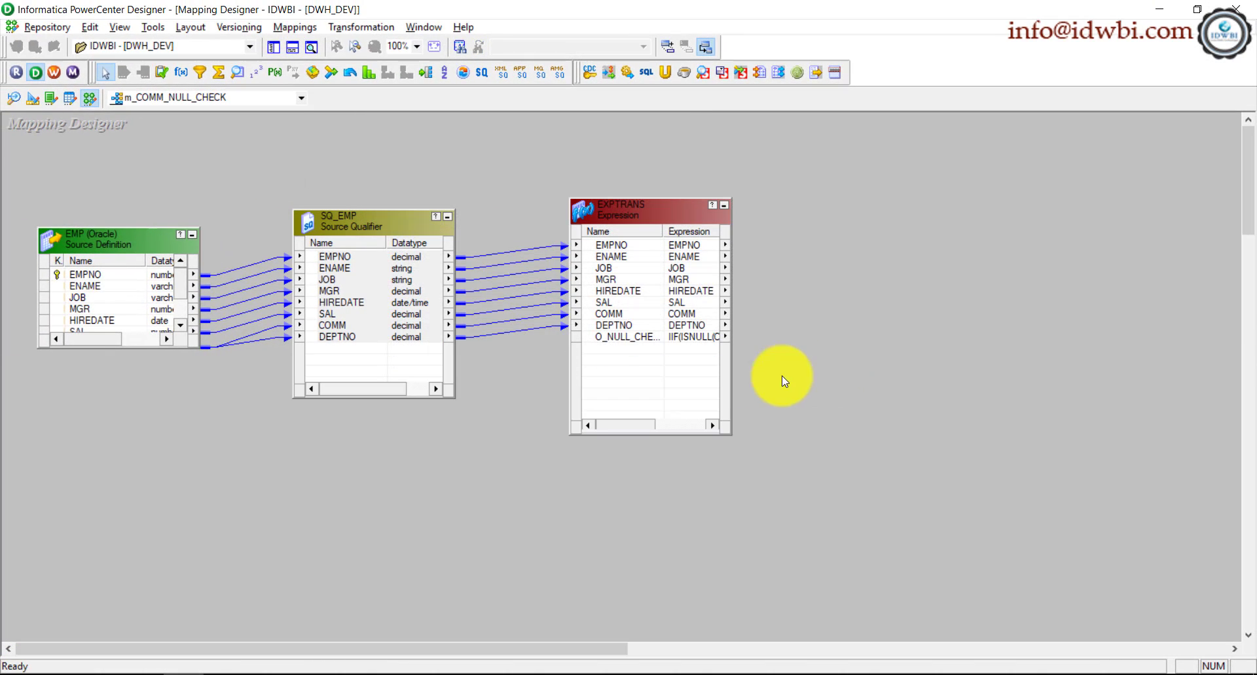
pyautogui.moveTo(343, 148)
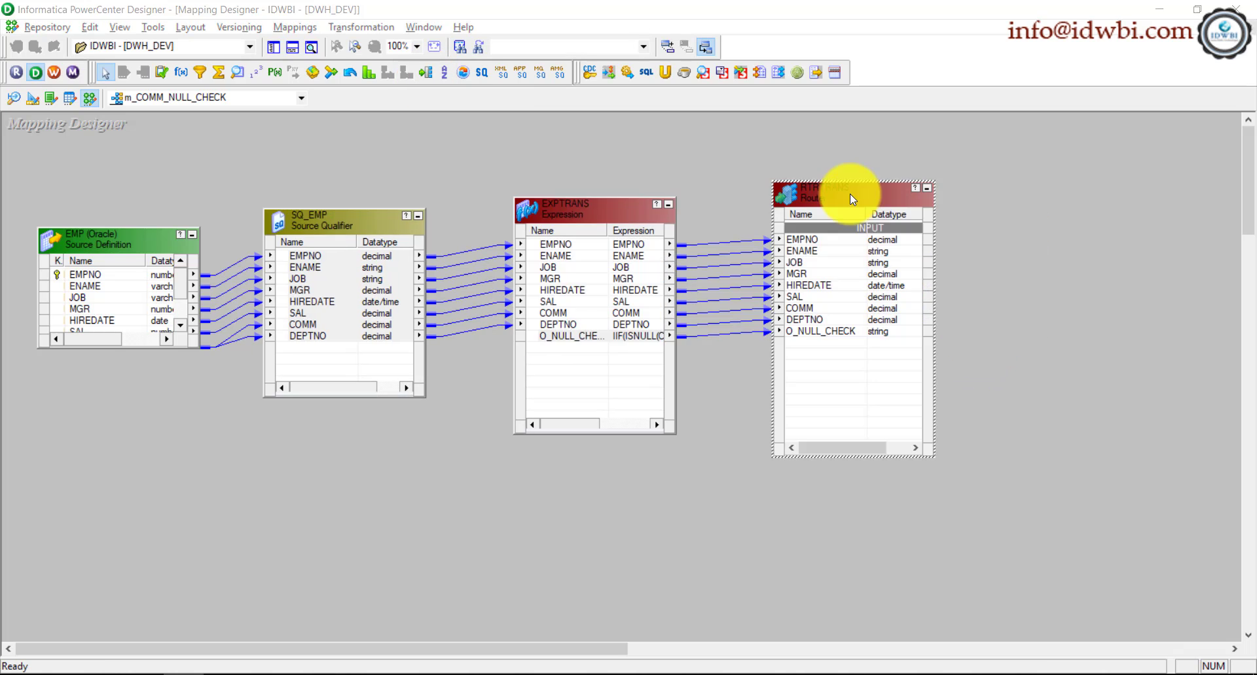
# - Define router groups IS_NULL and IS_NOT_NULL, with IS_NULL filtering O_NULL_CHECK='Y'
pyautogui.doubleClick(850, 193)
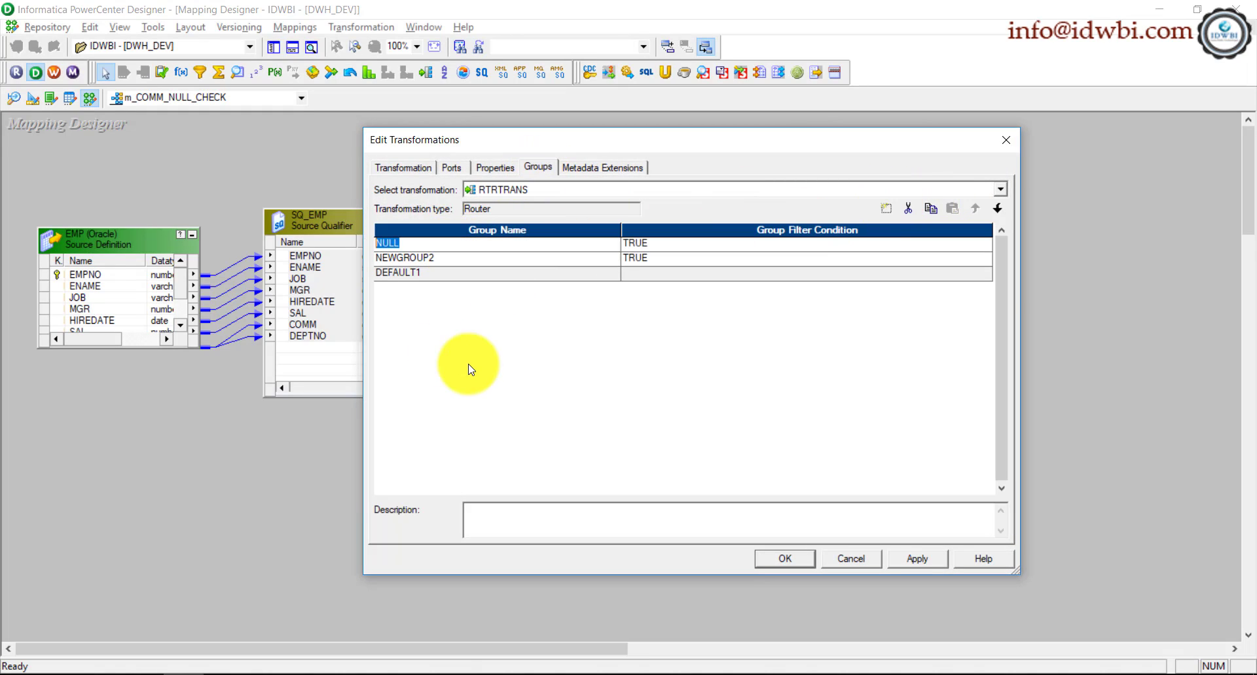
pyautogui.write('IS_')
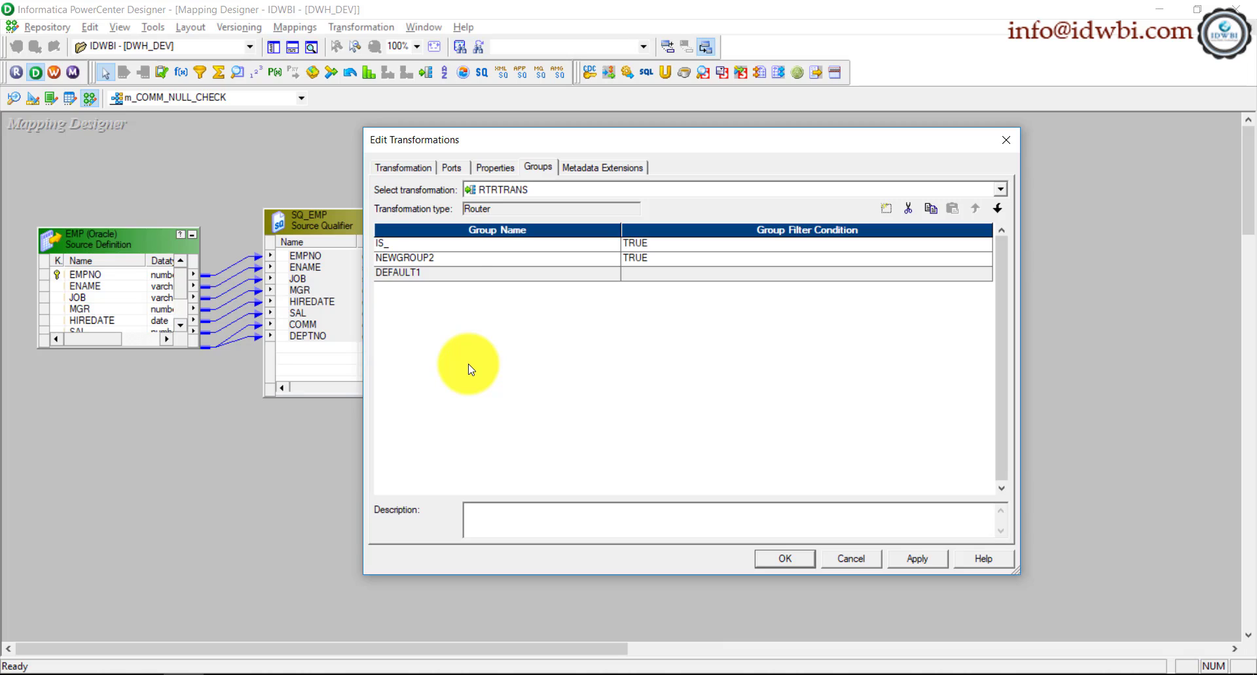
pyautogui.write('IS_NO')
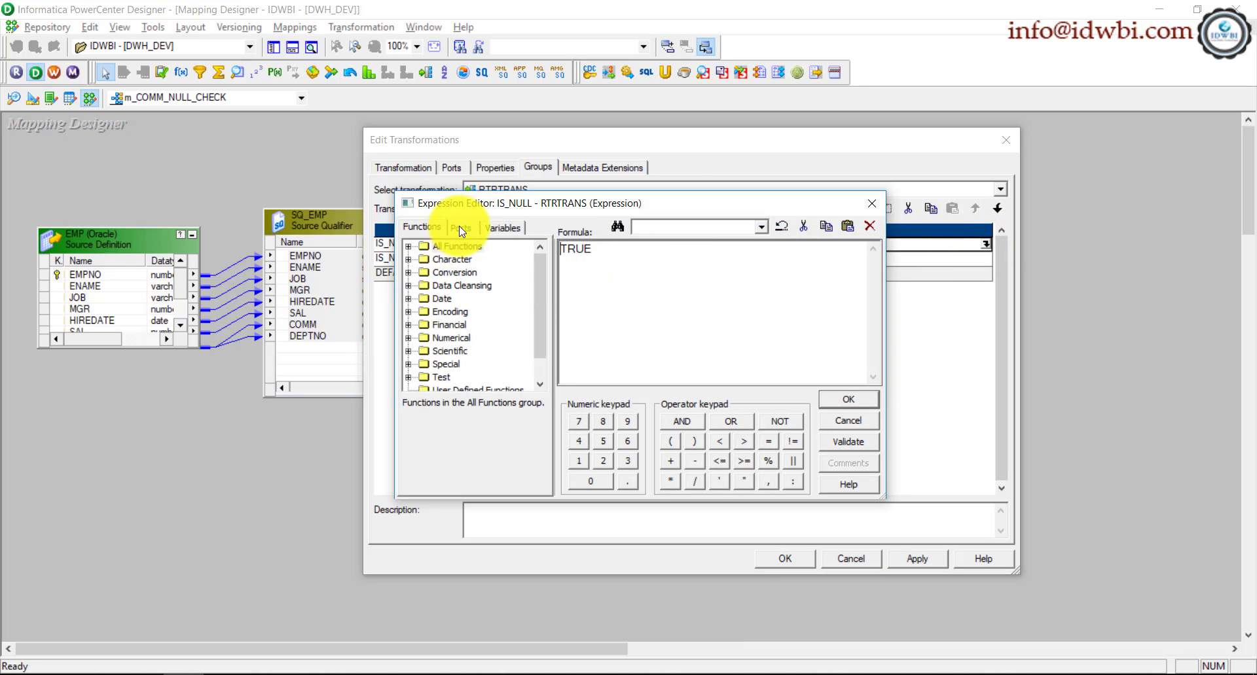
pyautogui.click(460, 228)
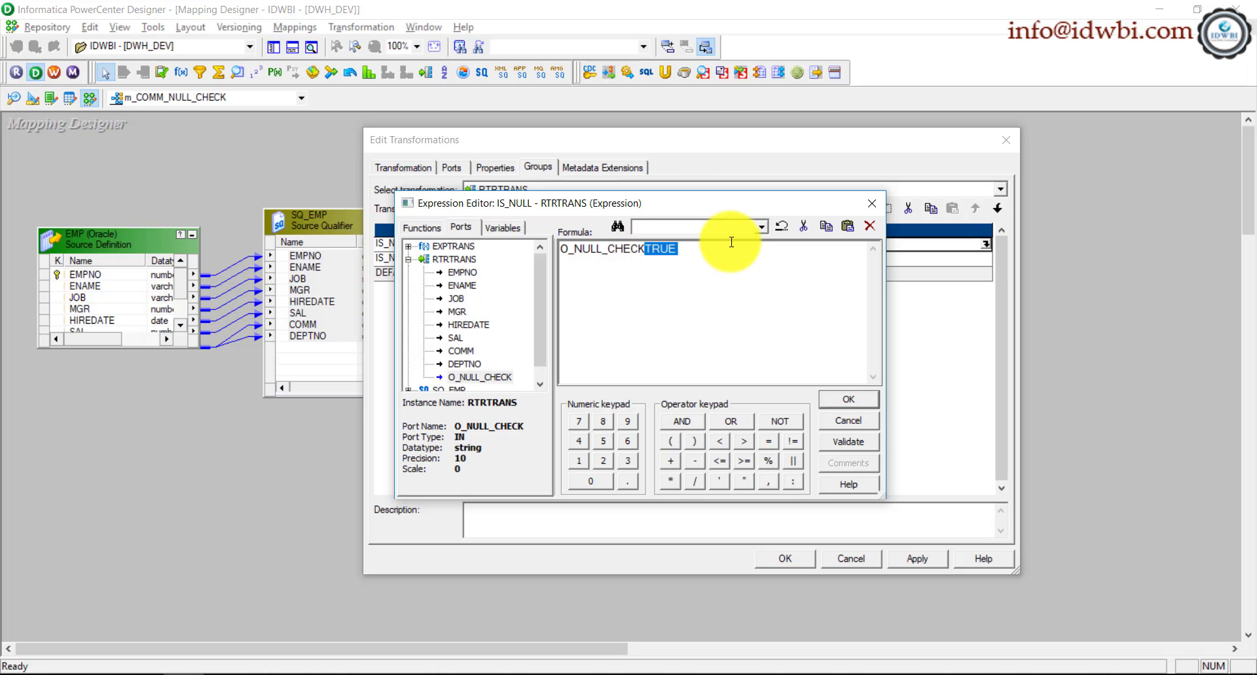
pyautogui.write("='Y'")
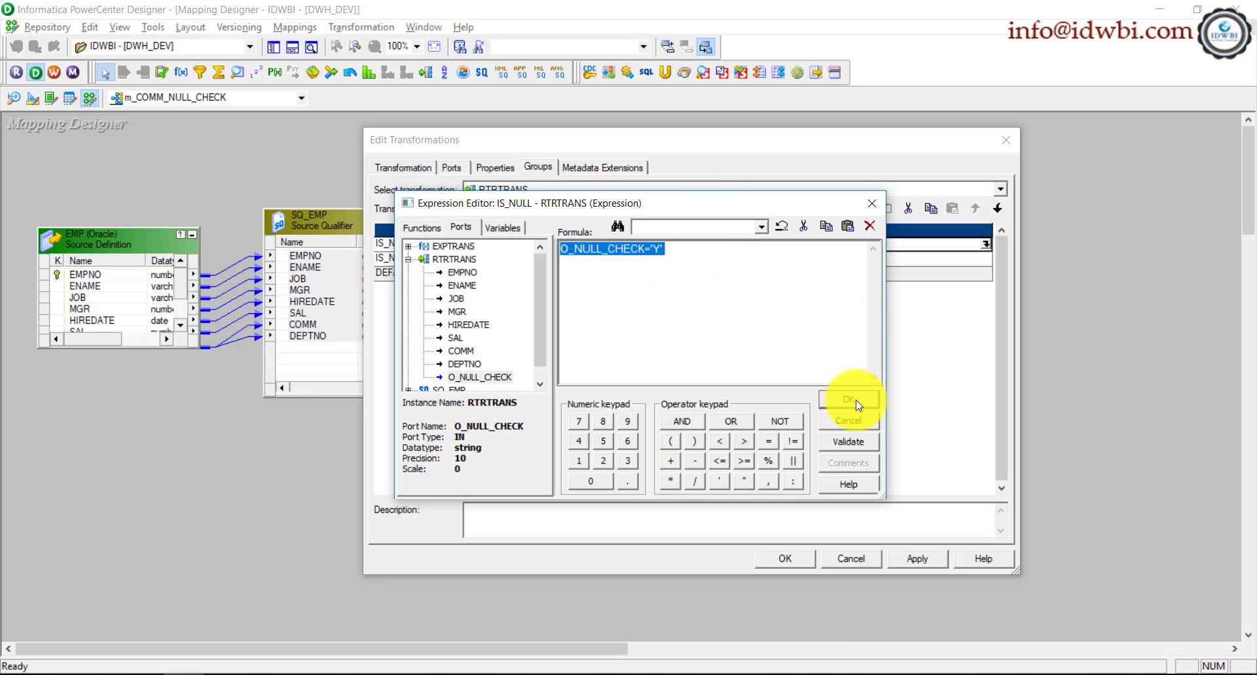
pyautogui.click(848, 399)
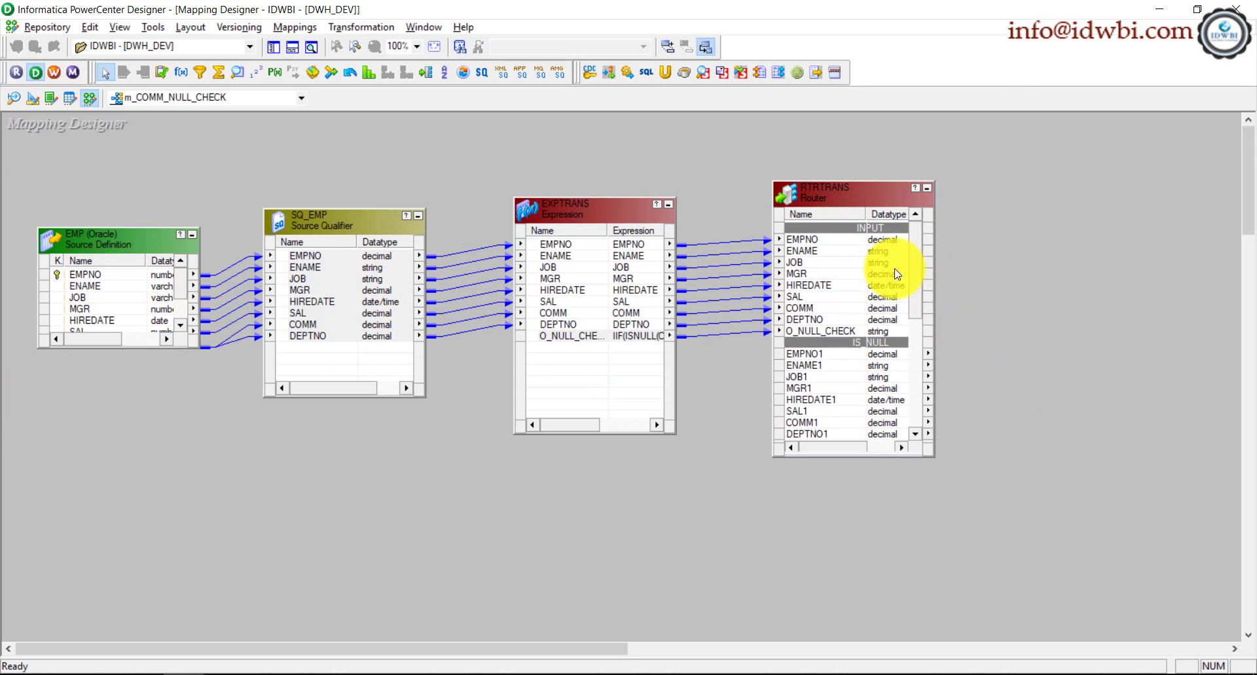
# - Add the TGT_EMP_FF target and autolink the IS_NULL group to it by name with suffix 1
pyautogui.scroll(-3)
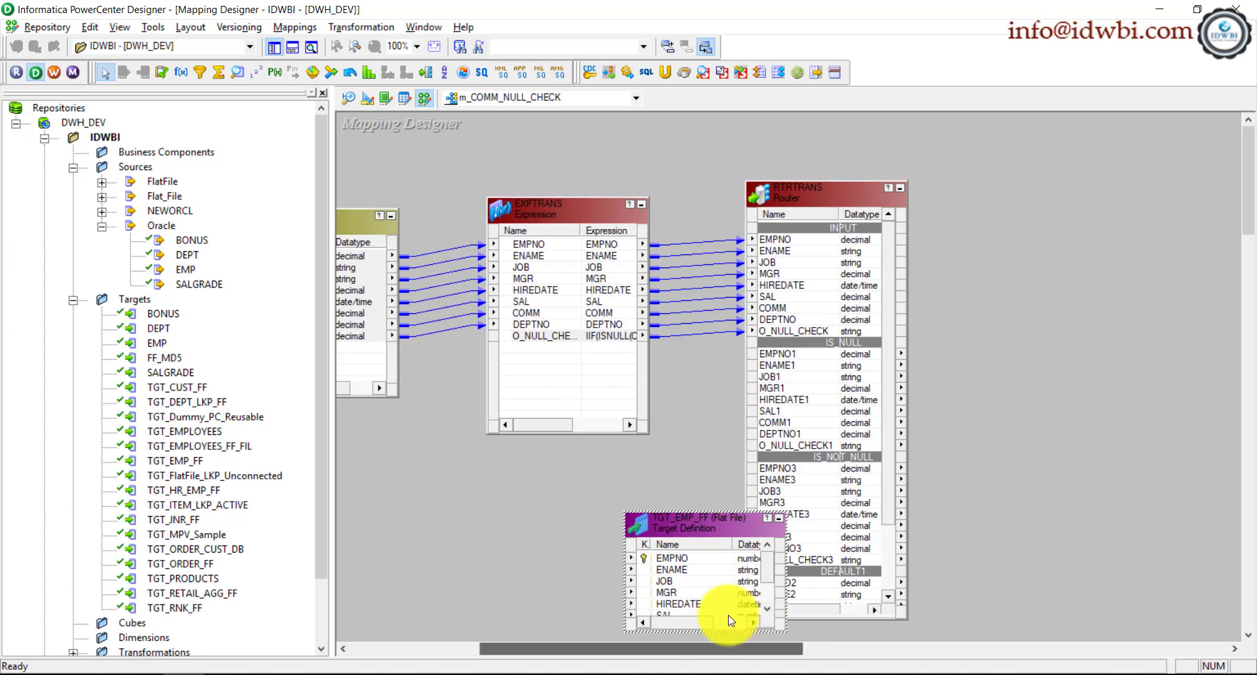
pyautogui.moveTo(702, 520); pyautogui.dragTo(1083, 177)
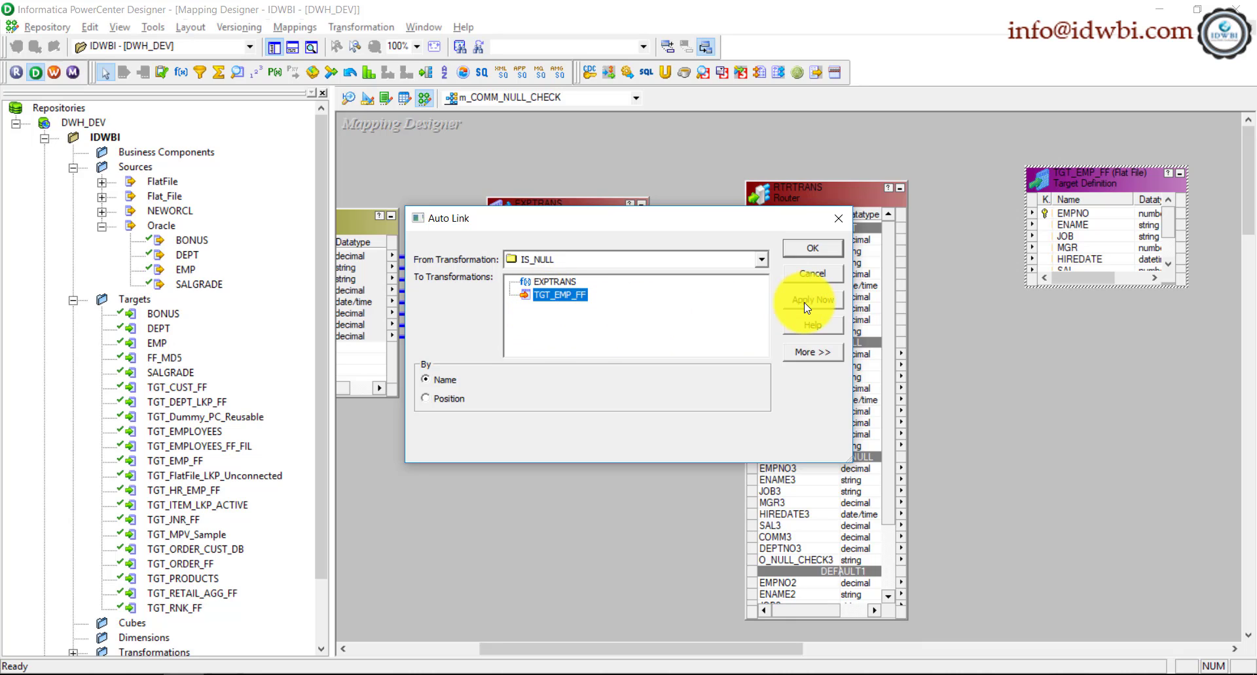
pyautogui.click(812, 299)
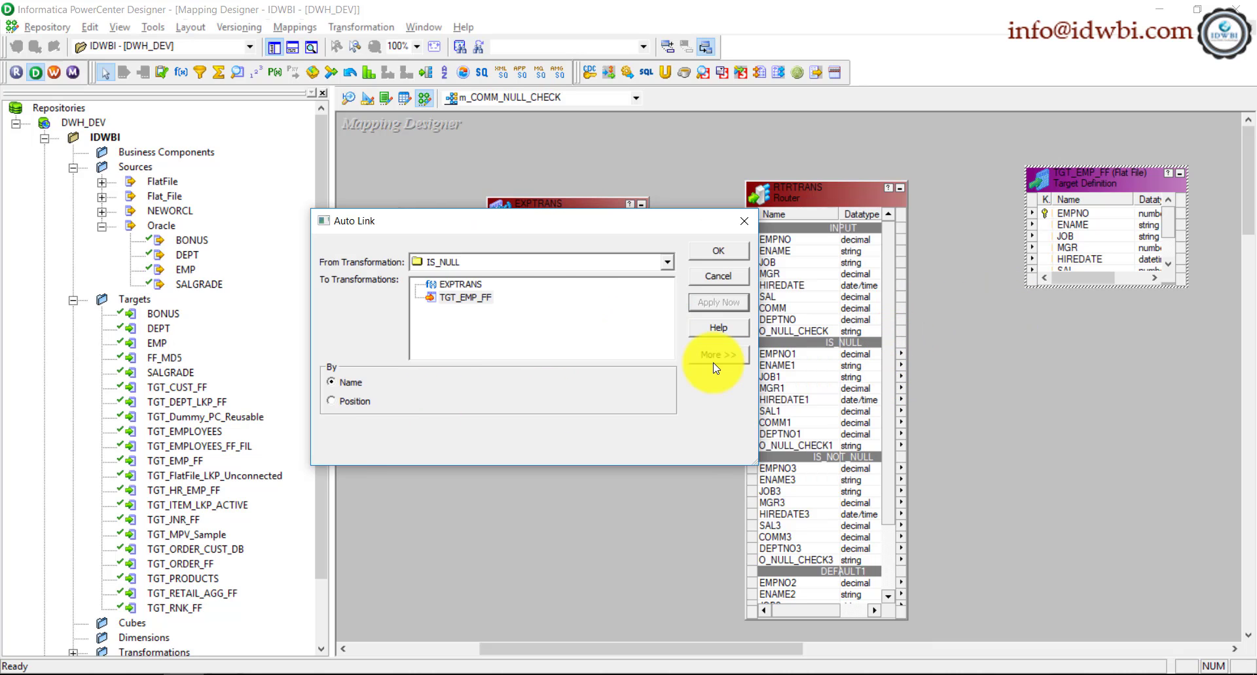
pyautogui.click(716, 355)
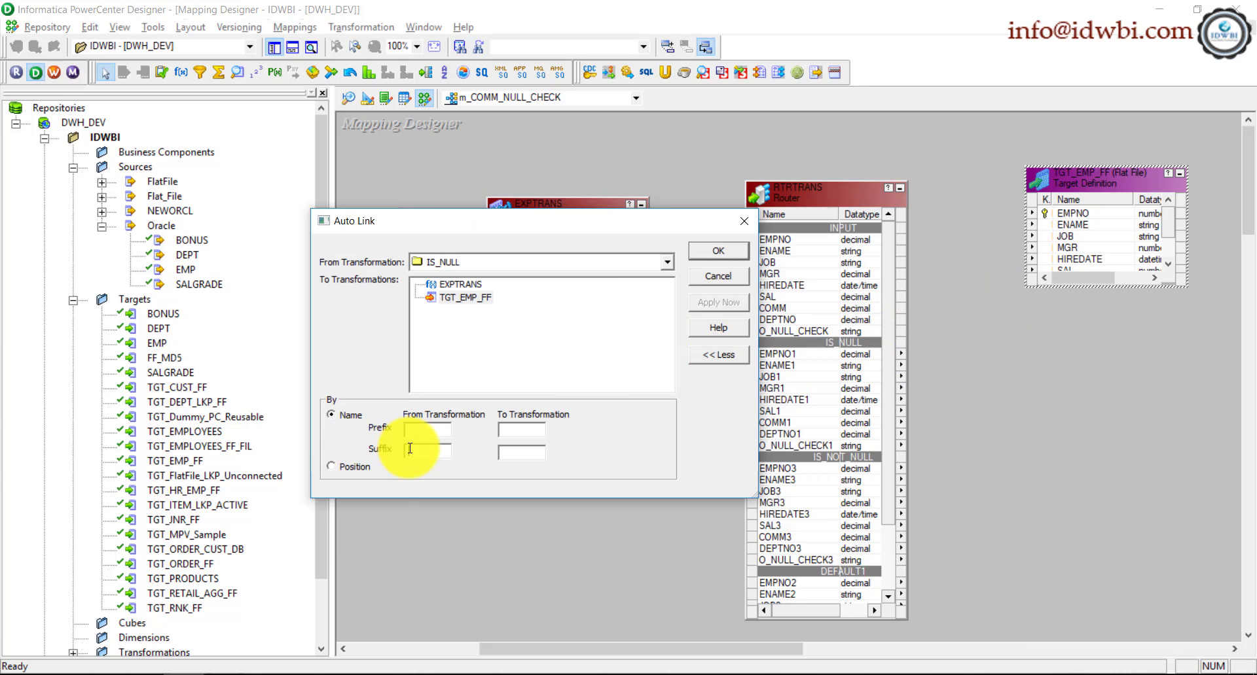
pyautogui.write('1')
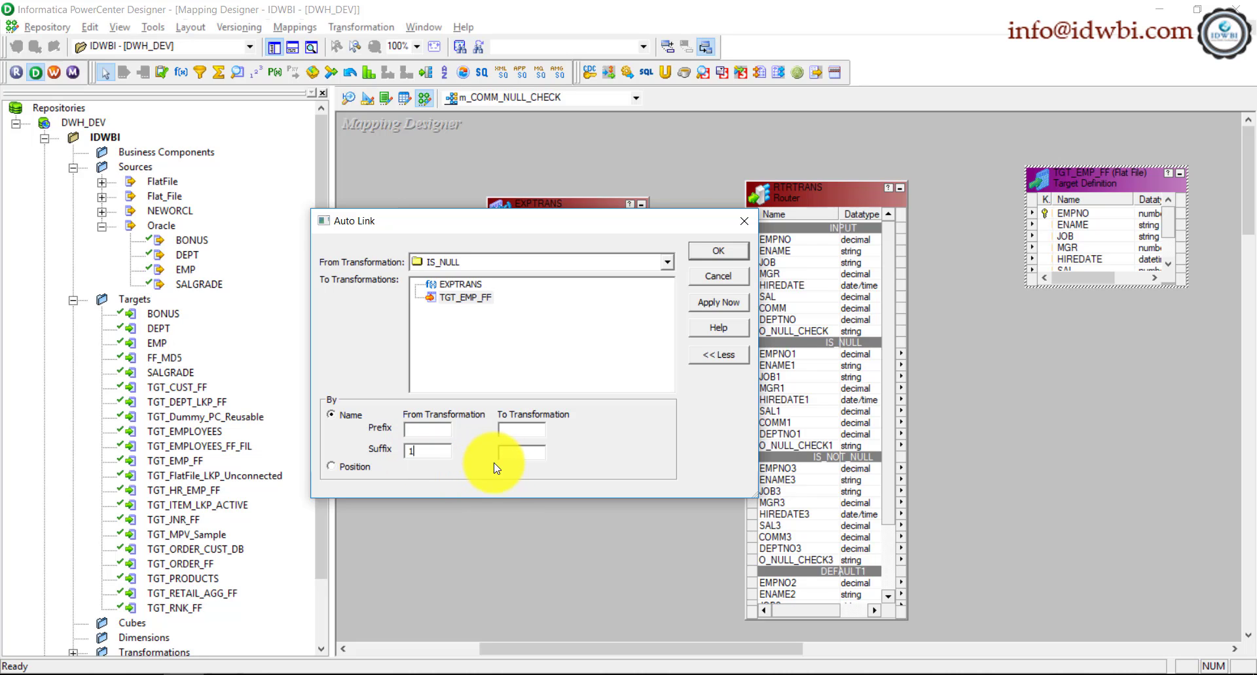
pyautogui.click(717, 302)
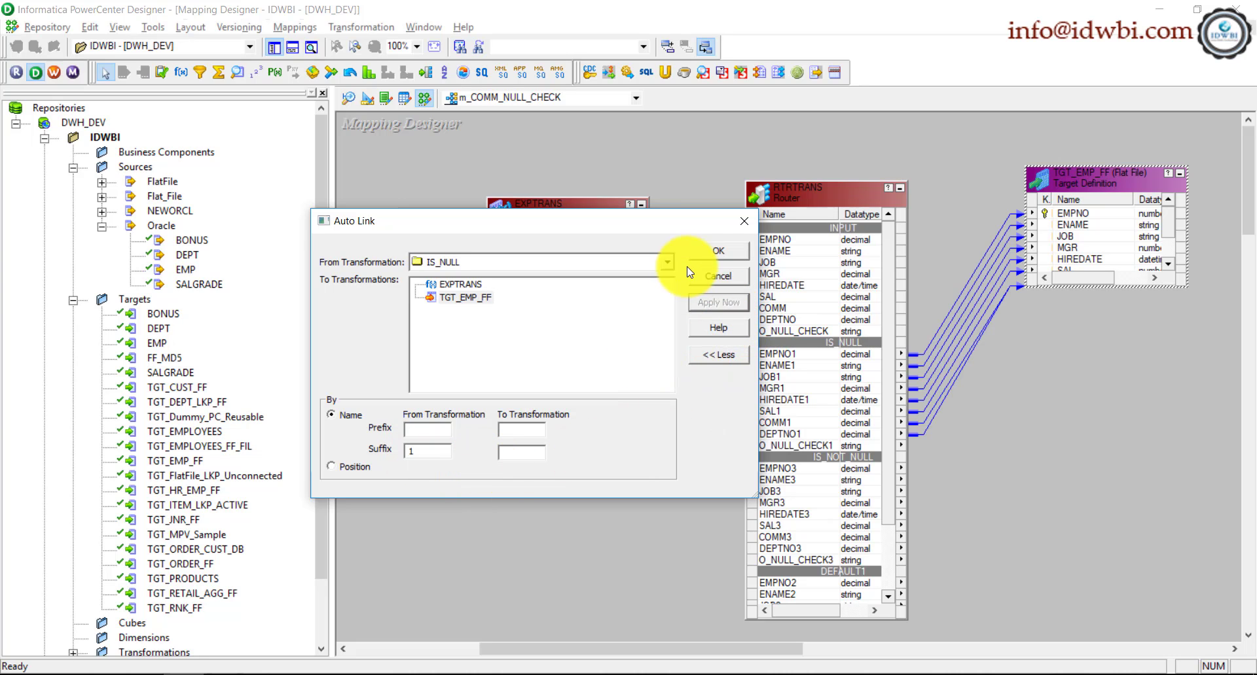
# - Rename the target to TGT_EMP_FF_NULL and name a pasted copy TGT_EMP_FF_NOT_NULL
pyautogui.rightClick(1106, 173)
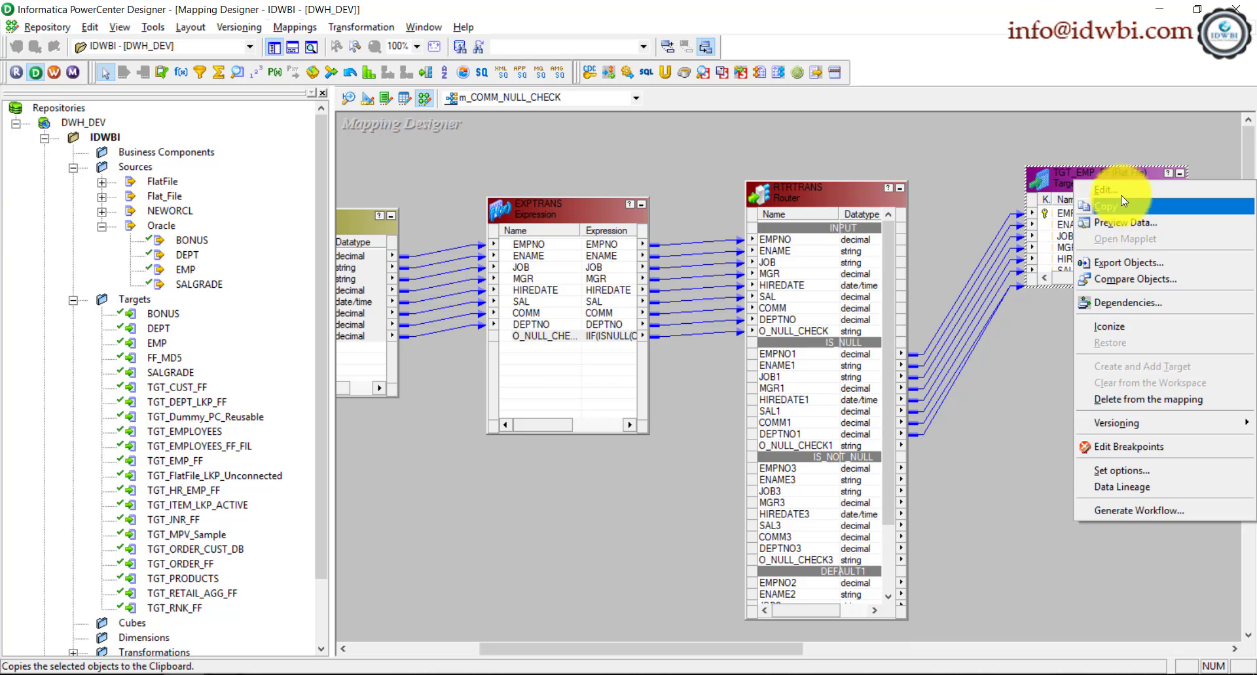
pyautogui.click(1108, 189)
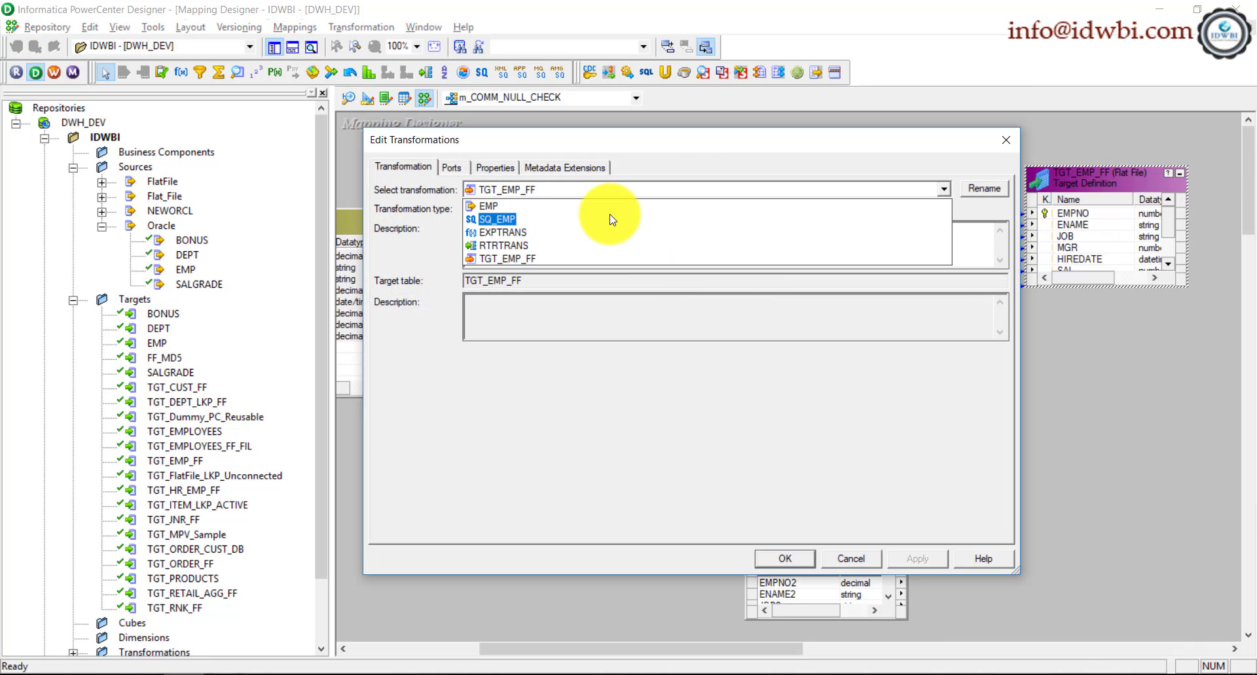
pyautogui.click(983, 189)
pyautogui.write('TGT_EMP_FF_NULL')
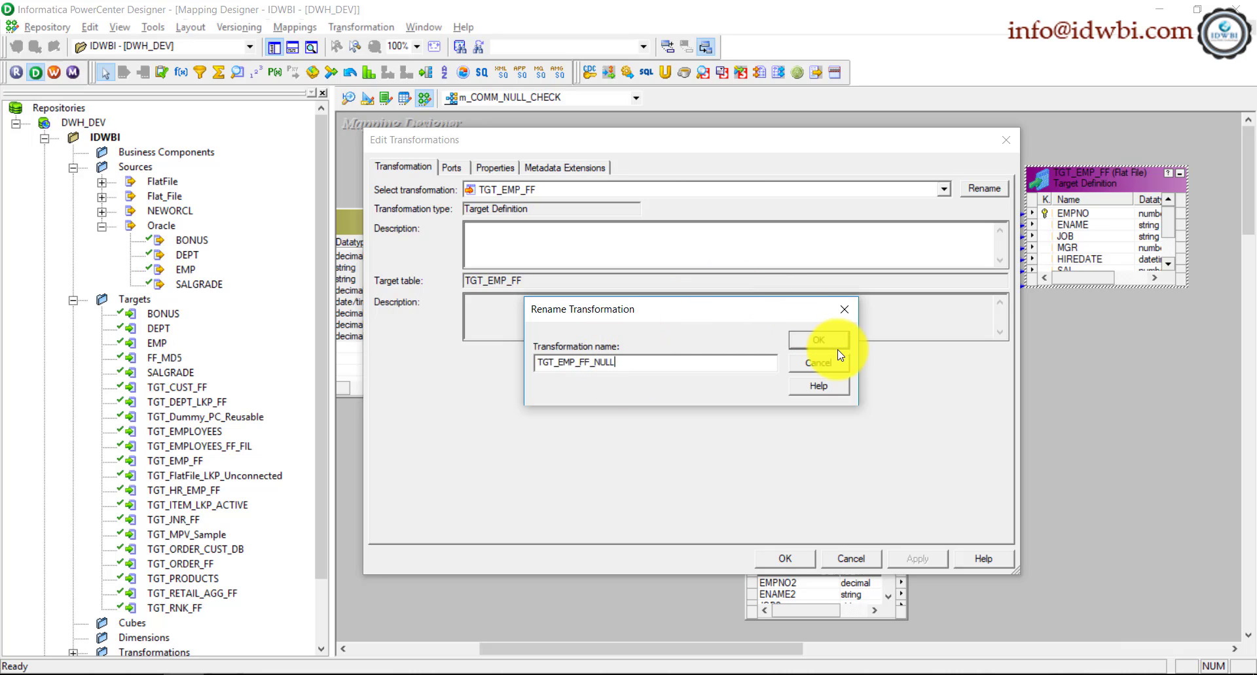
pyautogui.click(818, 340)
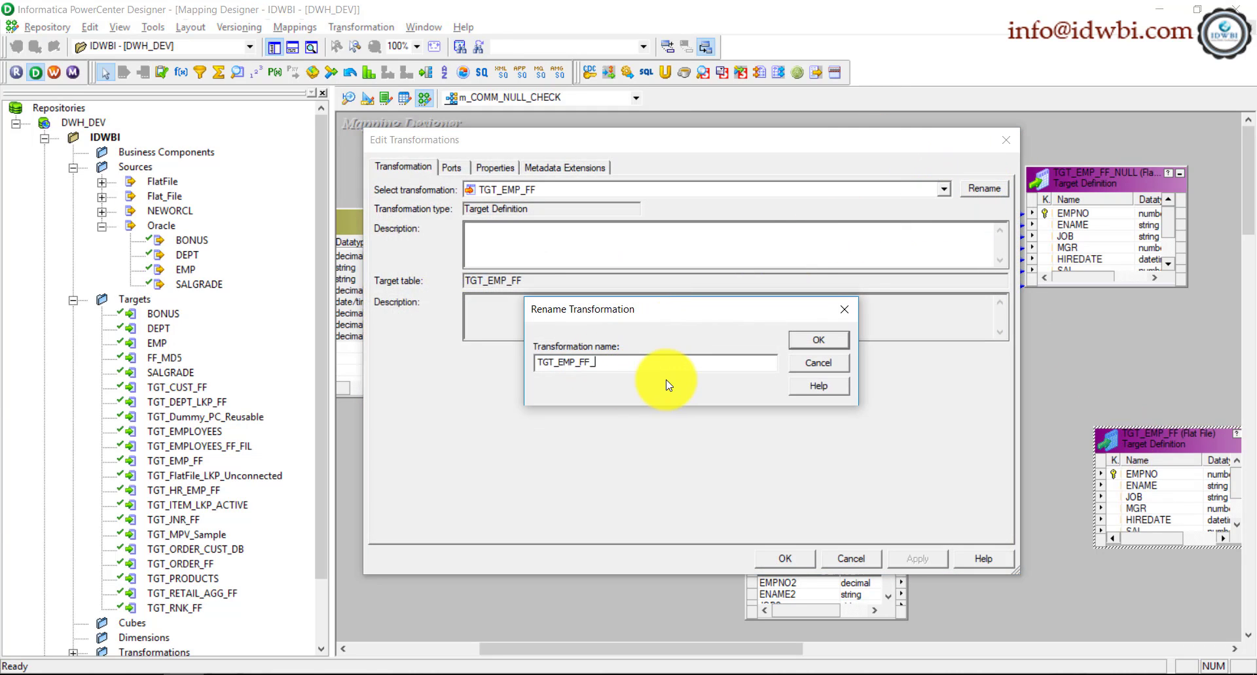
pyautogui.write('NOT')
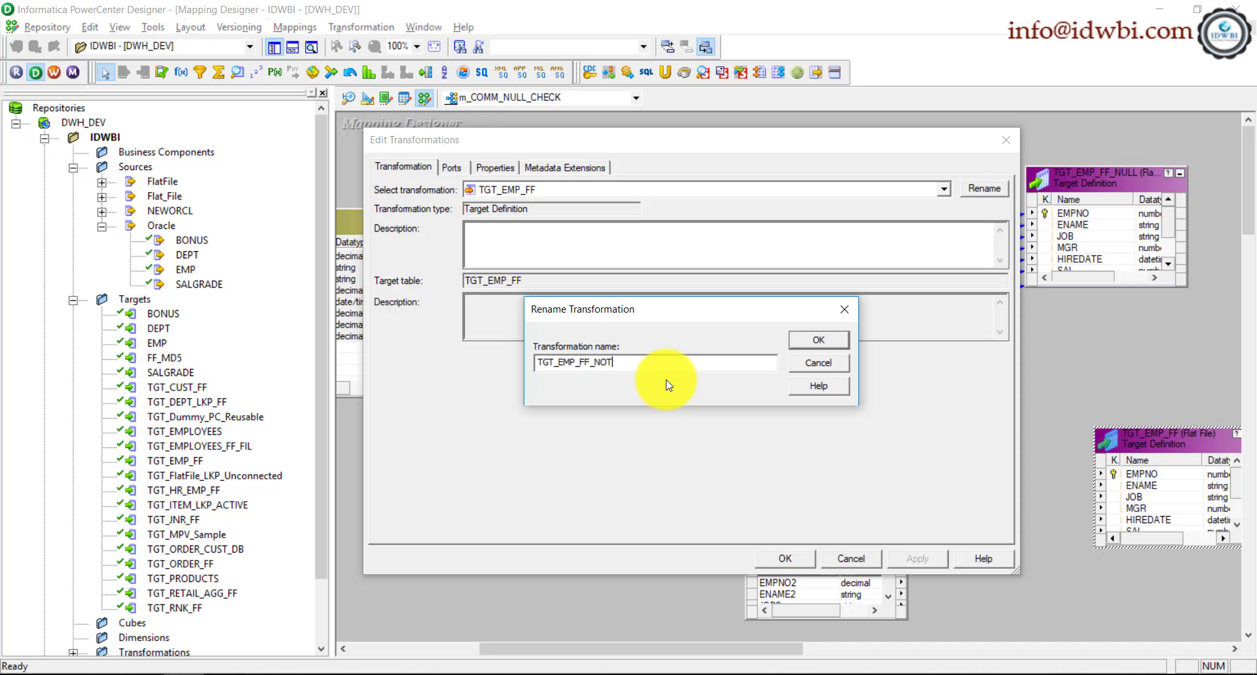
pyautogui.write('NULL')
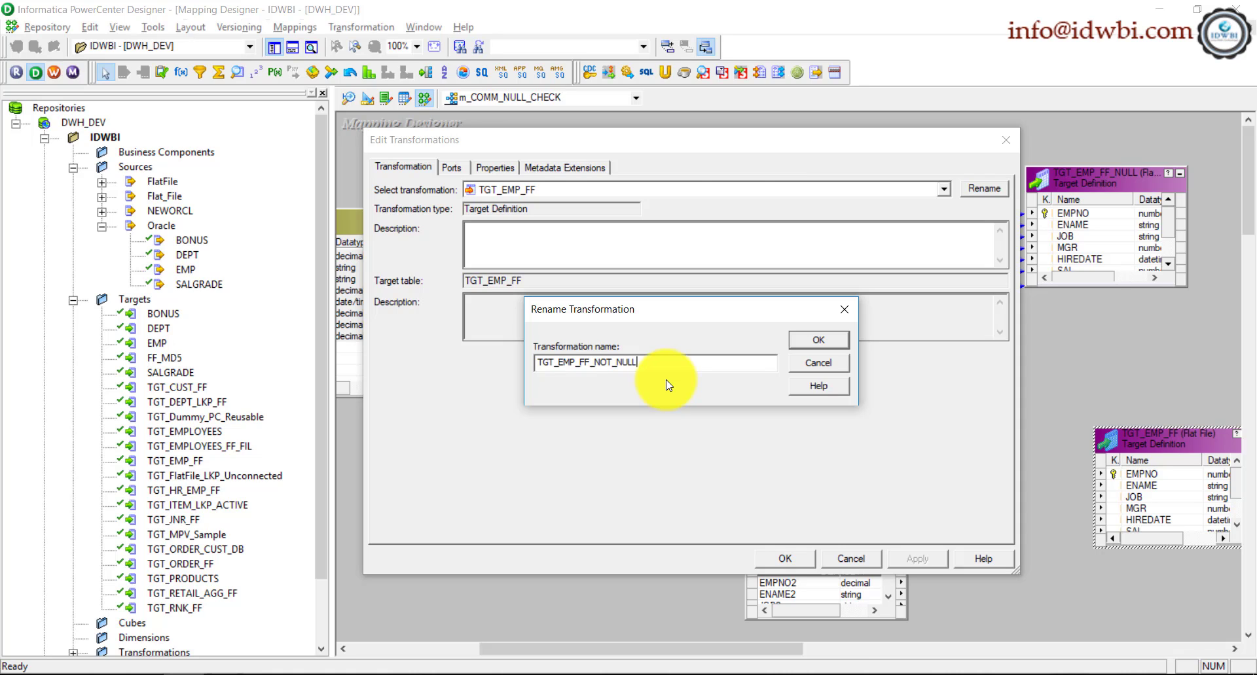
pyautogui.click(817, 340)
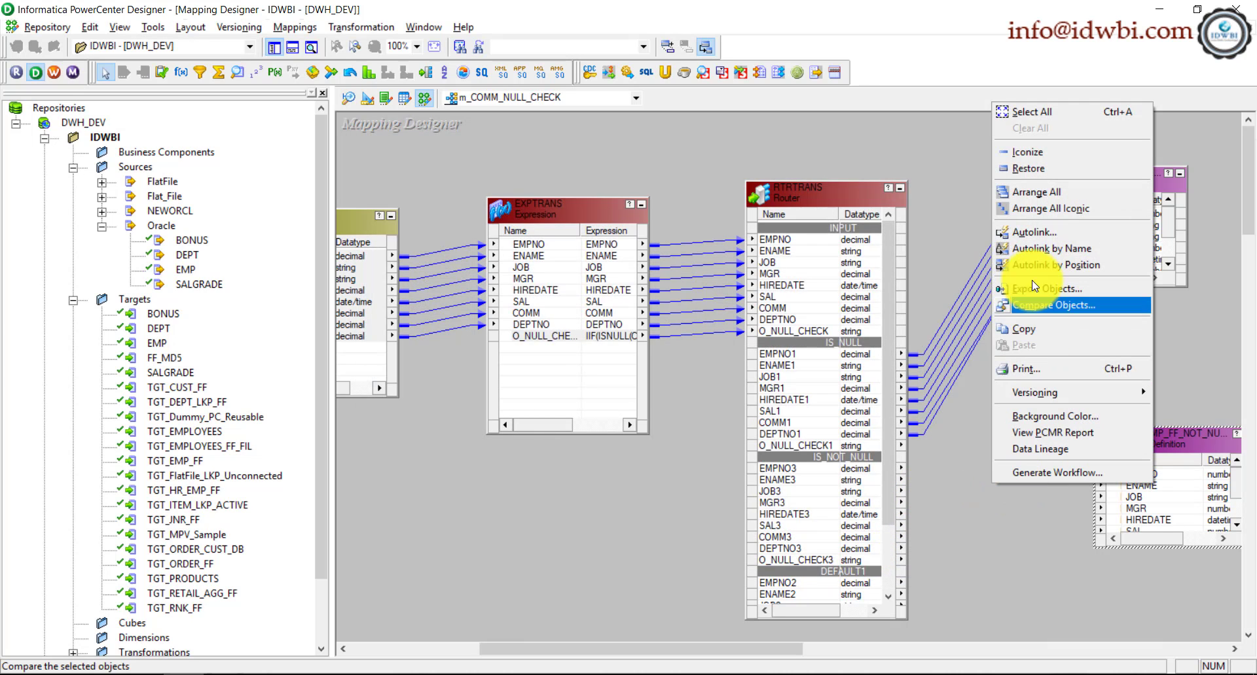
# - Set up Autolink from the IS_NOT_NULL group to TGT_EMP_FF_NOT_NULL by name with suffix 3
pyautogui.click(1034, 233)
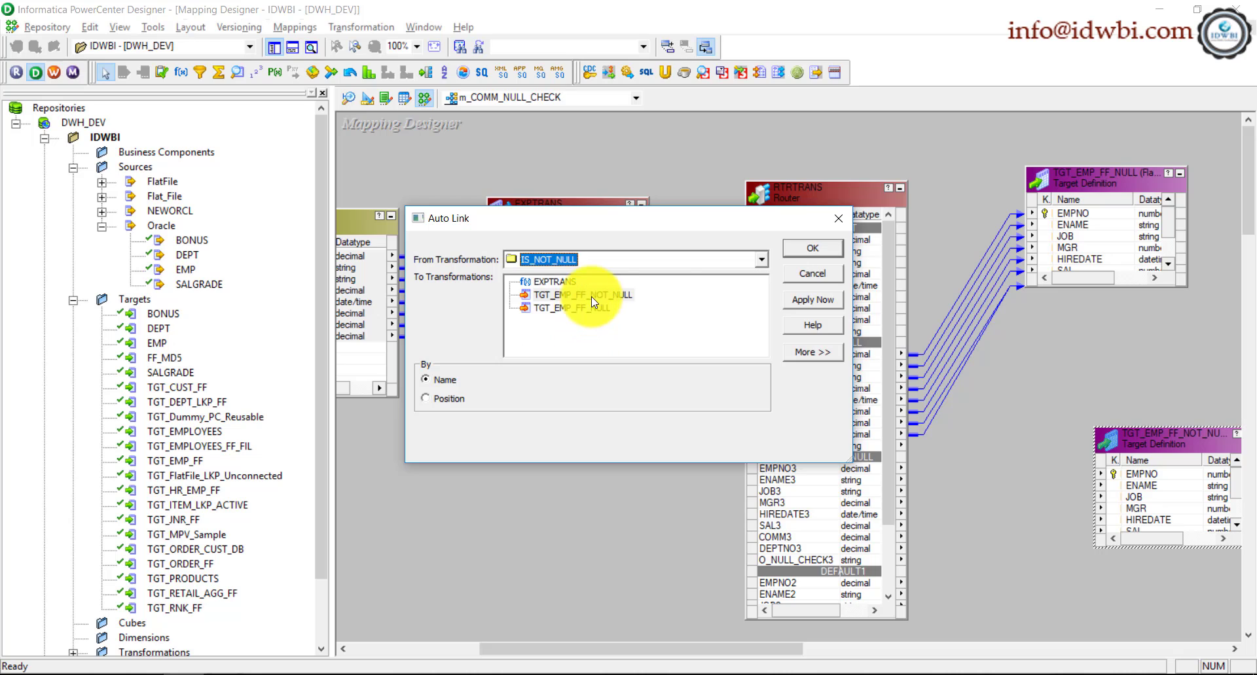
pyautogui.click(812, 352)
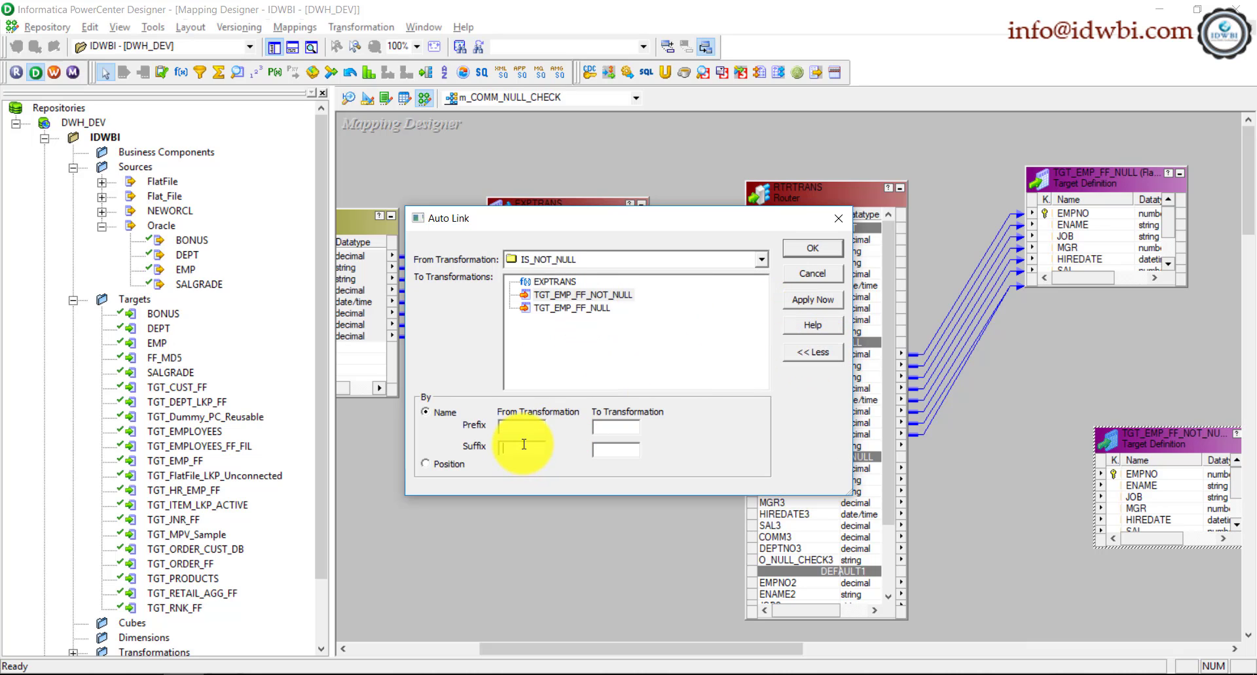
pyautogui.write('3')
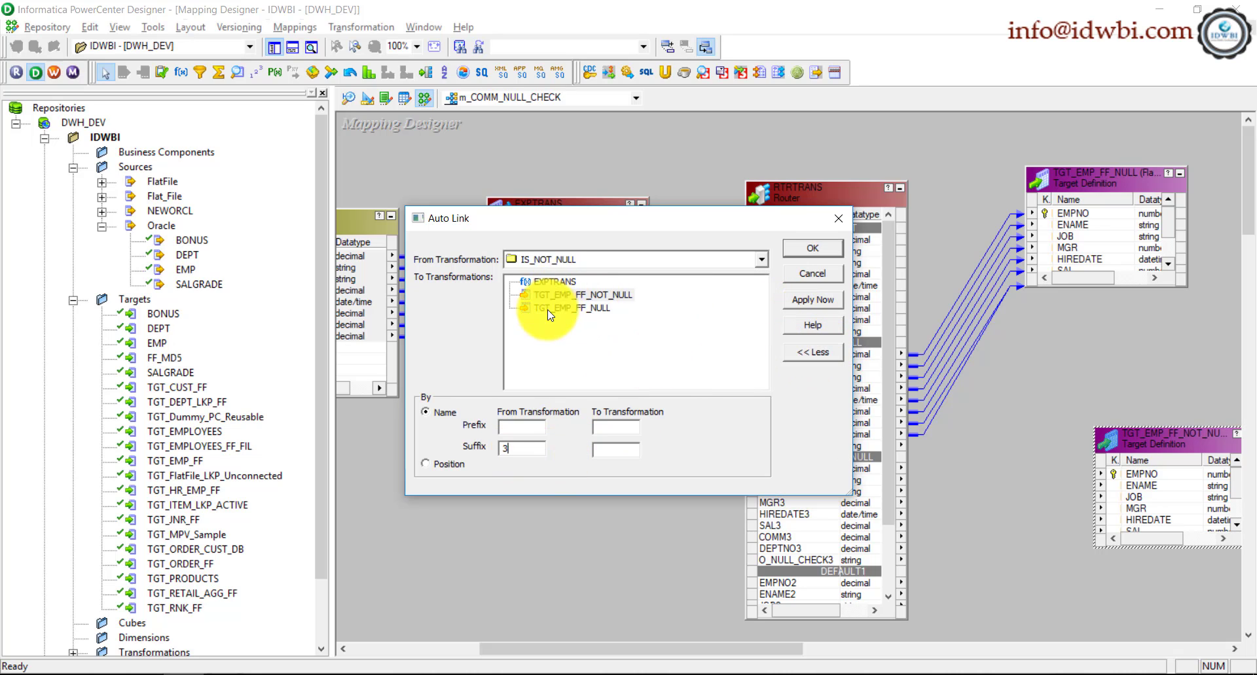
pyautogui.click(812, 300)
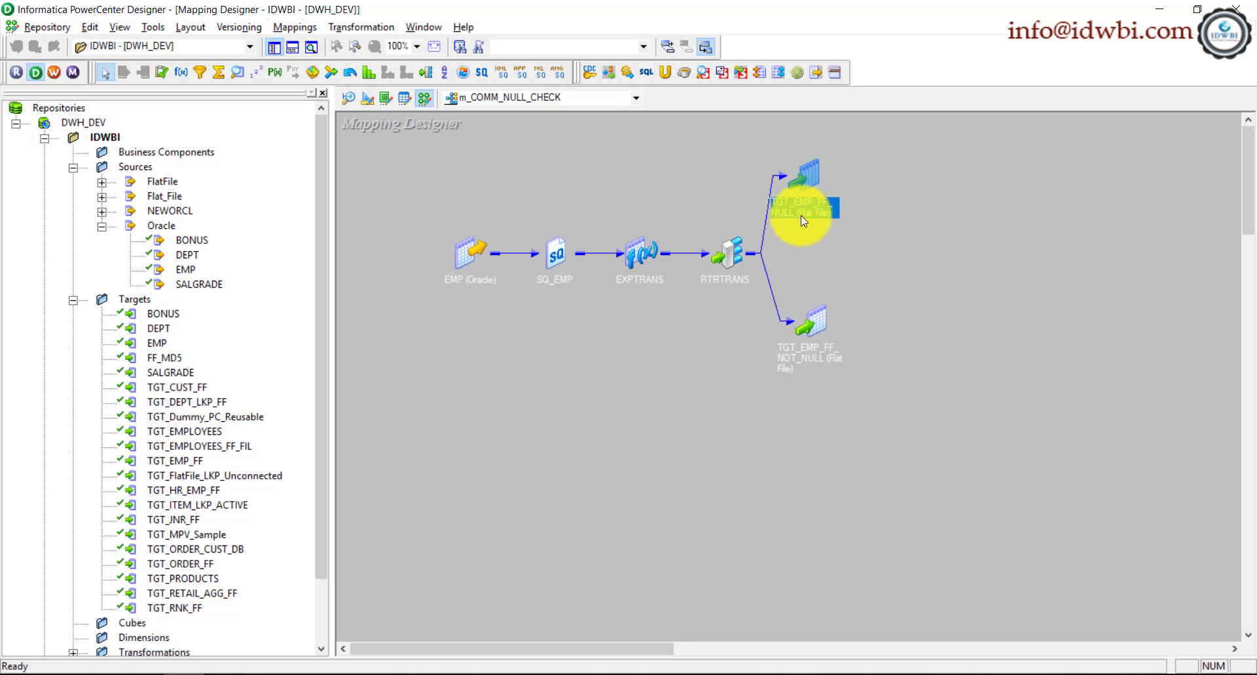
# - Reposition the TGT_EMP_FF_NULL target icon in the arranged mapping layout
pyautogui.moveTo(801, 200); pyautogui.dragTo(918, 201)
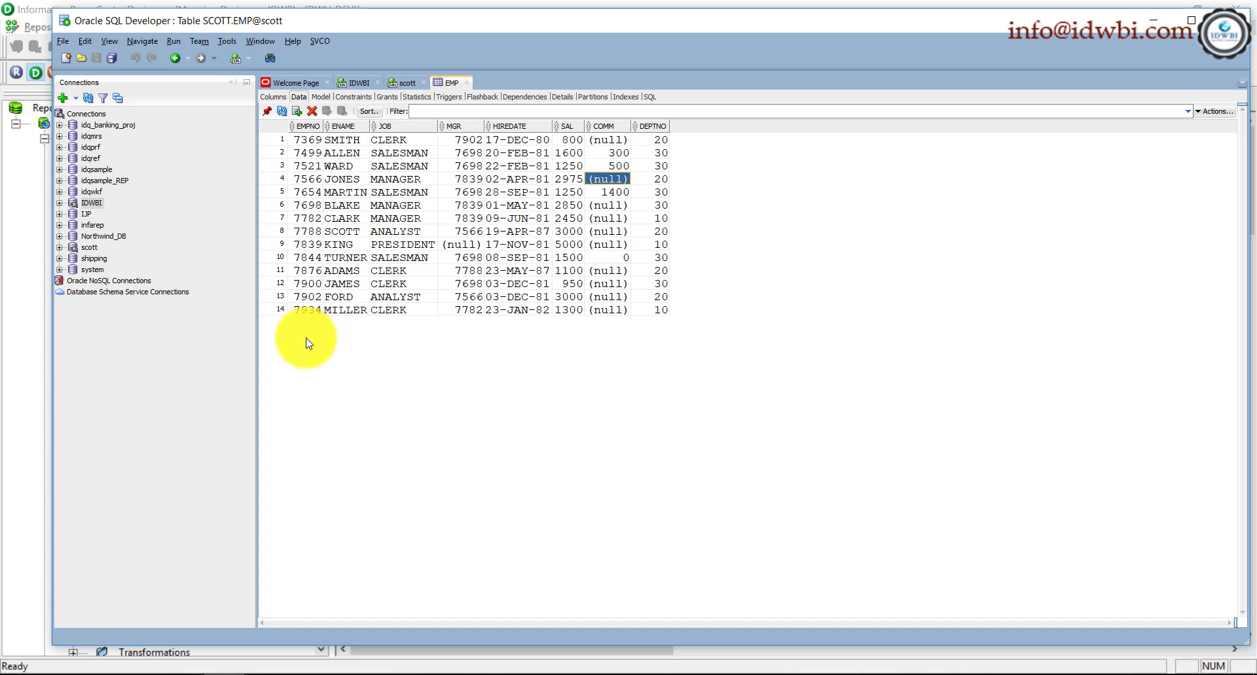
pyautogui.moveTo(332, 343)
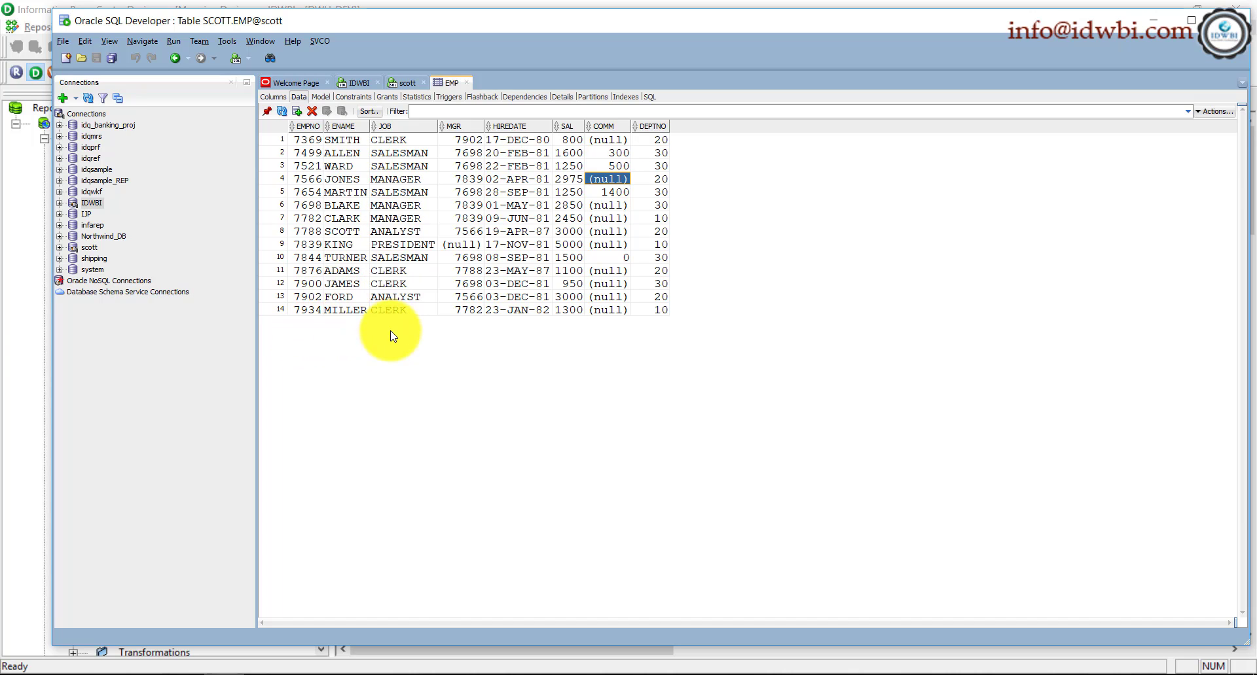
pyautogui.moveTo(467, 353)
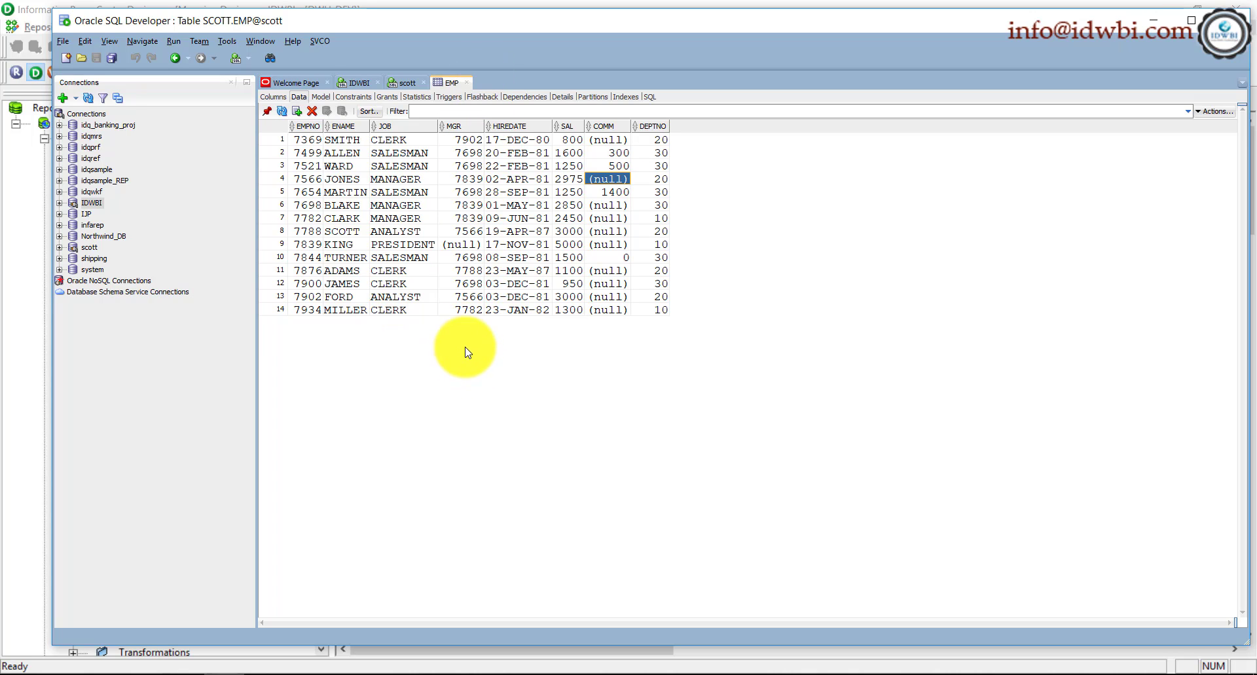
pyautogui.moveTo(529, 329)
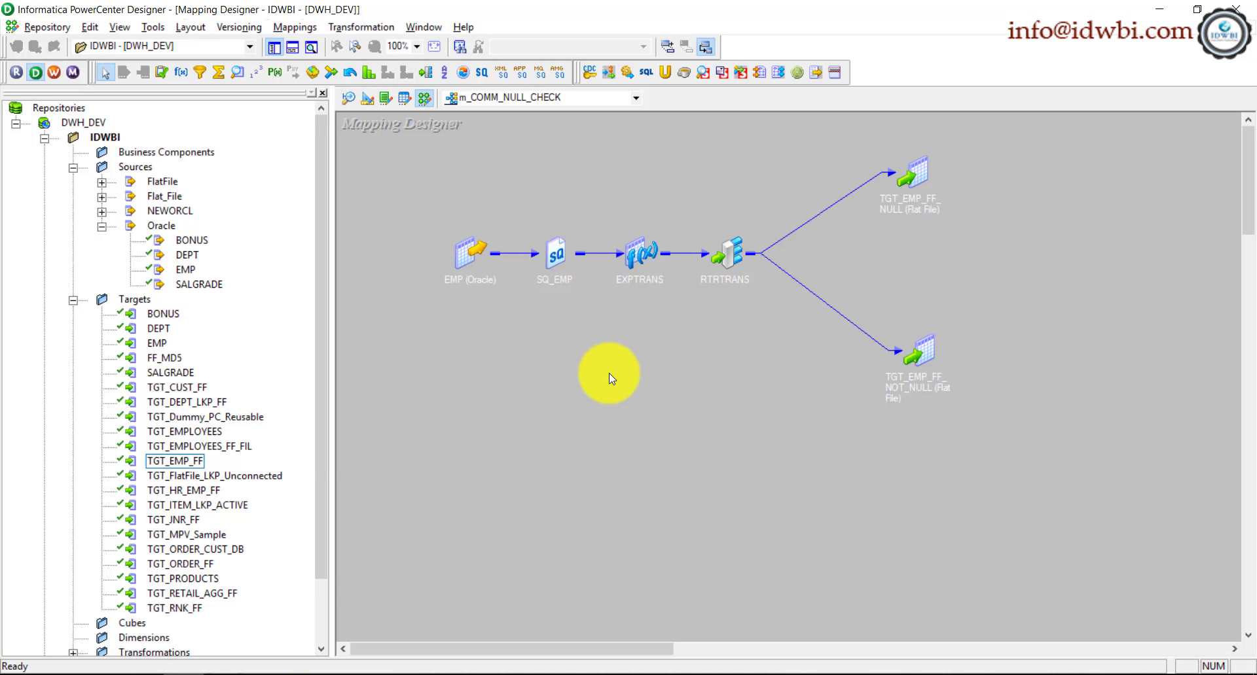
pyautogui.moveTo(634, 257)
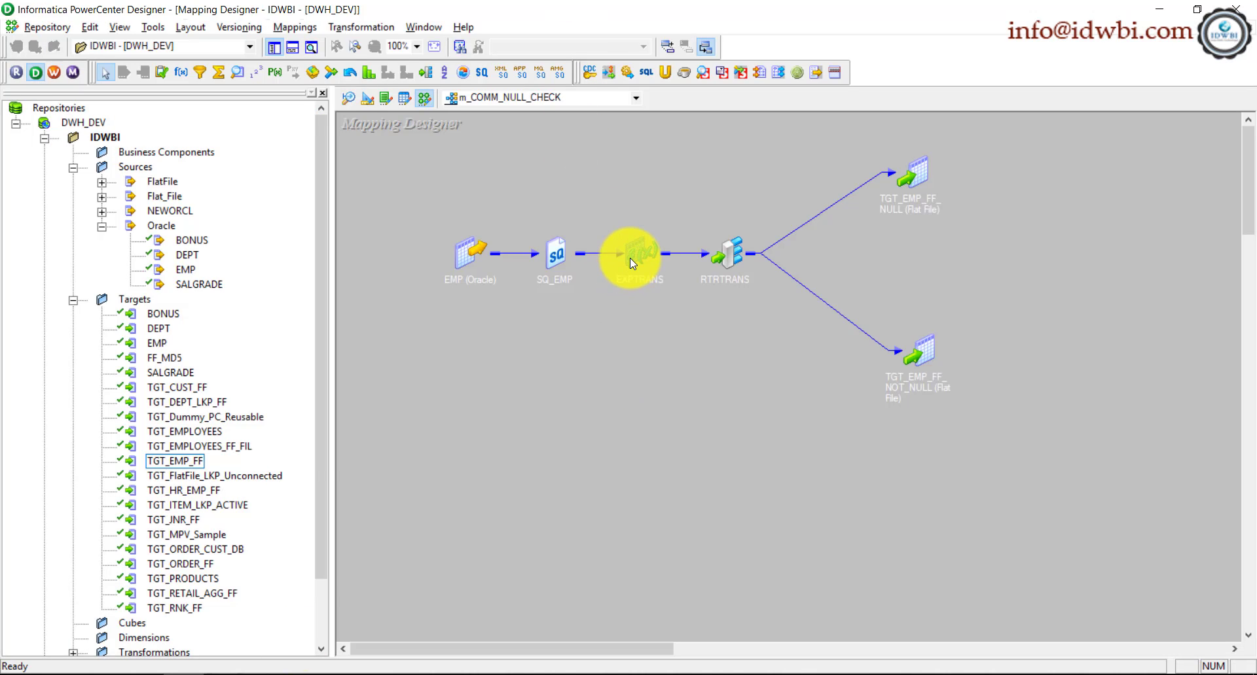
# - Rewrite O_NULL_CHECK as IIF with OR'd ISNULL checks on EMPNO, ENAME, JOB, MGR and HIREDATE
pyautogui.doubleClick(632, 256)
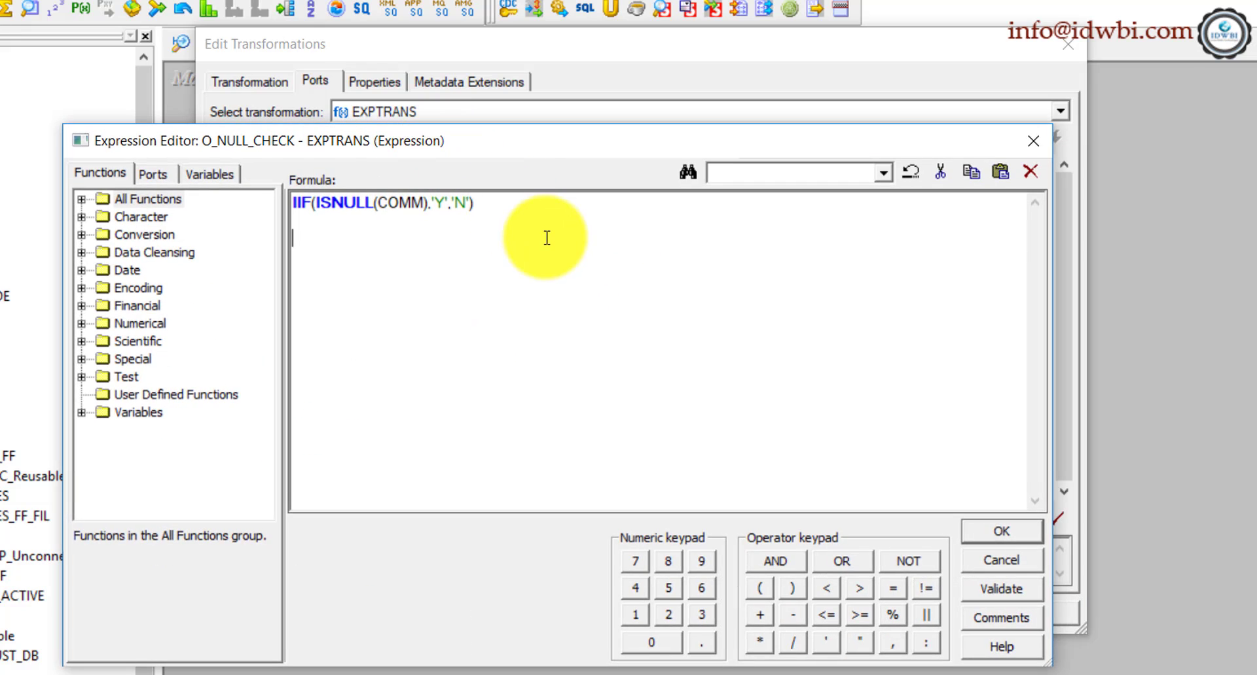
pyautogui.write('IIF(')
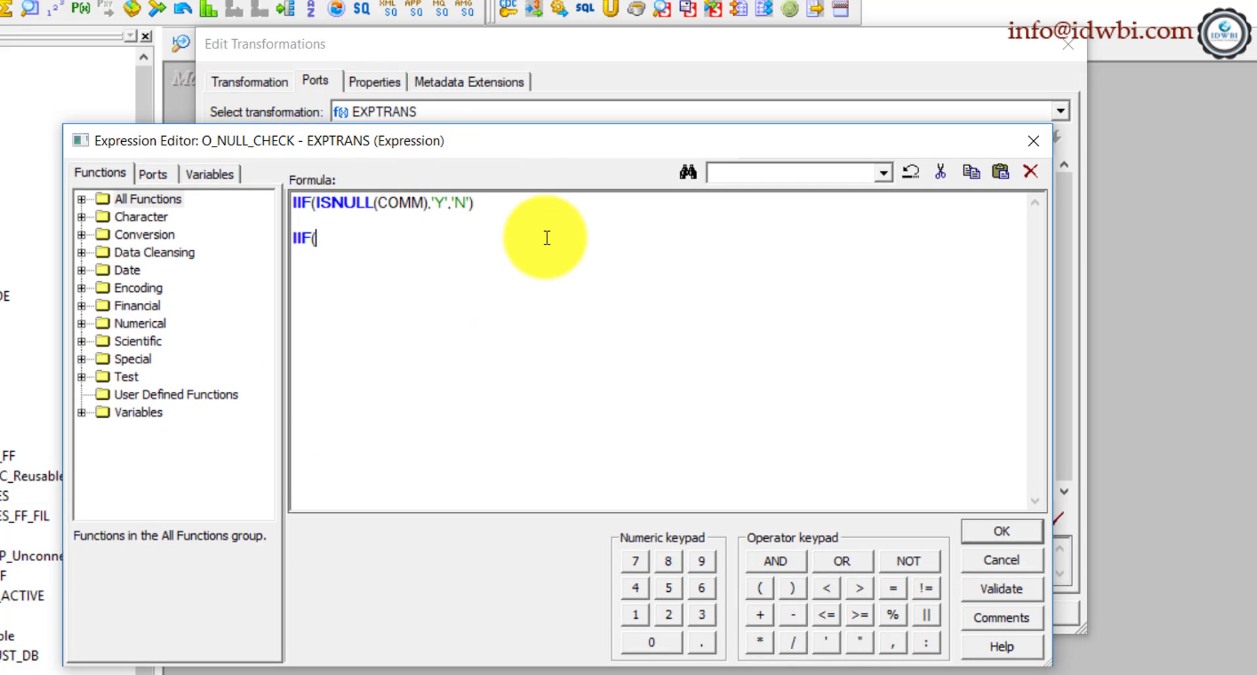
pyautogui.write('ISNULL')
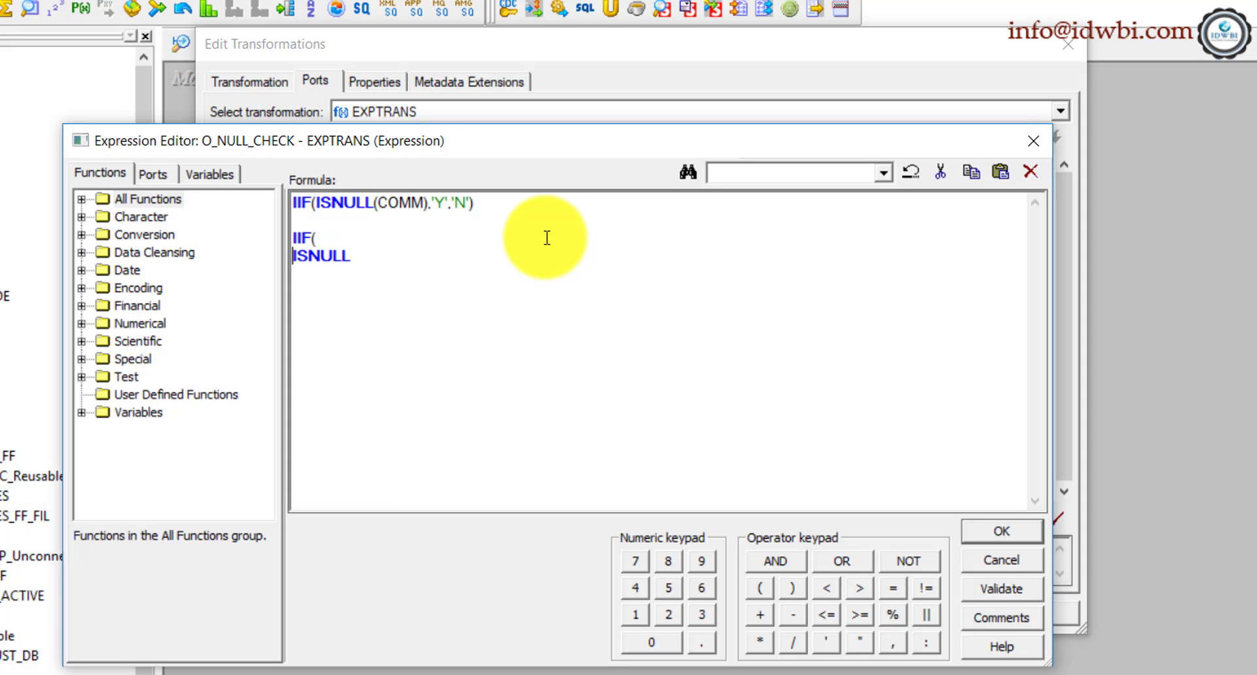
pyautogui.press('Enter')
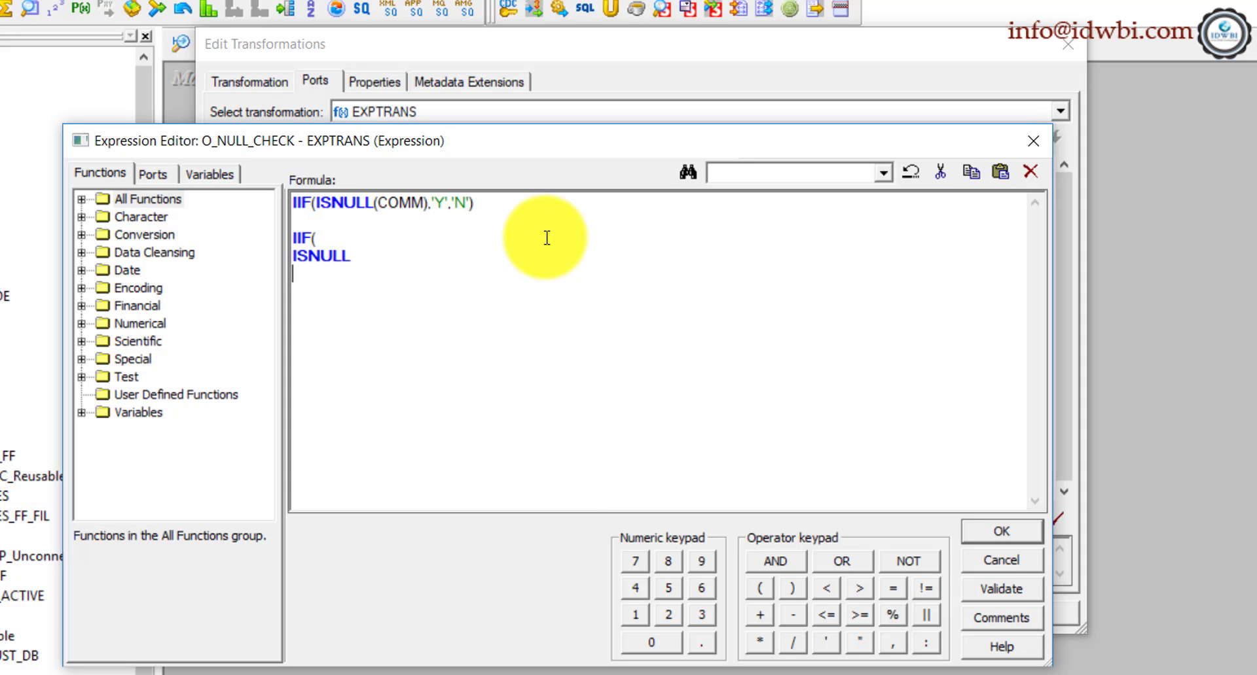
pyautogui.write('(EMPNO')
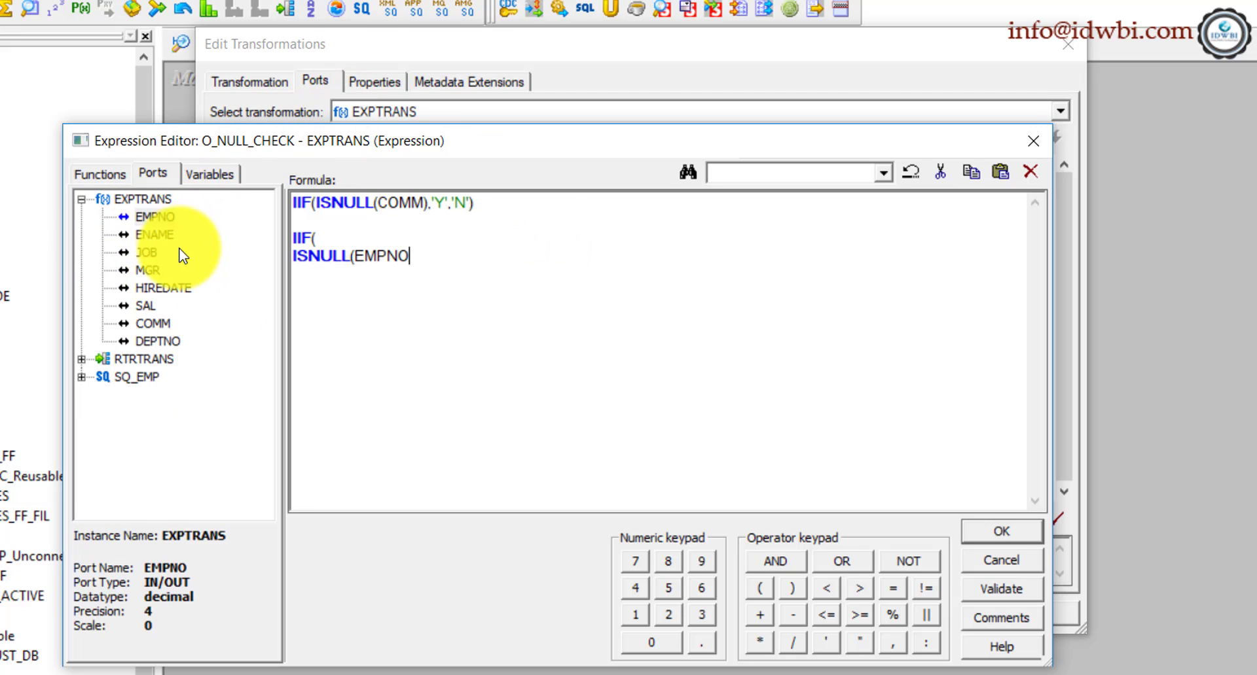
pyautogui.moveTo(447, 401)
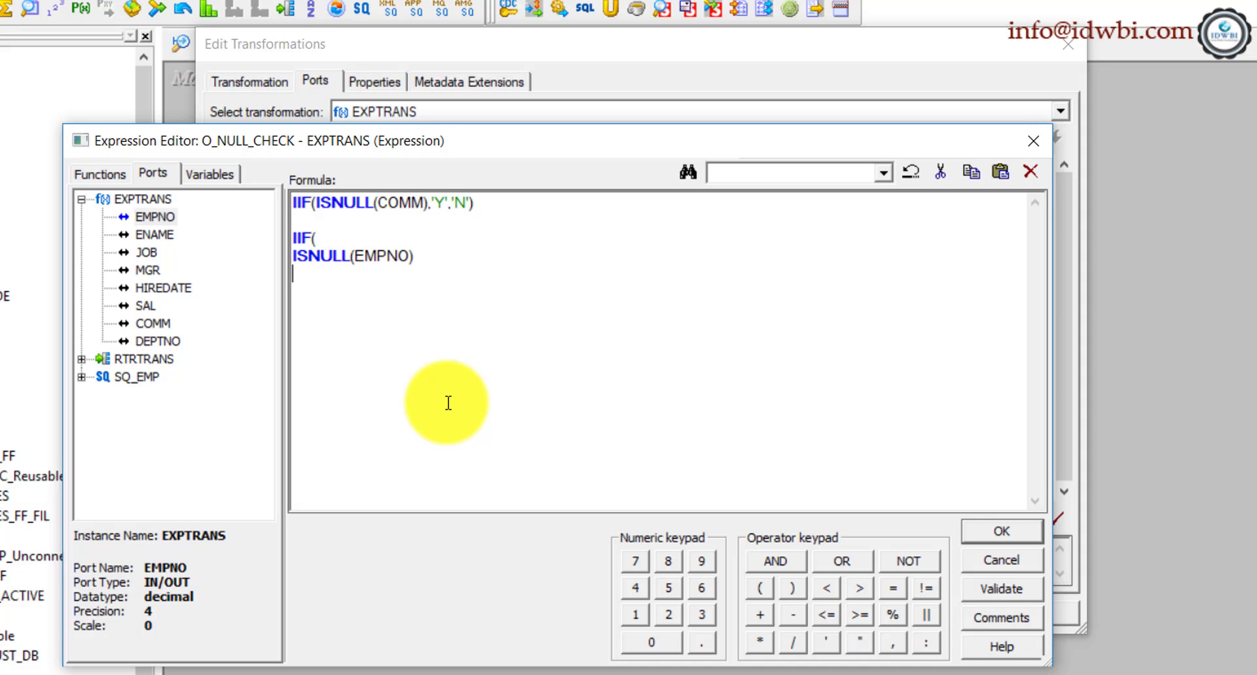
pyautogui.write('OR')
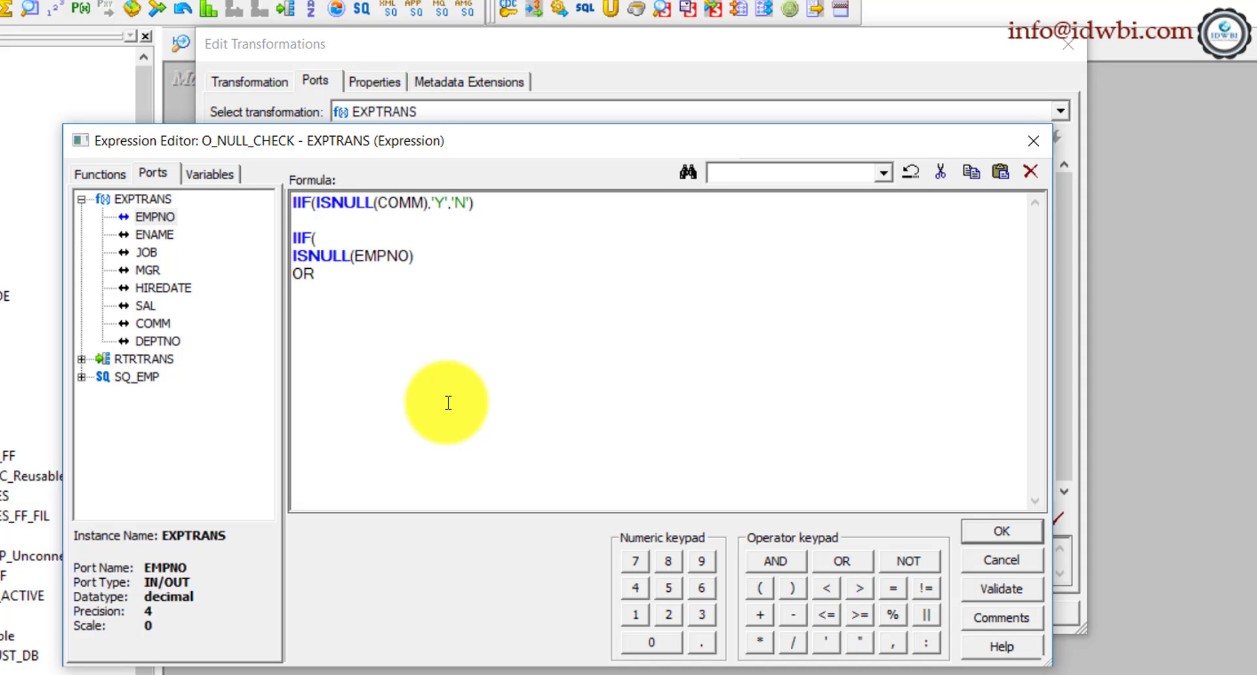
pyautogui.write('ISNULL')
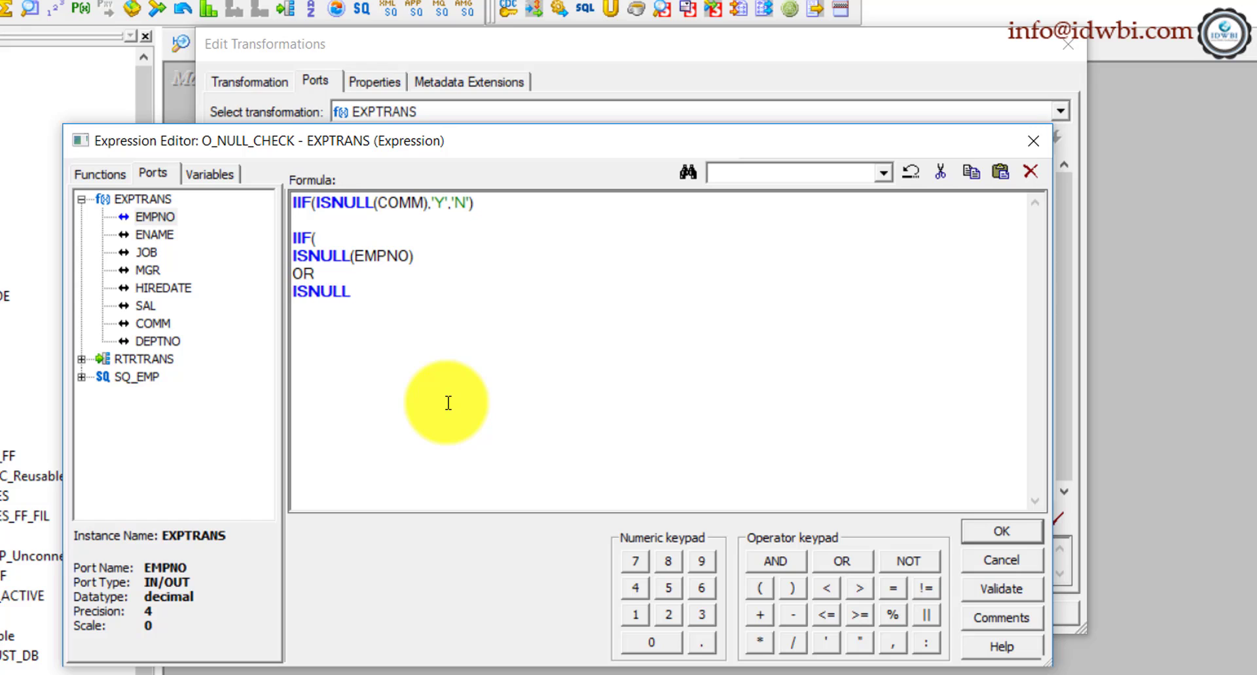
pyautogui.doubleClick(155, 235)
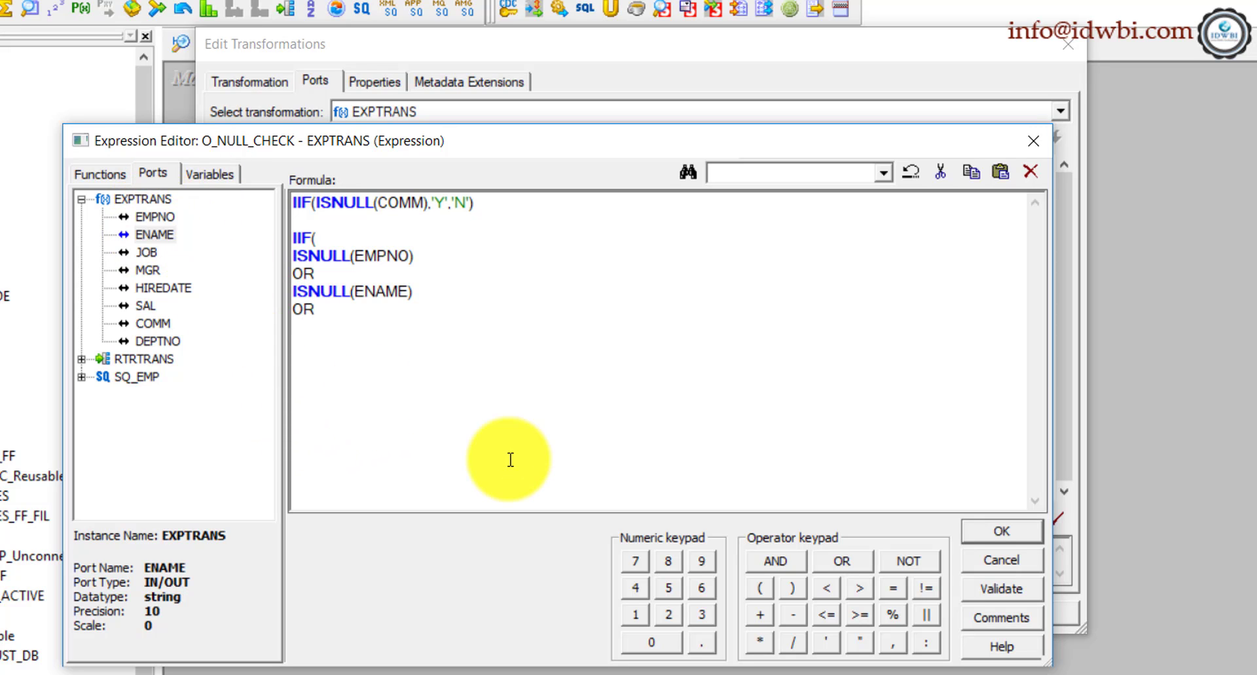
pyautogui.write('ISNULL(JOB')
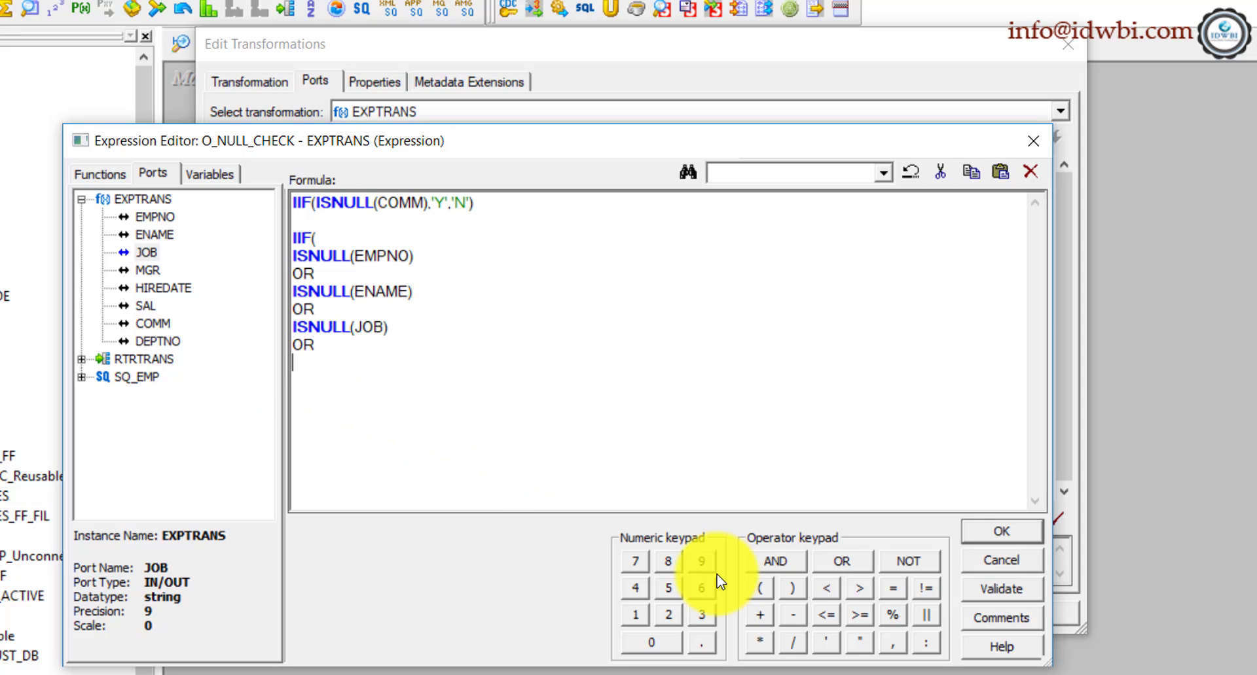
pyautogui.write('ISNULL(')
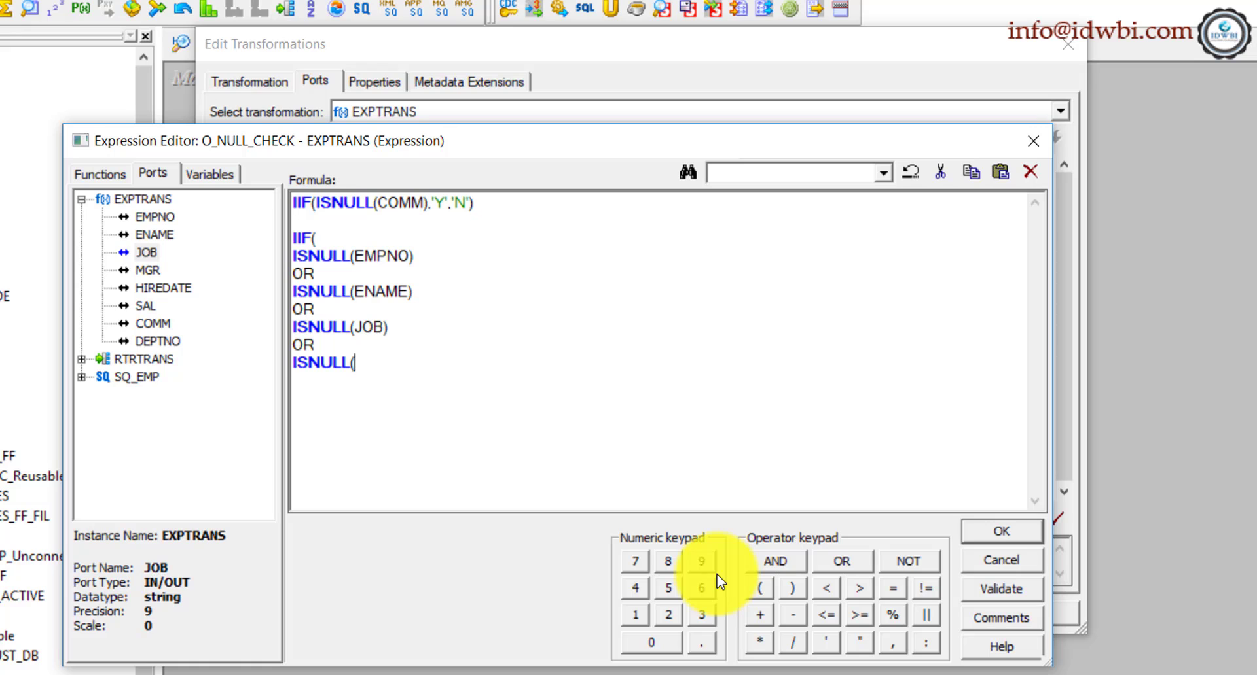
pyautogui.click(148, 270)
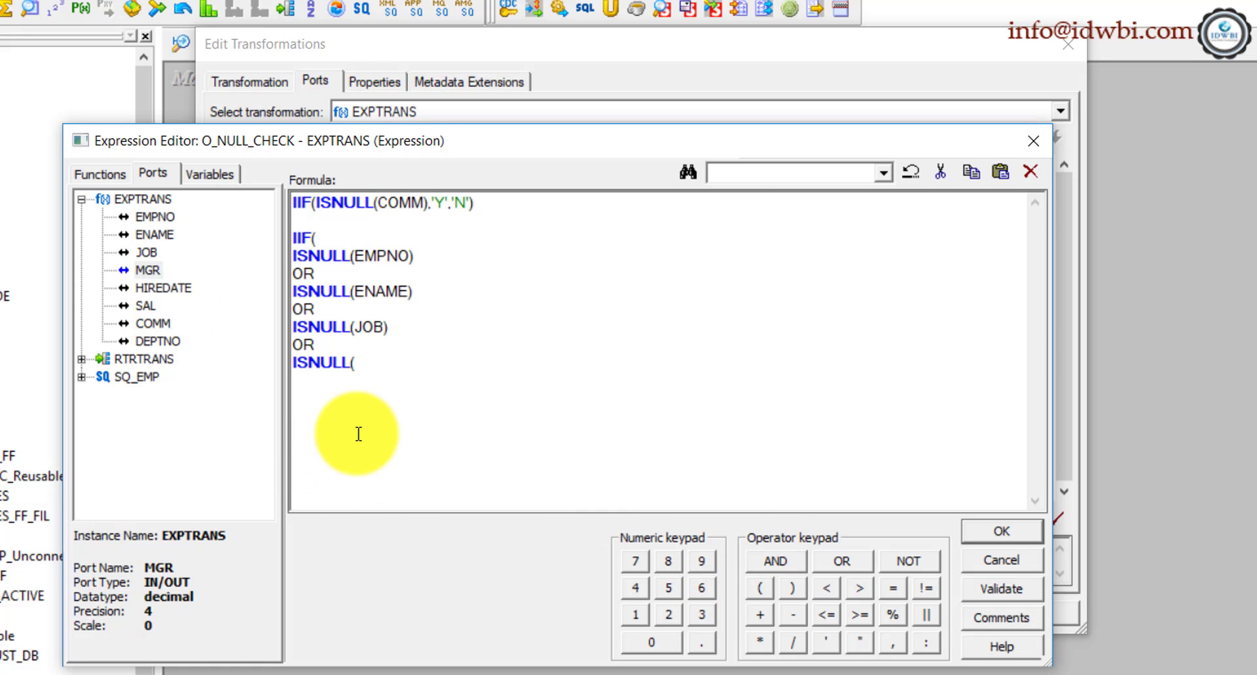
pyautogui.doubleClick(162, 288)
pyautogui.write('OR')
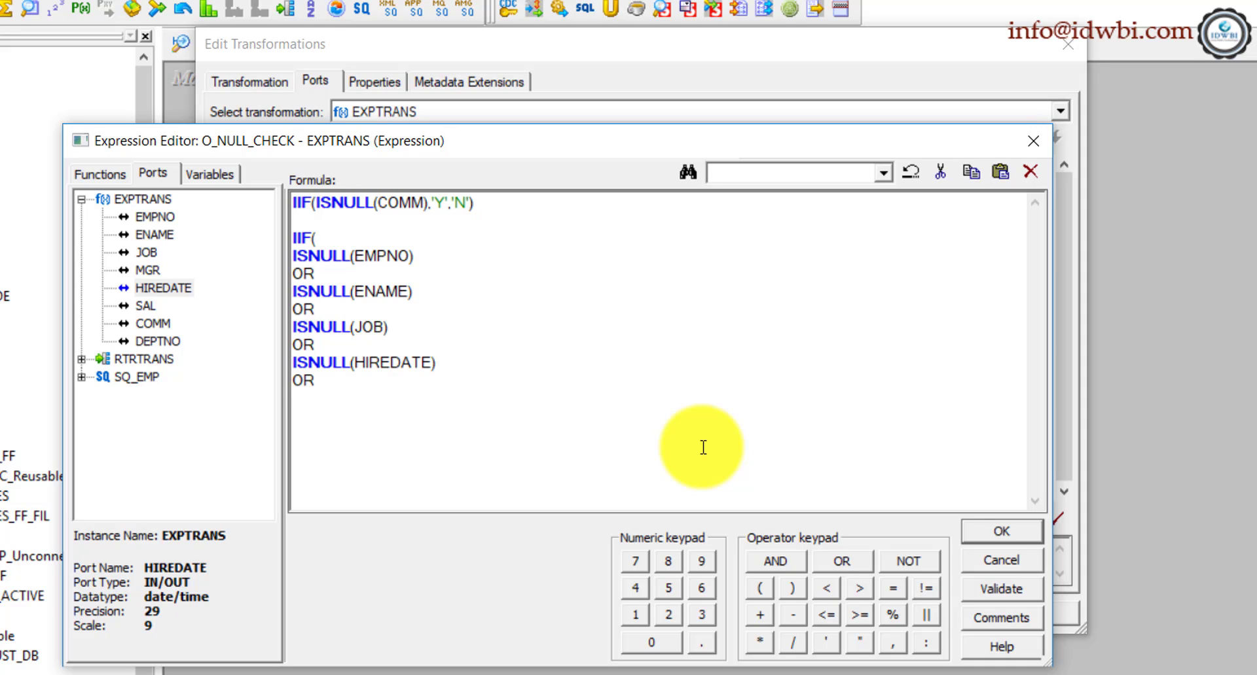
# - Add ISNULL checks for SAL, COMM and DEPTNO returning 'Y'/'N', fix the parse error and validate successfully
pyautogui.write('ISNULL(SAL)')
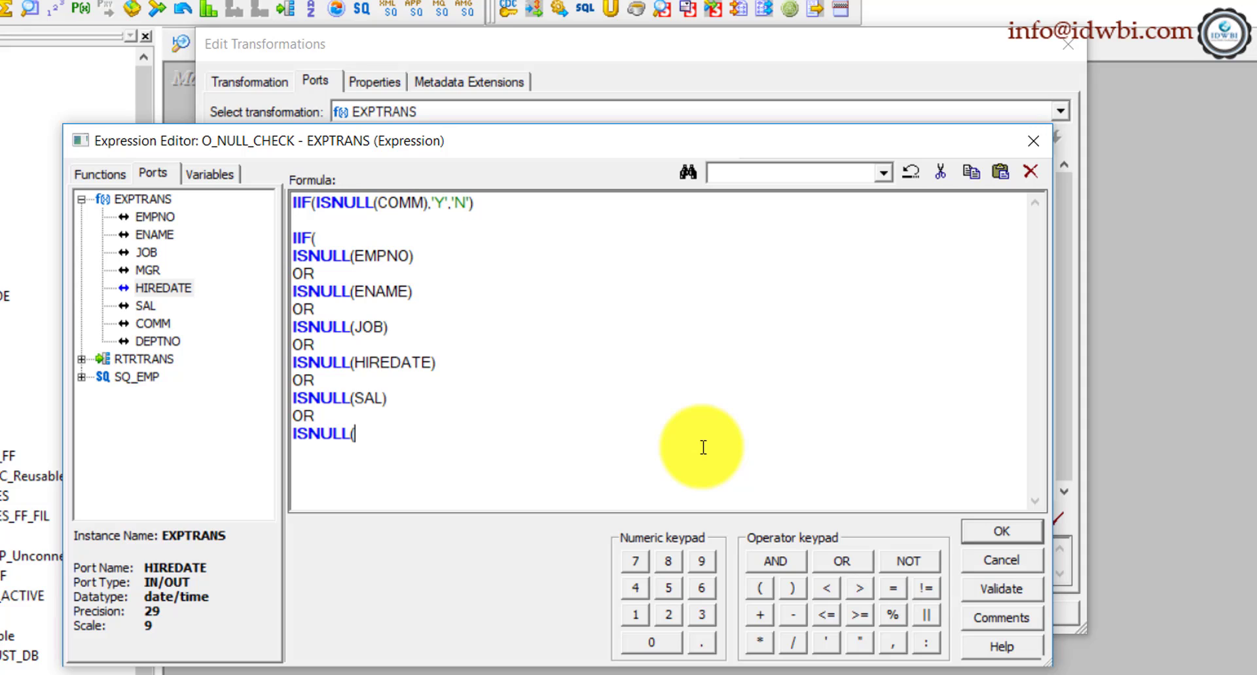
pyautogui.write('COMM)')
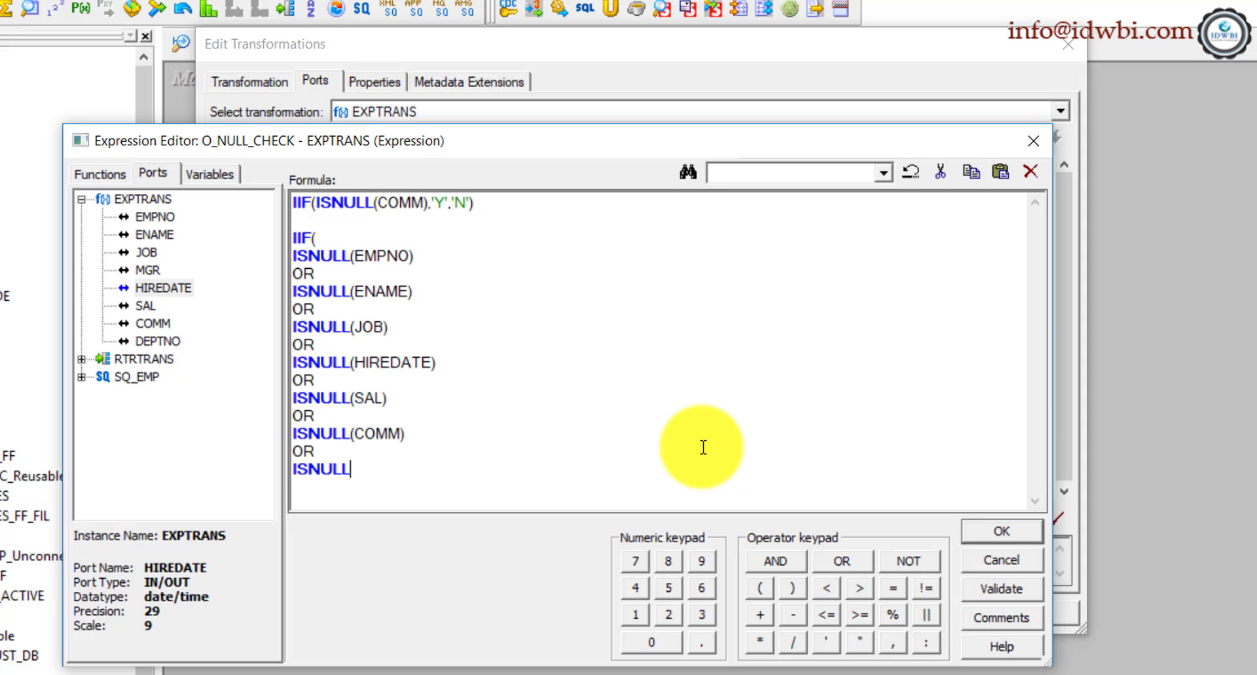
pyautogui.write('(DEPTNO)')
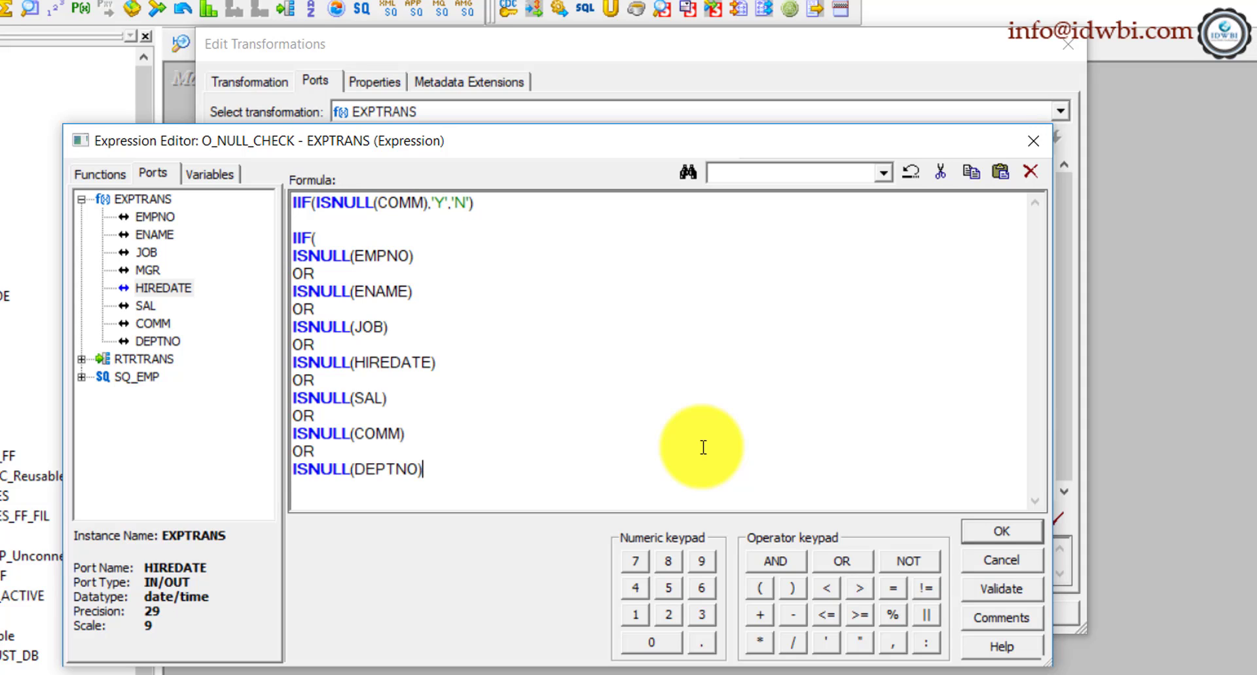
pyautogui.write(')')
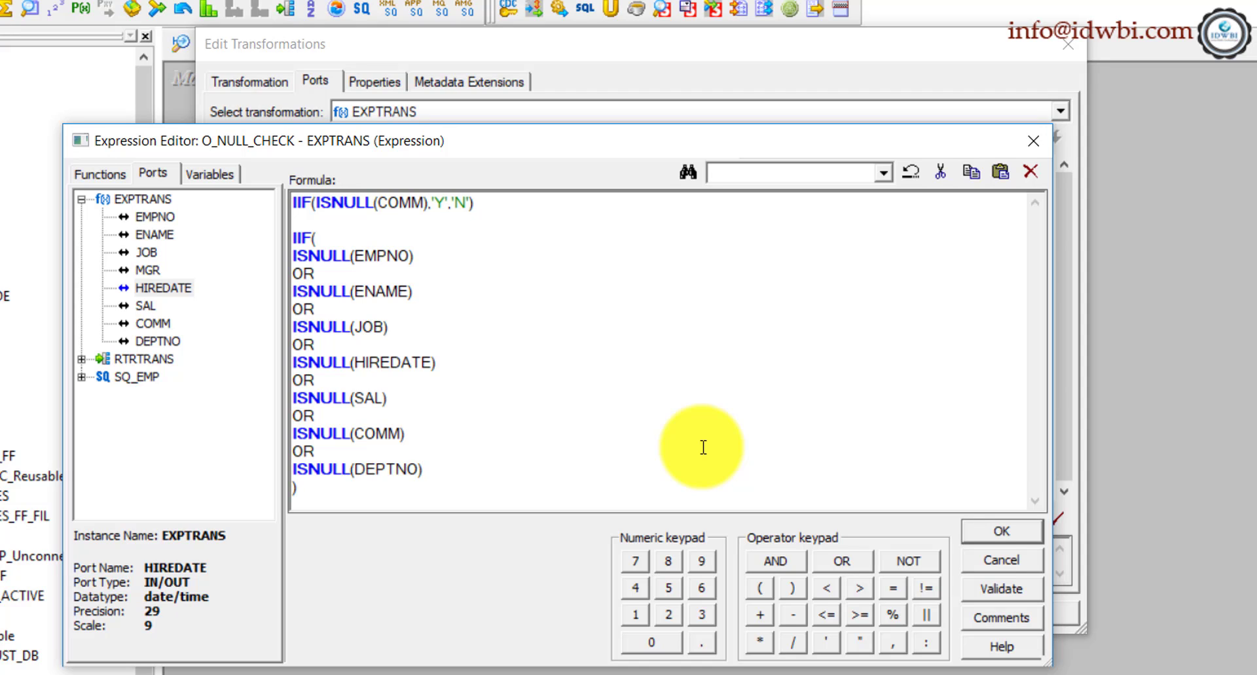
pyautogui.write(",'Y','N")
pyautogui.write('--')
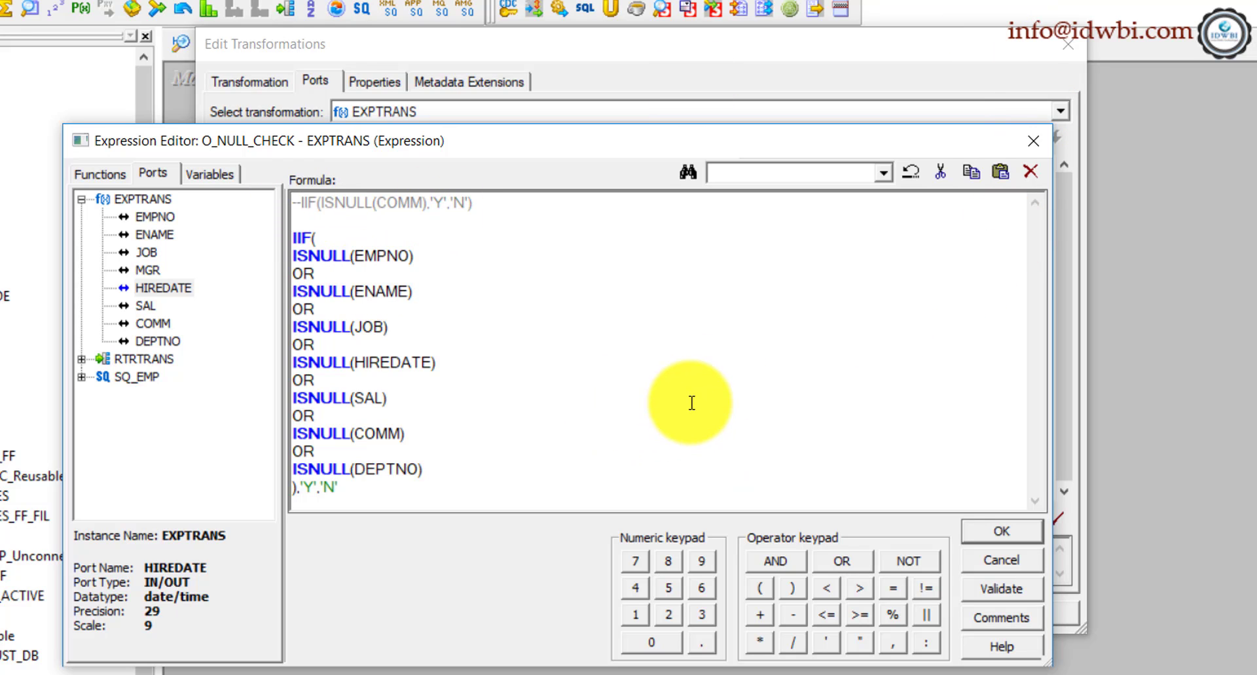
pyautogui.click(388, 398)
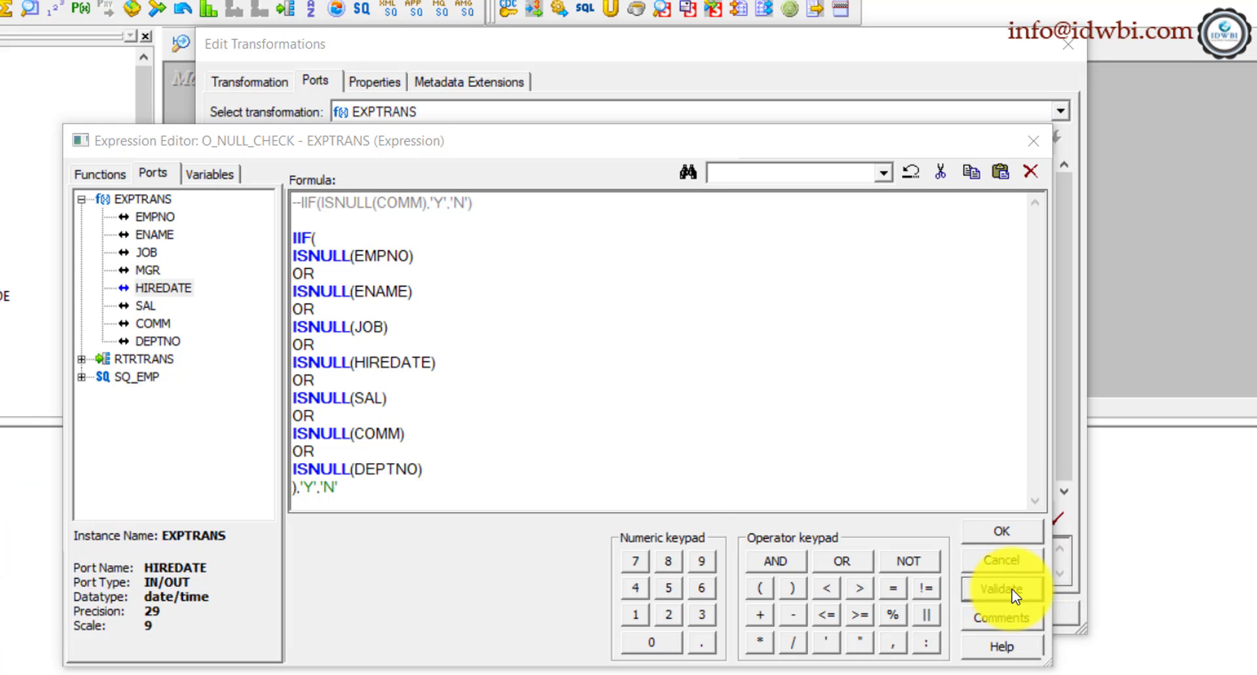
pyautogui.click(1000, 589)
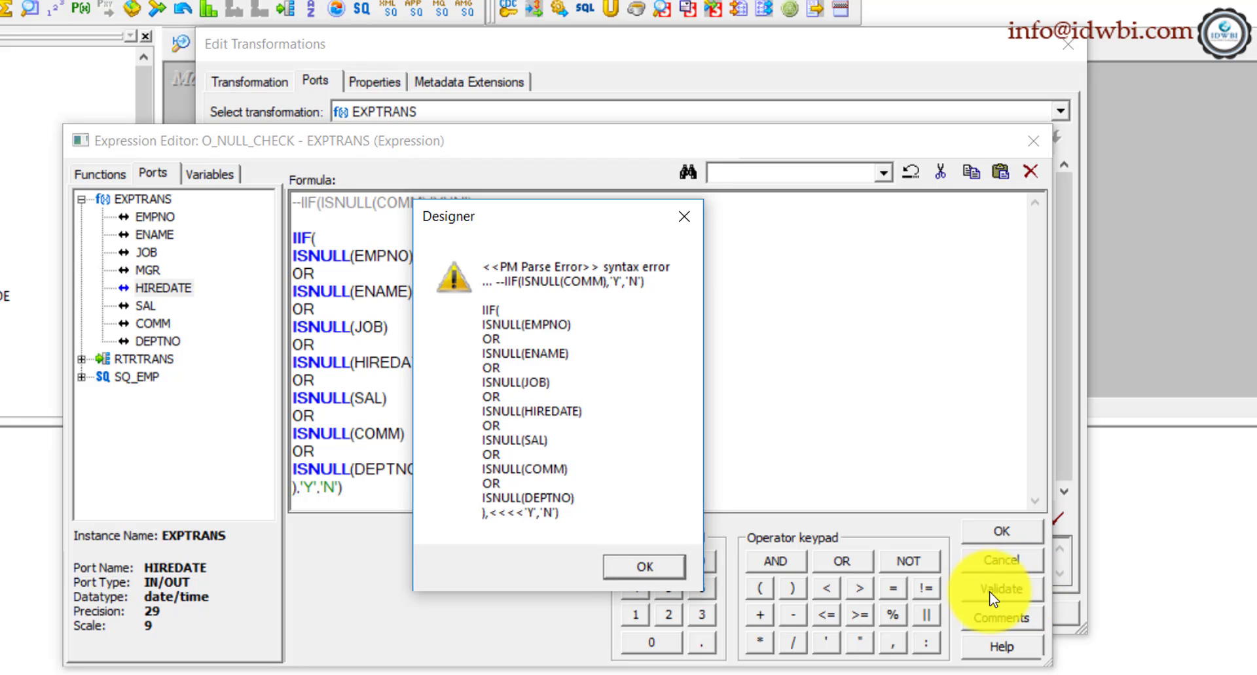
pyautogui.moveTo(684, 217)
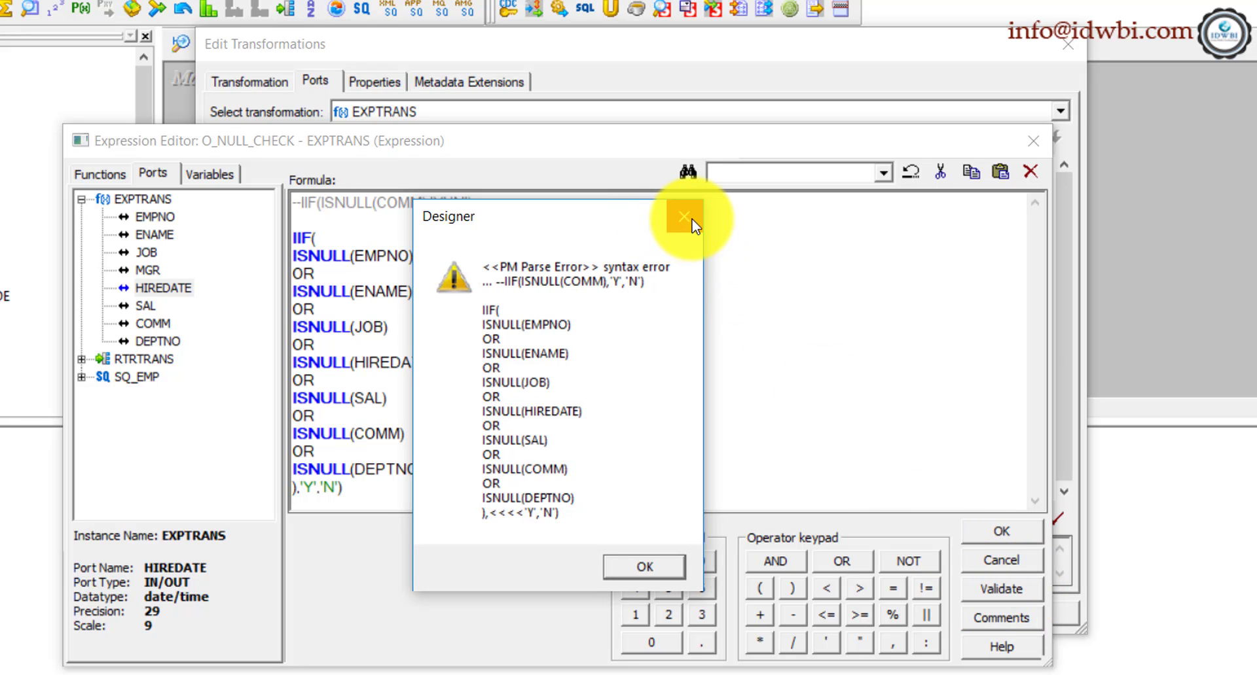
pyautogui.click(682, 217)
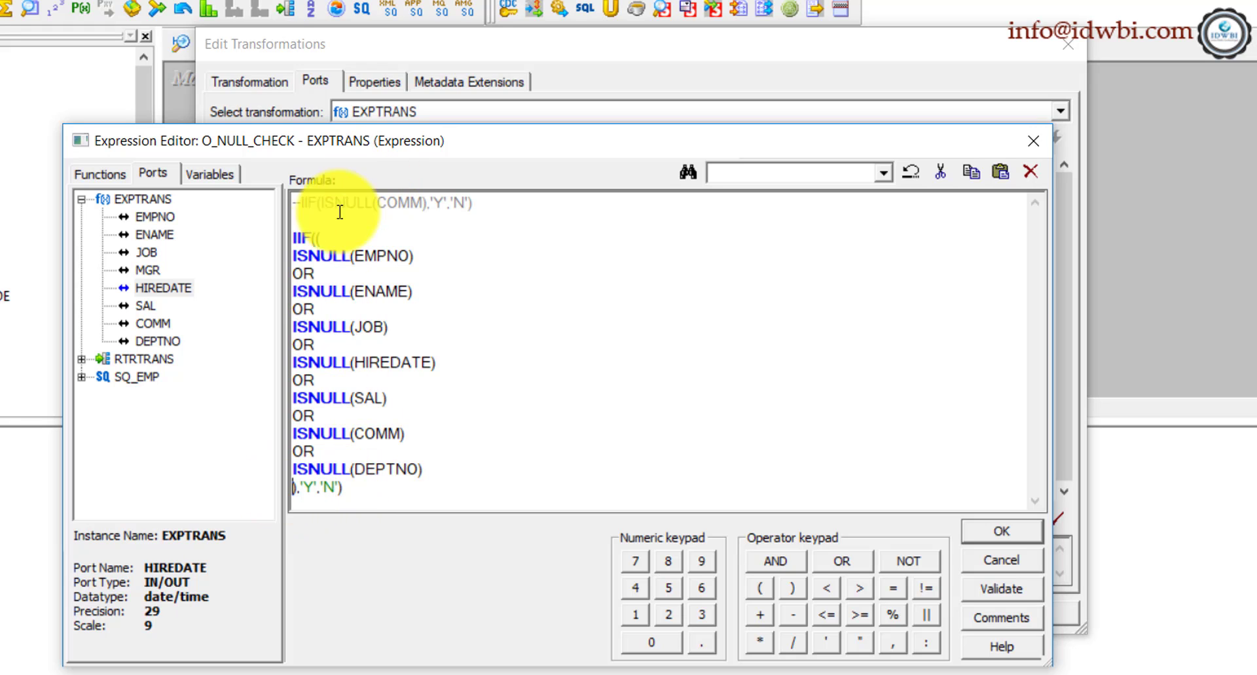
pyautogui.click(1000, 590)
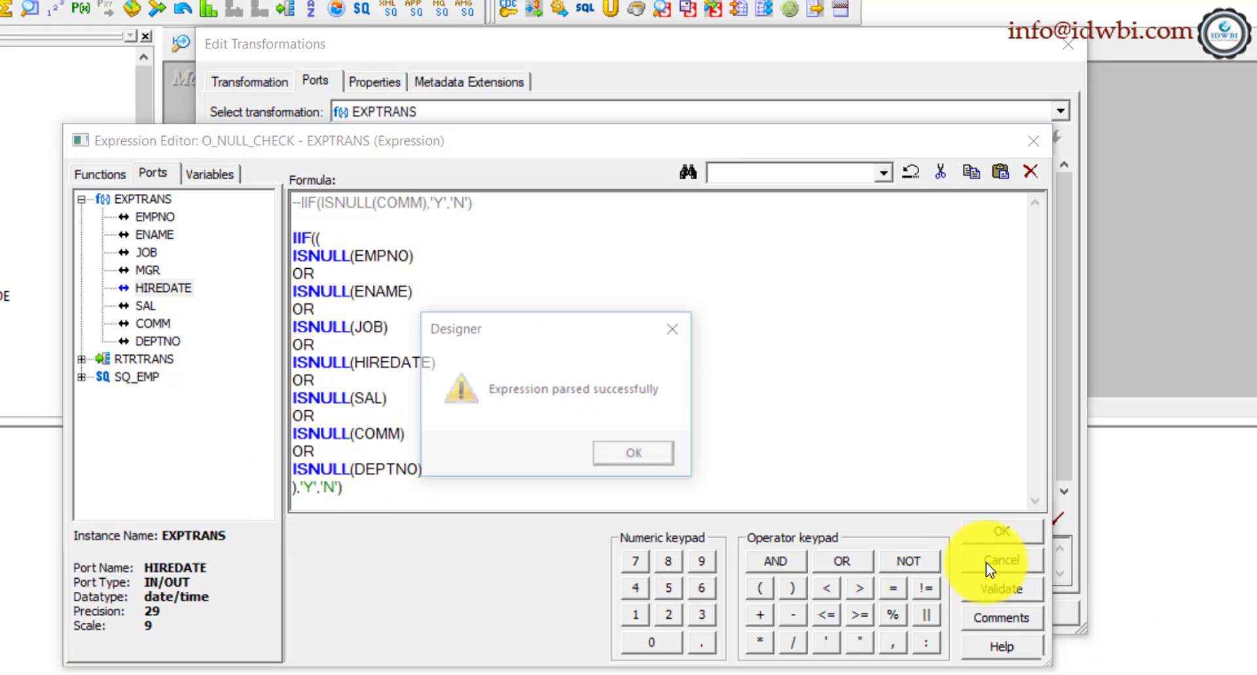
pyautogui.moveTo(632, 456)
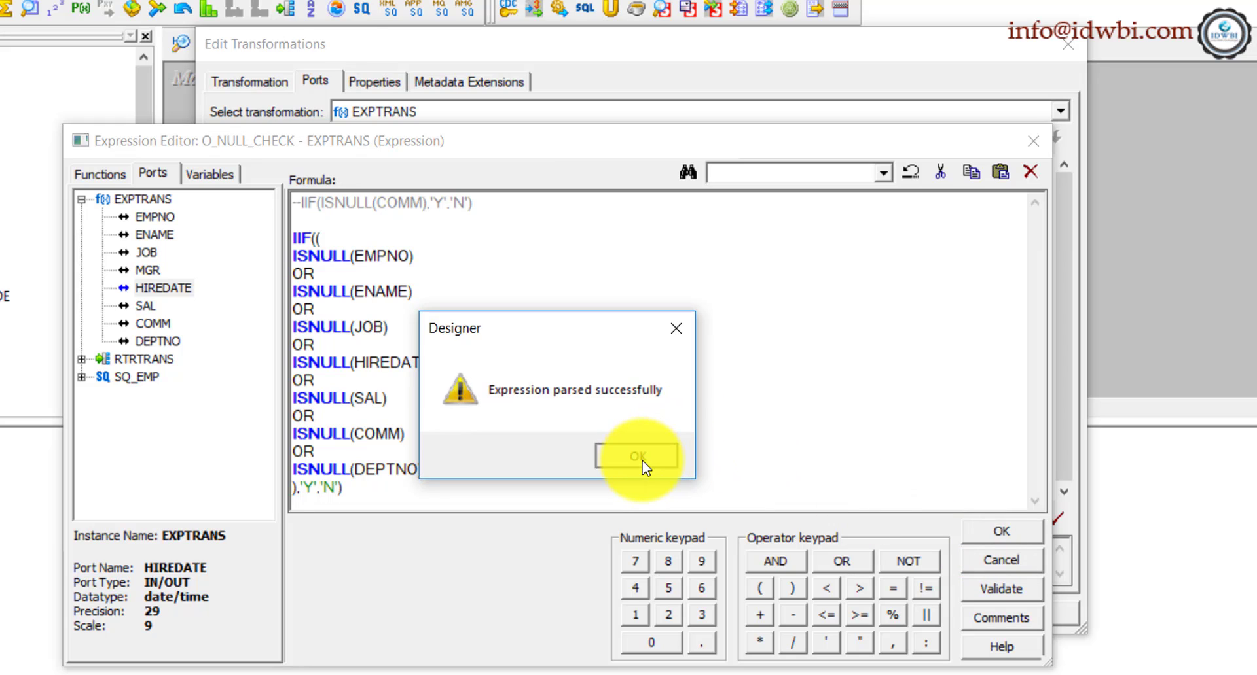
pyautogui.click(637, 455)
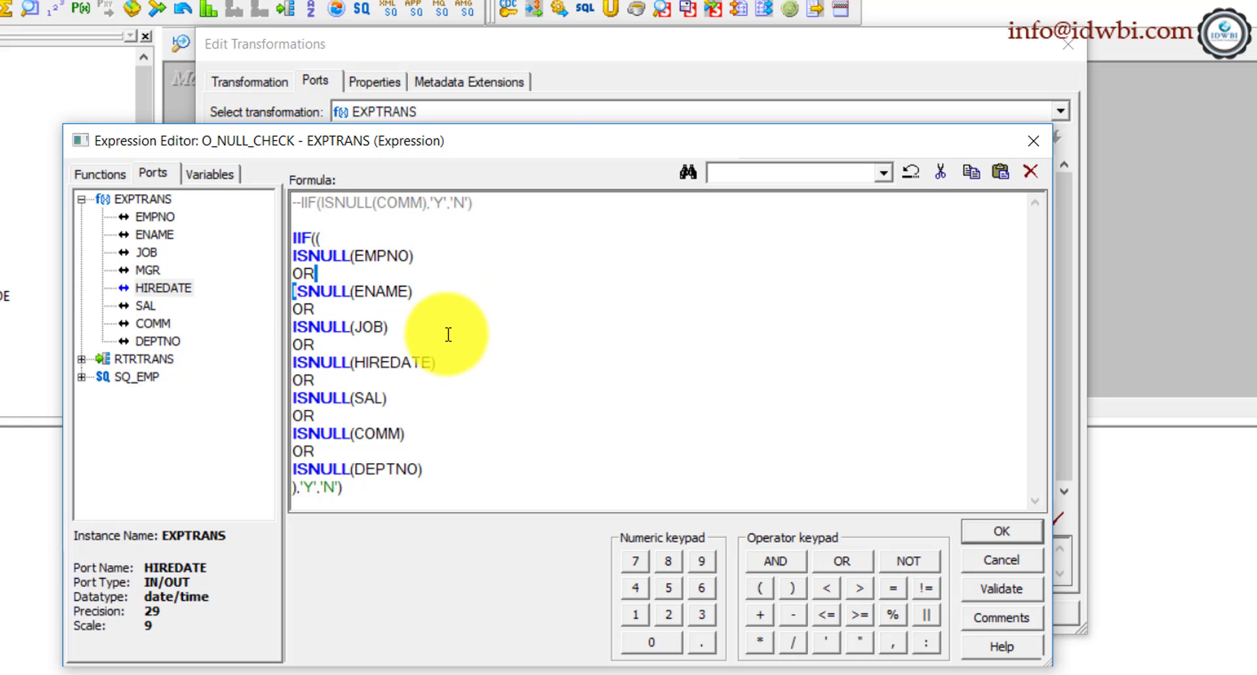
pyautogui.moveTo(660, 323)
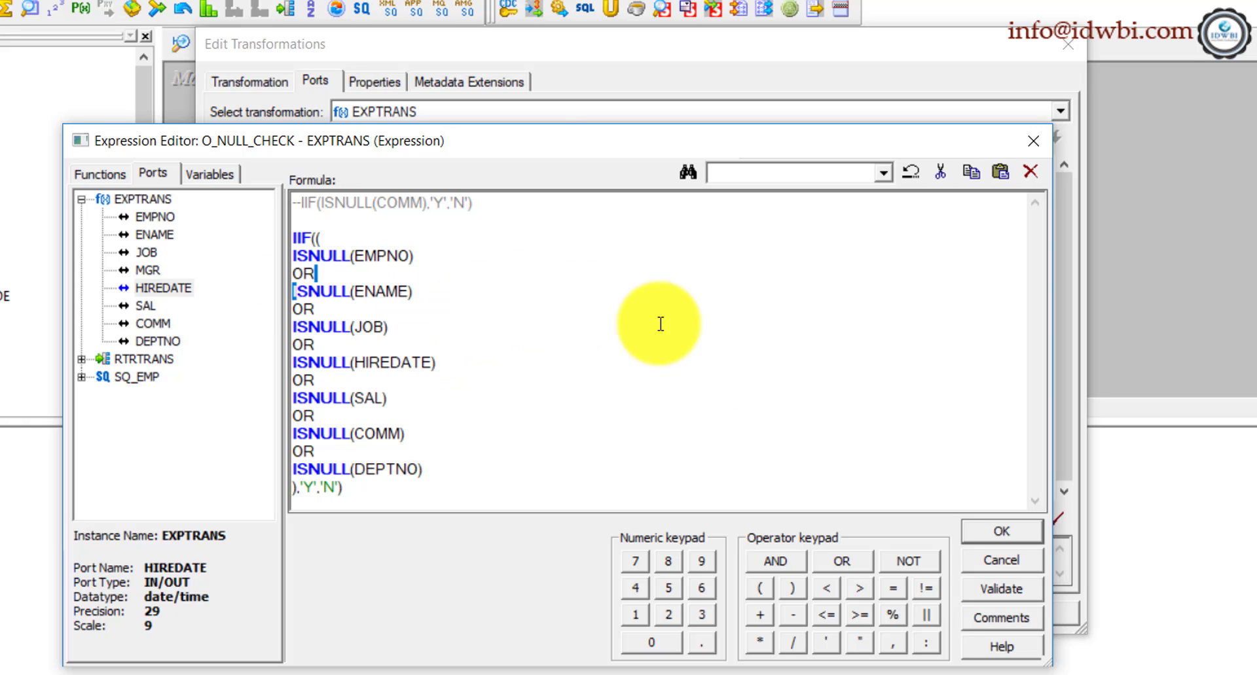
pyautogui.click(1001, 532)
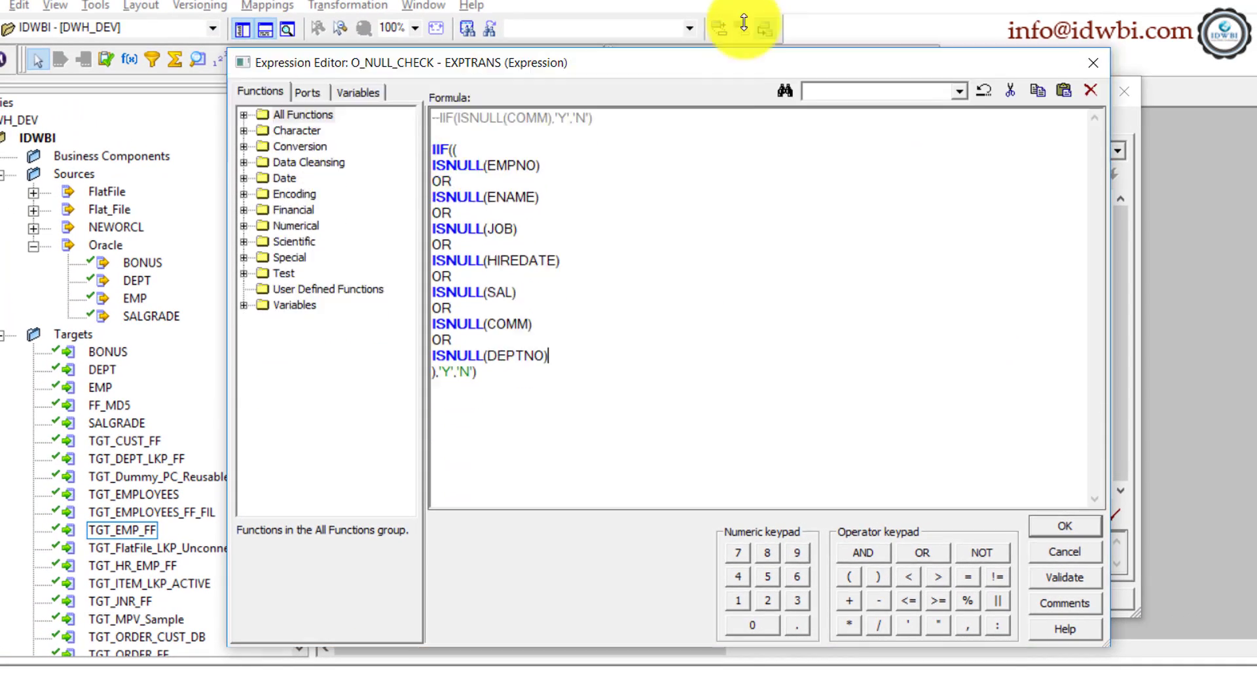
# - Append OR (ISNULL(MGR) AND (JOB <> 'PRESIDENT')) to the formula and accept the expression
pyautogui.write('OR')
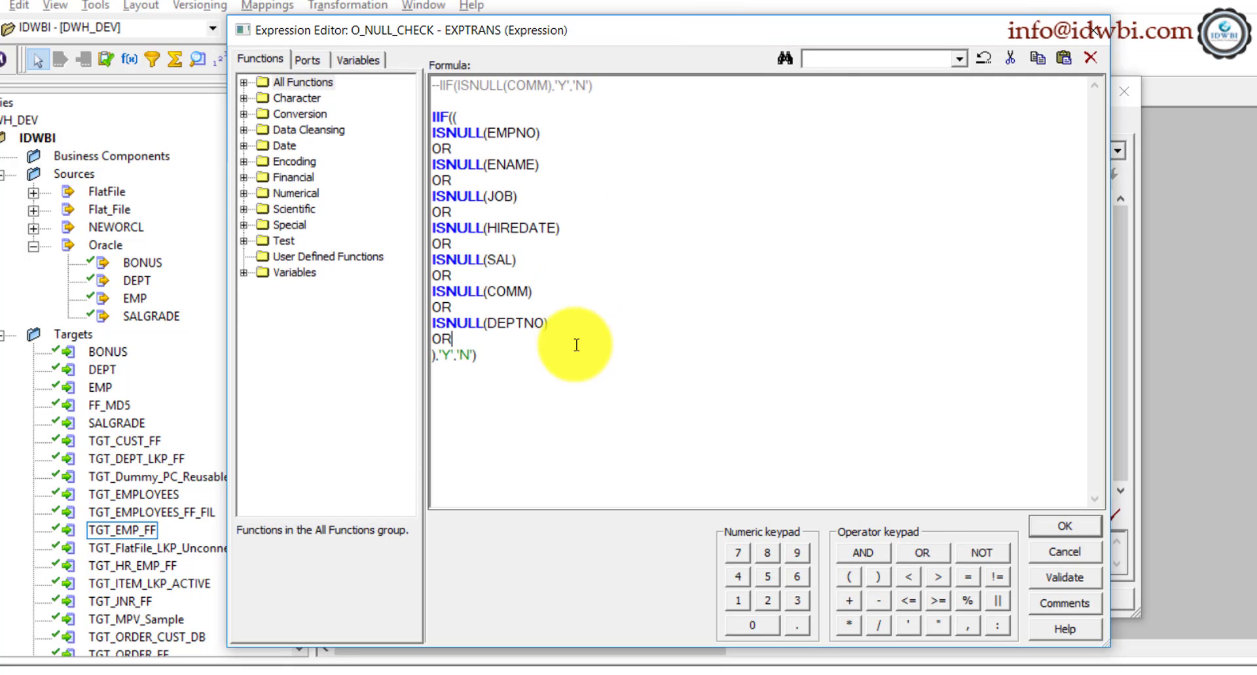
pyautogui.write('(')
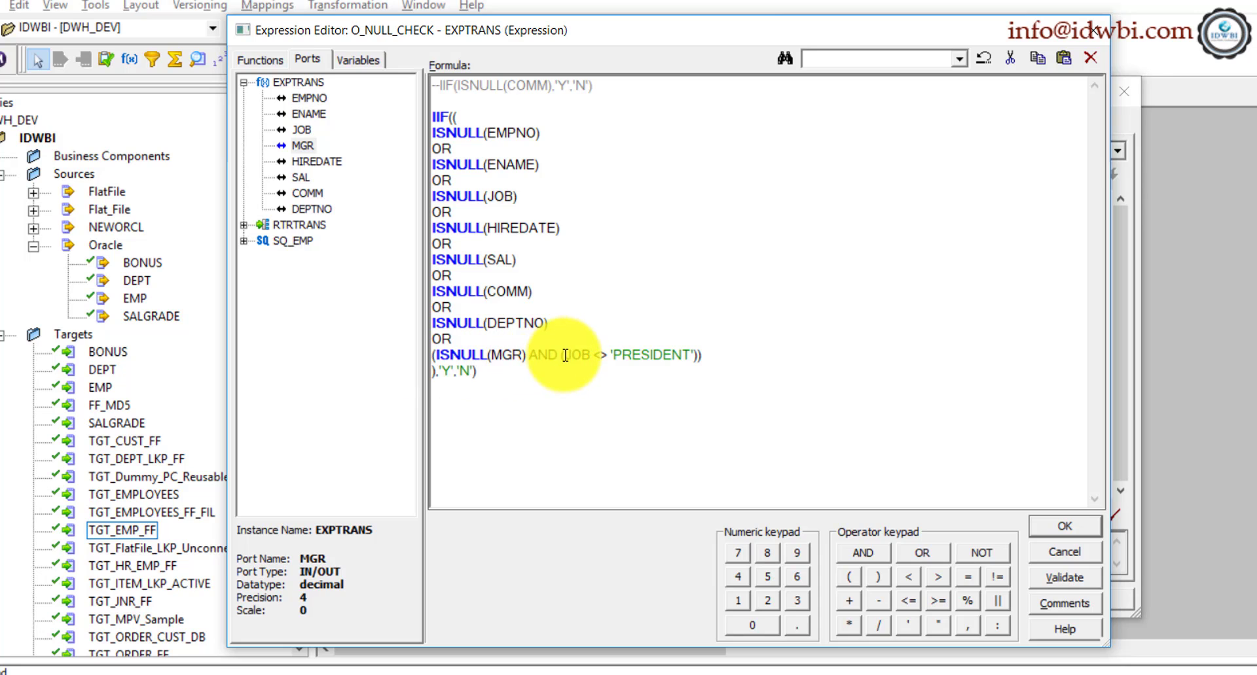
pyautogui.doubleClick(576, 354)
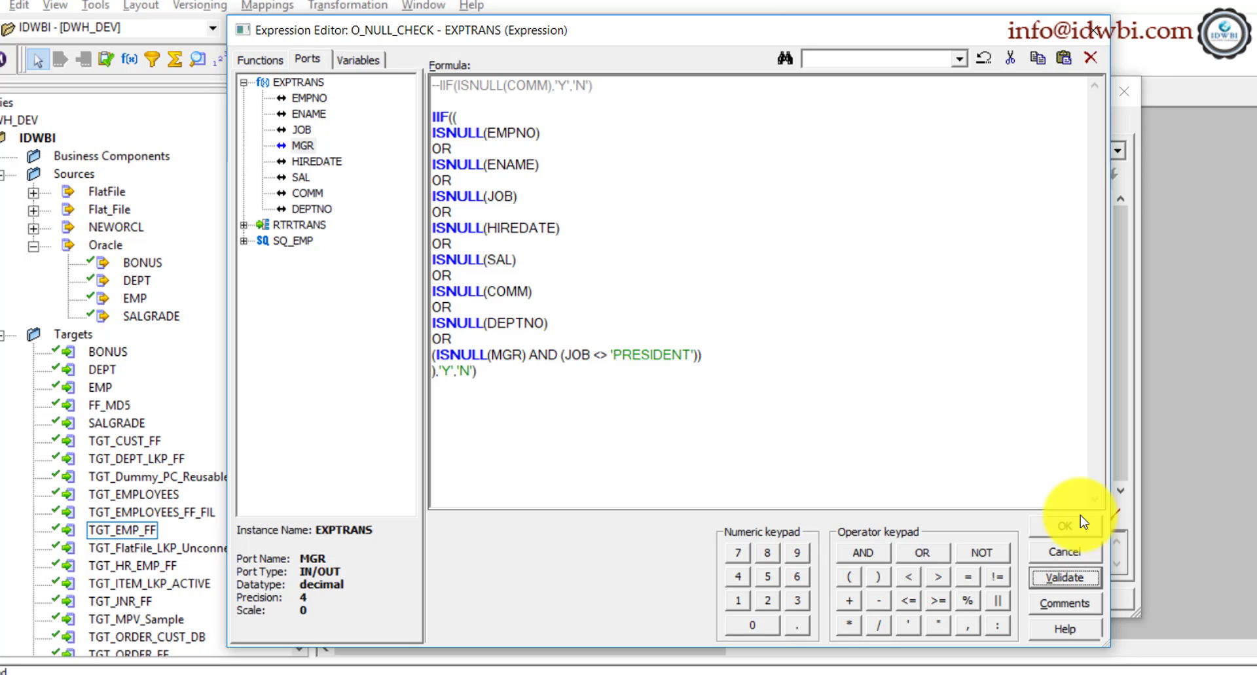
pyautogui.click(1062, 526)
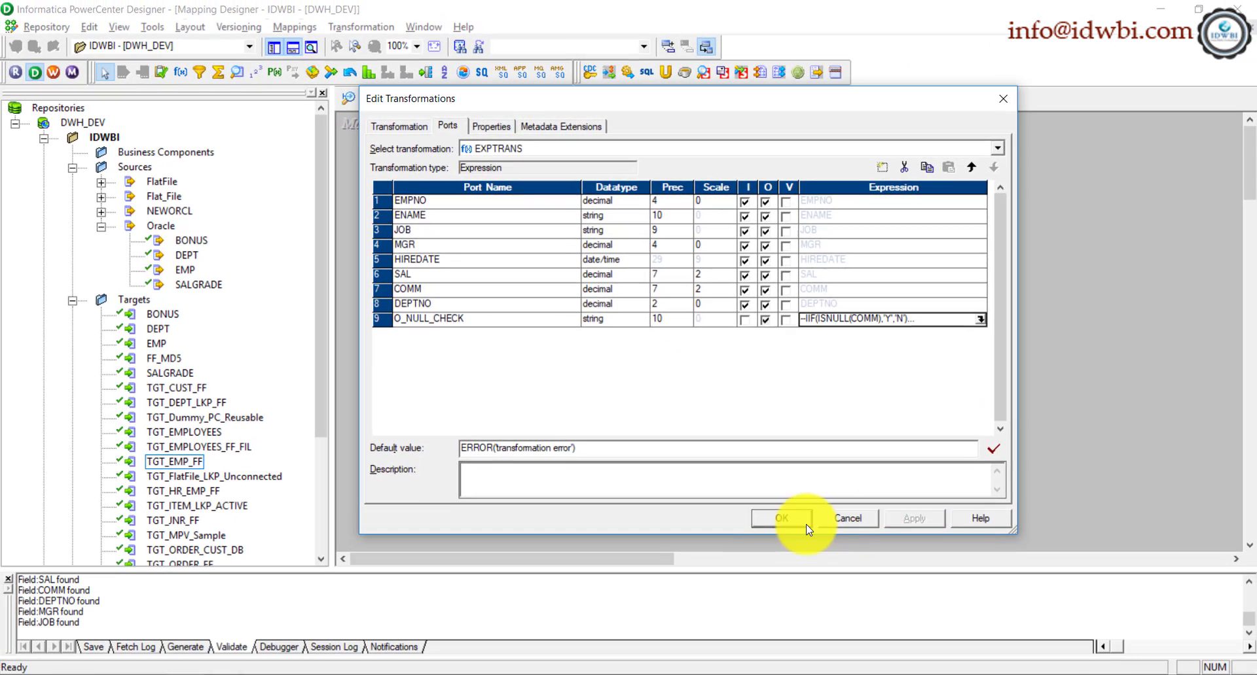
pyautogui.click(779, 518)
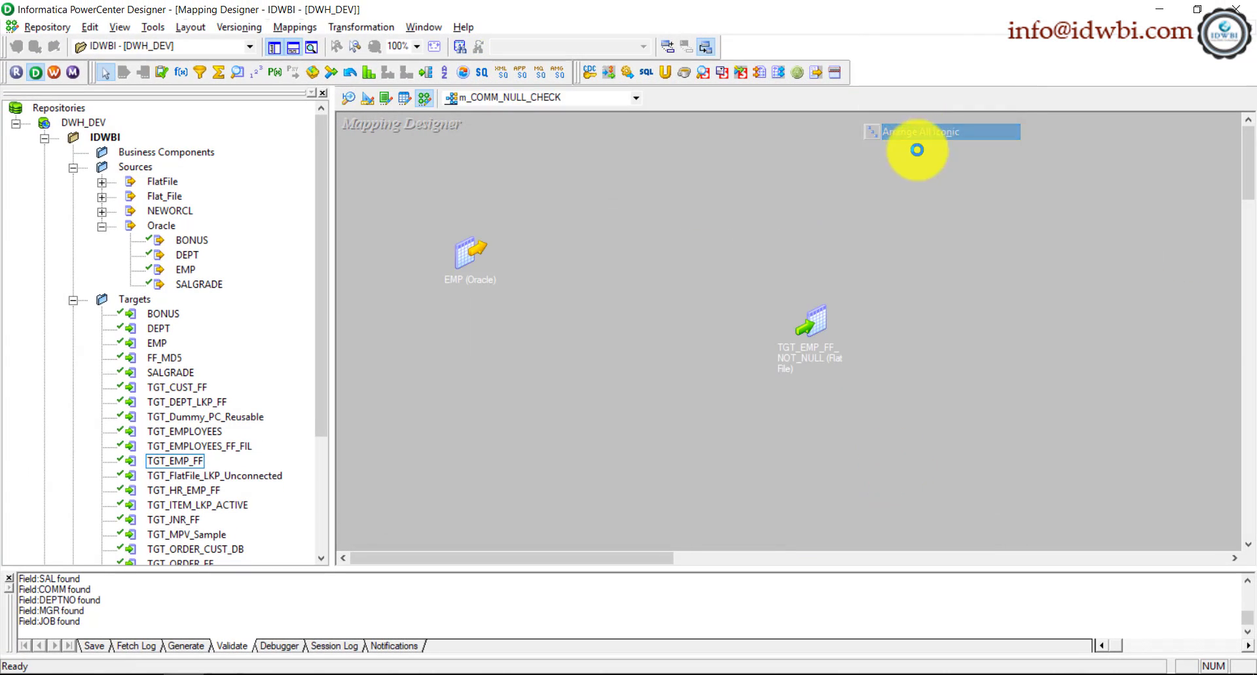
# - Arrange the mapping iconic and start Generate Workflow with a non-reusable session
pyautogui.click(916, 131)
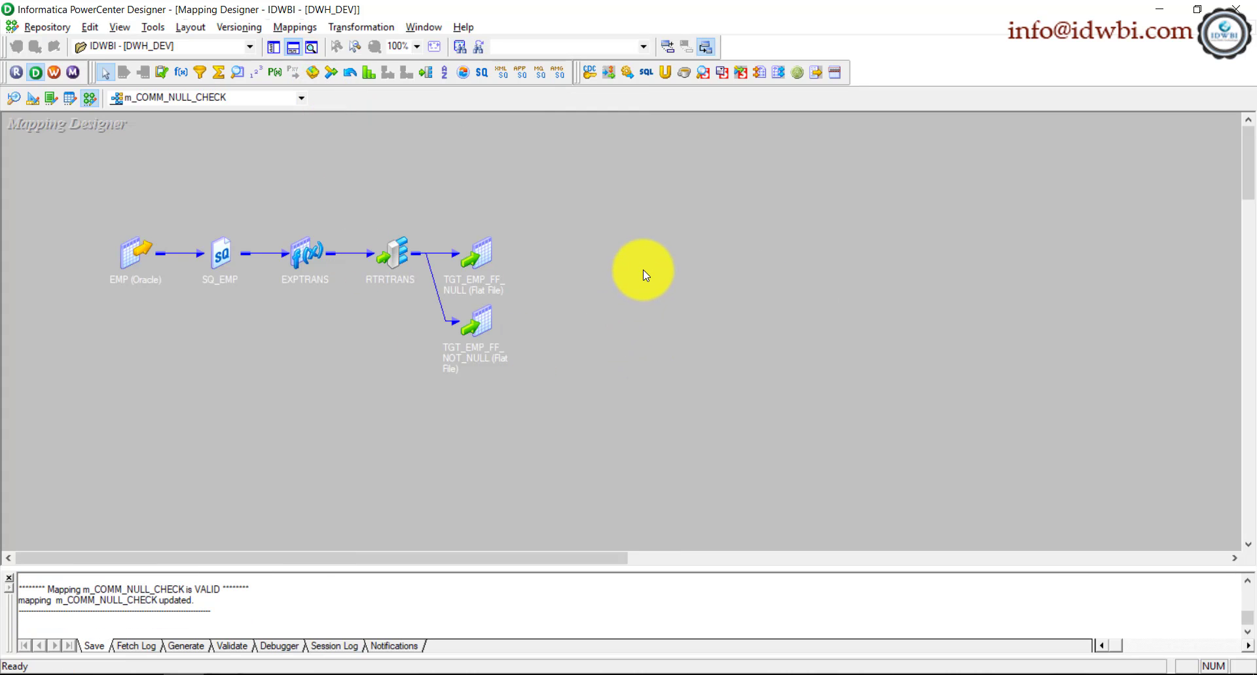
pyautogui.moveTo(634, 295)
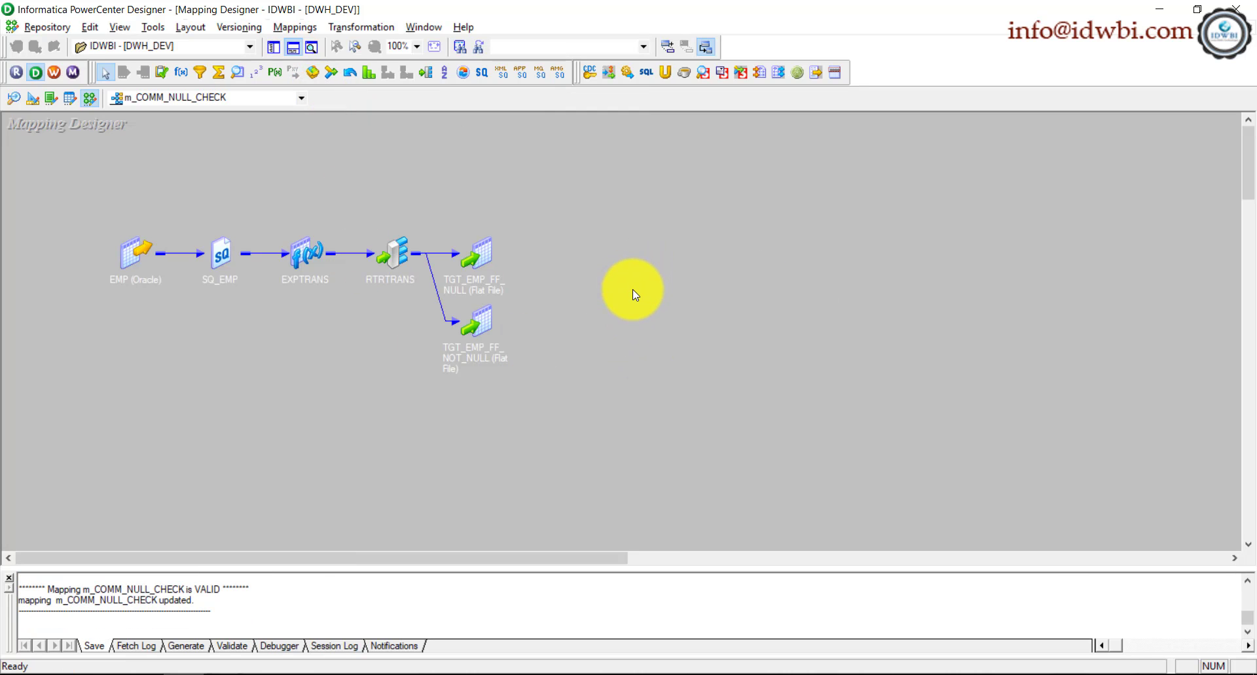
pyautogui.rightClick(633, 292)
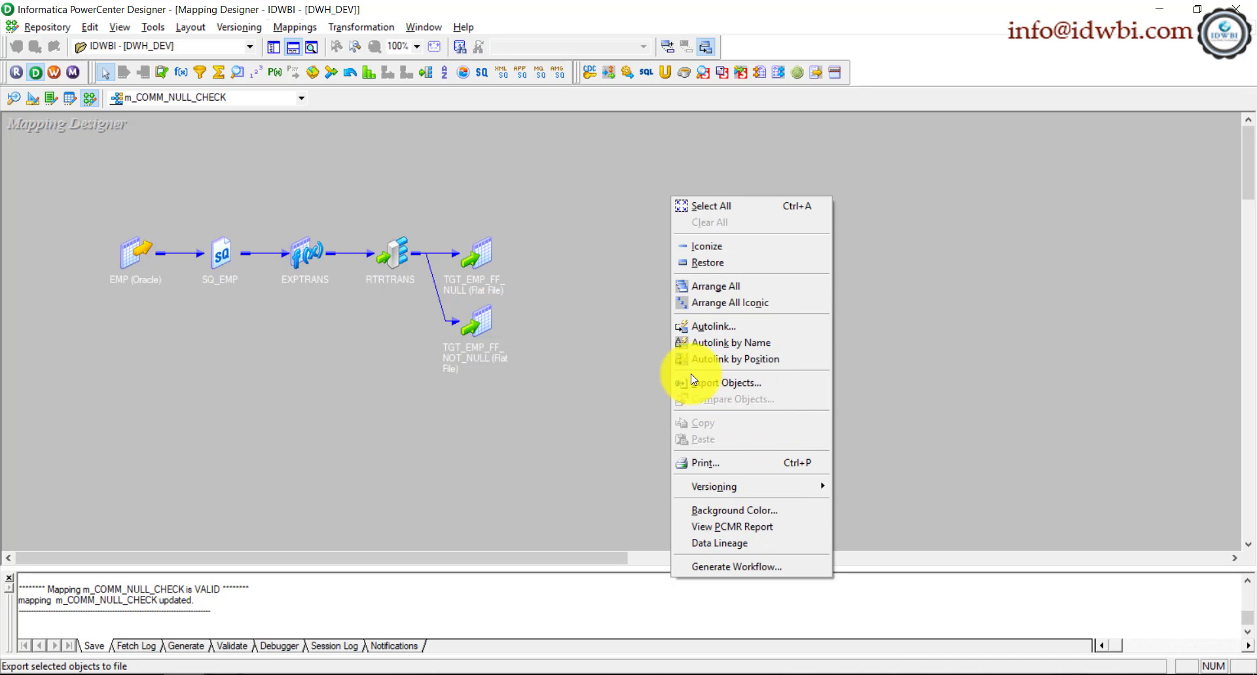
pyautogui.moveTo(733, 567)
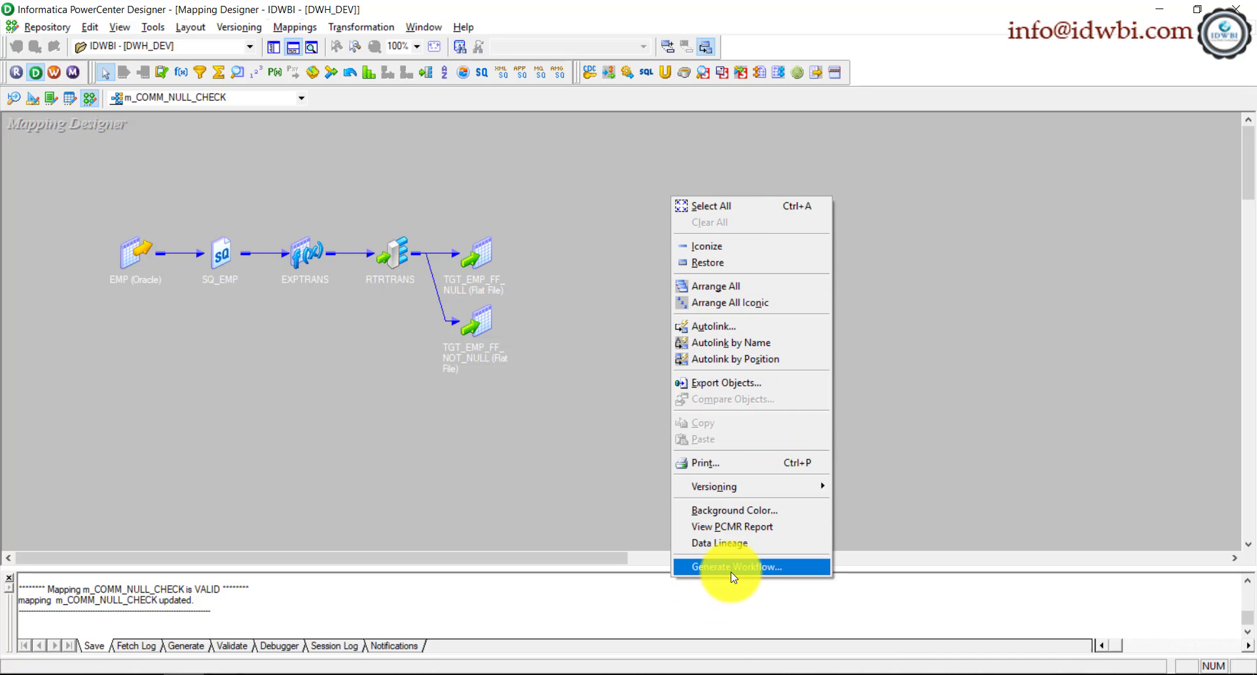
pyautogui.click(734, 567)
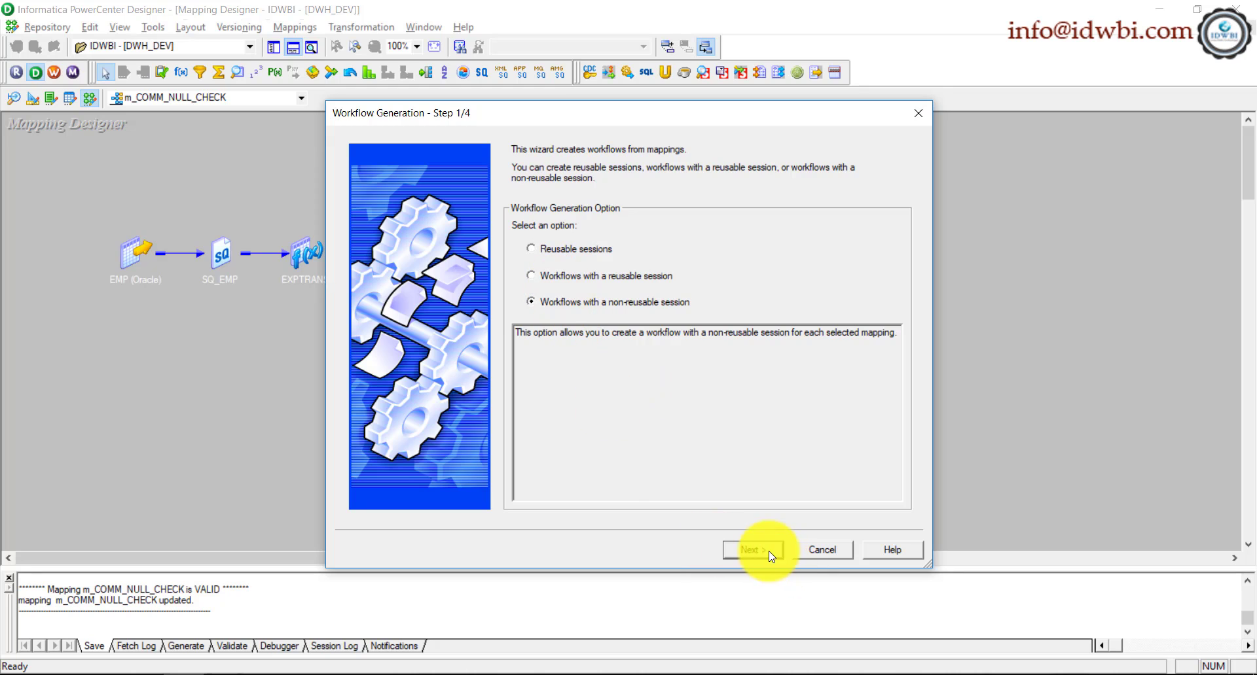
pyautogui.click(748, 550)
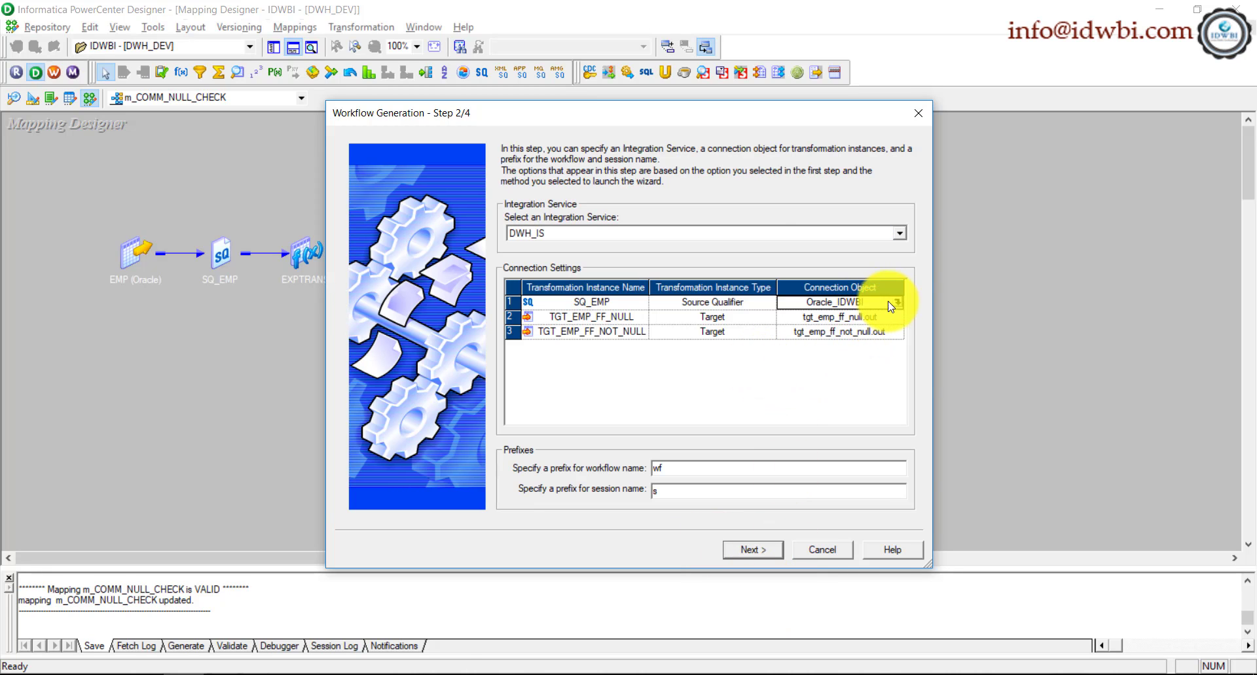
# - Set the SQ_EMP source connection to Oracle_IDWBI and continue the wizard
pyautogui.click(890, 307)
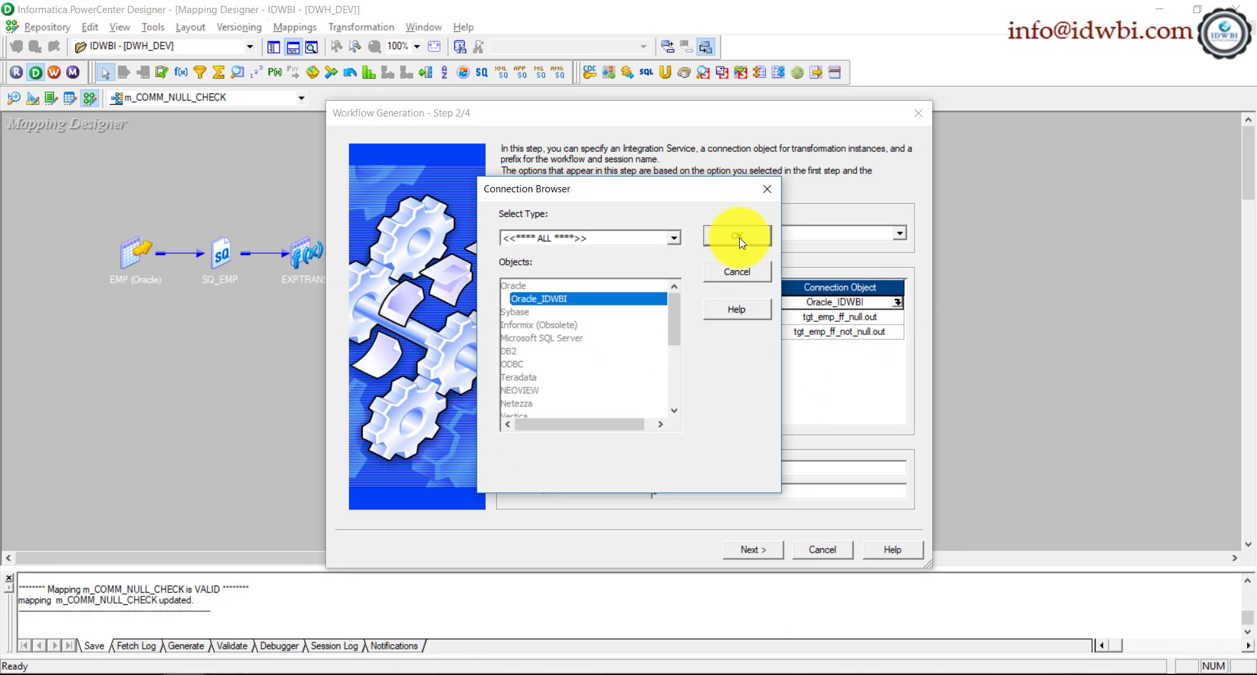
pyautogui.click(734, 235)
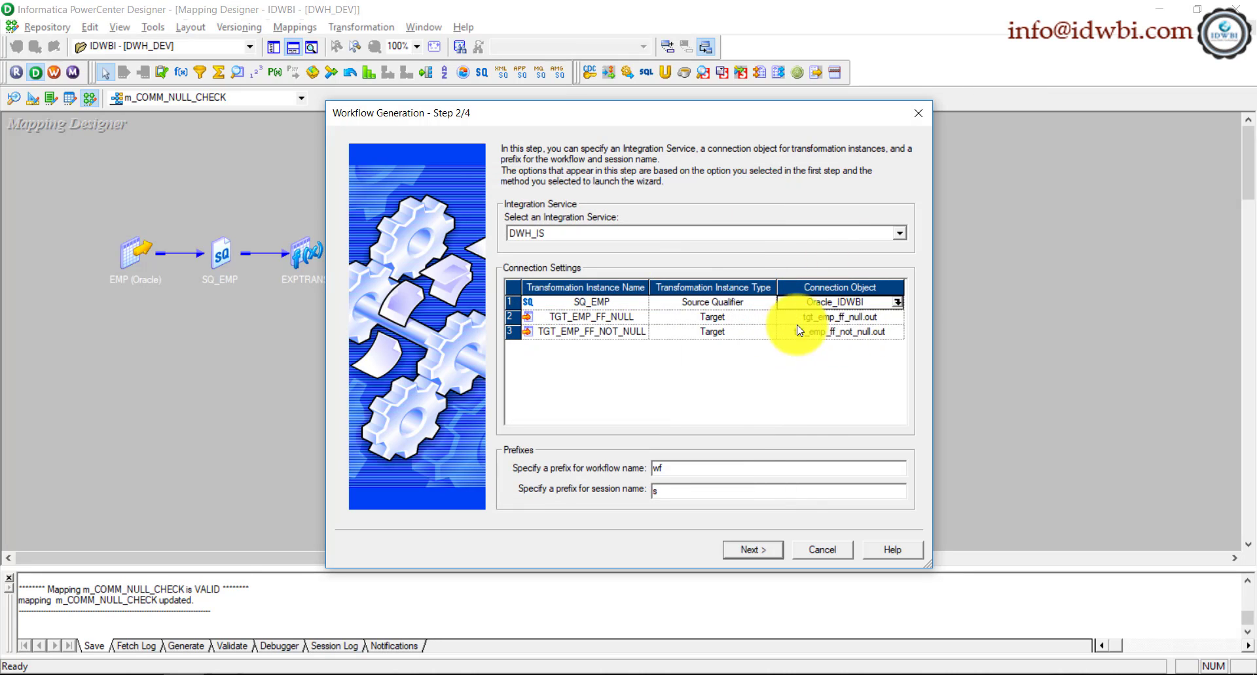
pyautogui.click(752, 550)
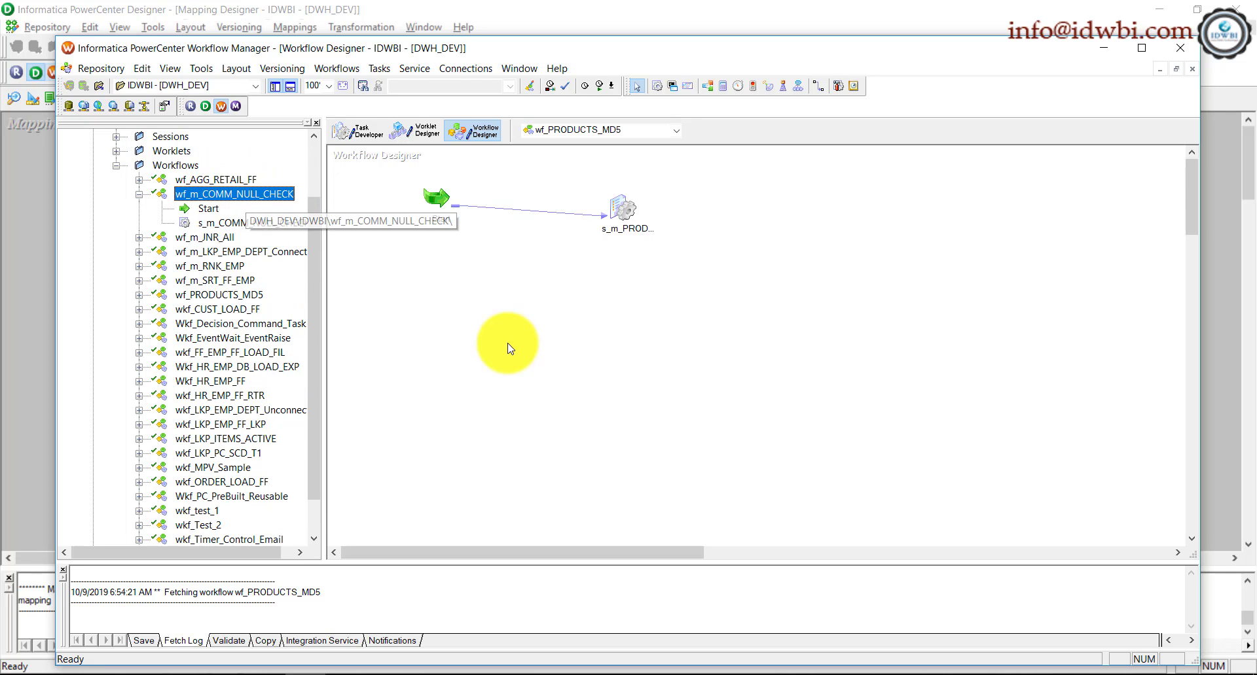
# - Open wf_m_COMM_NULL_CHECK and edit session s_m_COMM_NULL_CHECK on its Mapping settings
pyautogui.rightClick(233, 194)
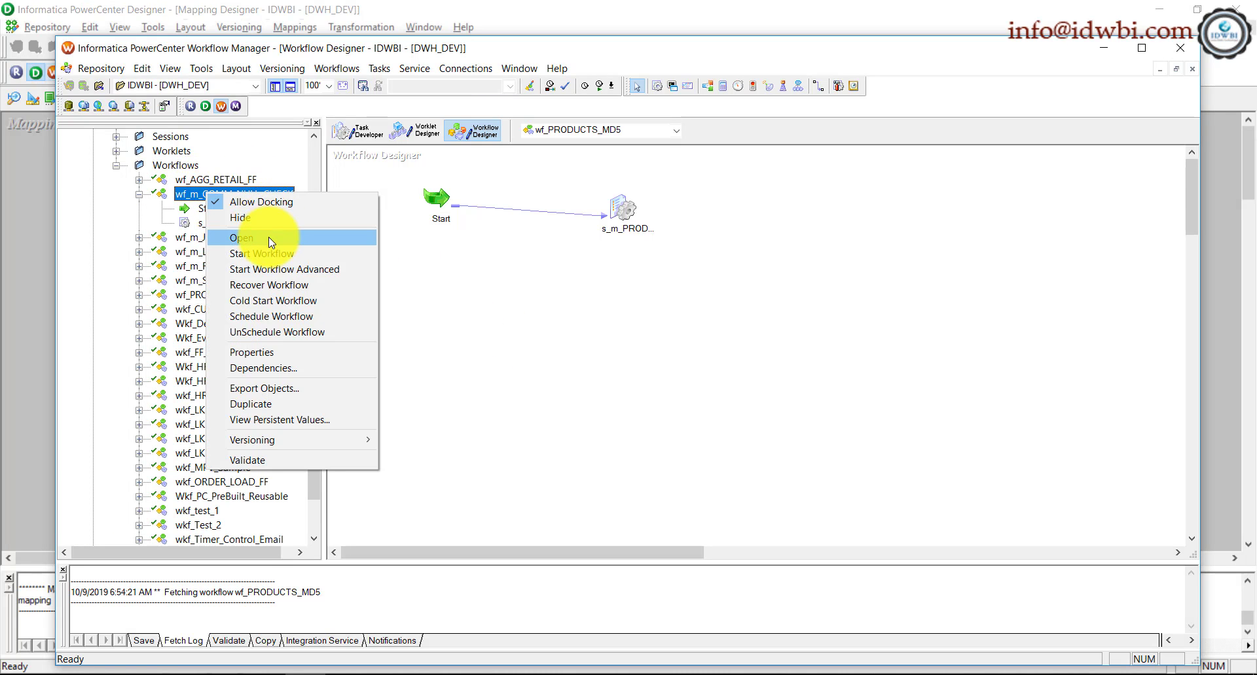
pyautogui.click(242, 237)
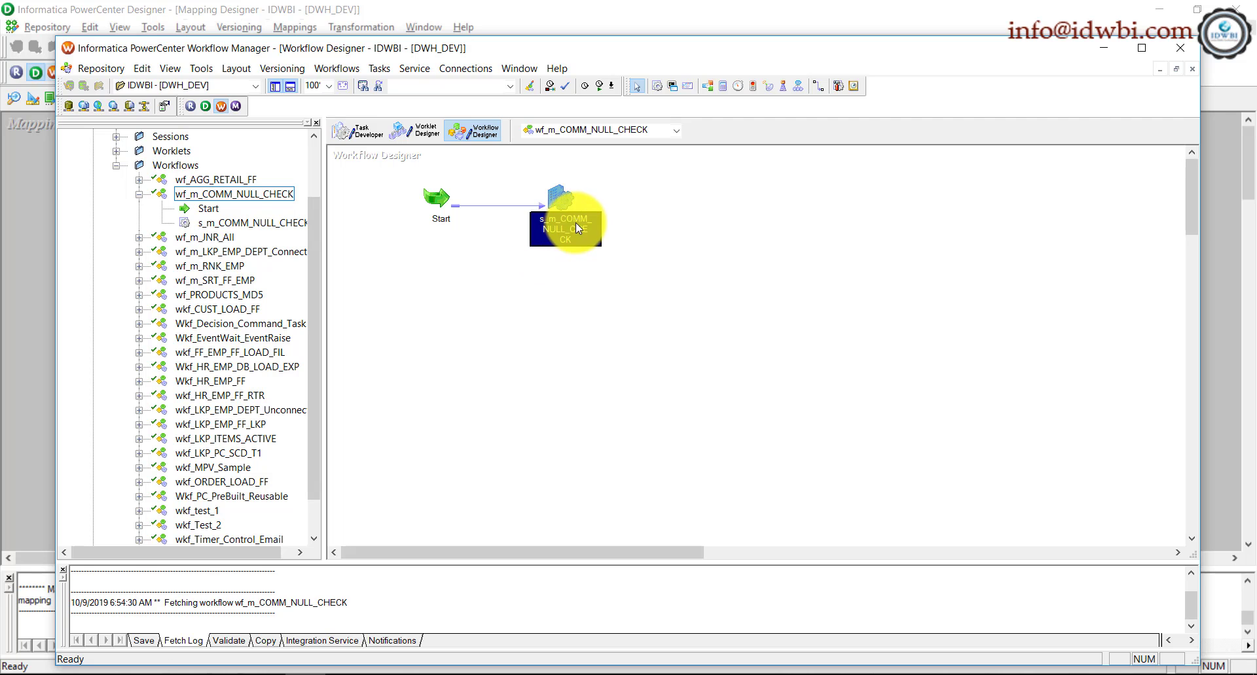
pyautogui.doubleClick(565, 222)
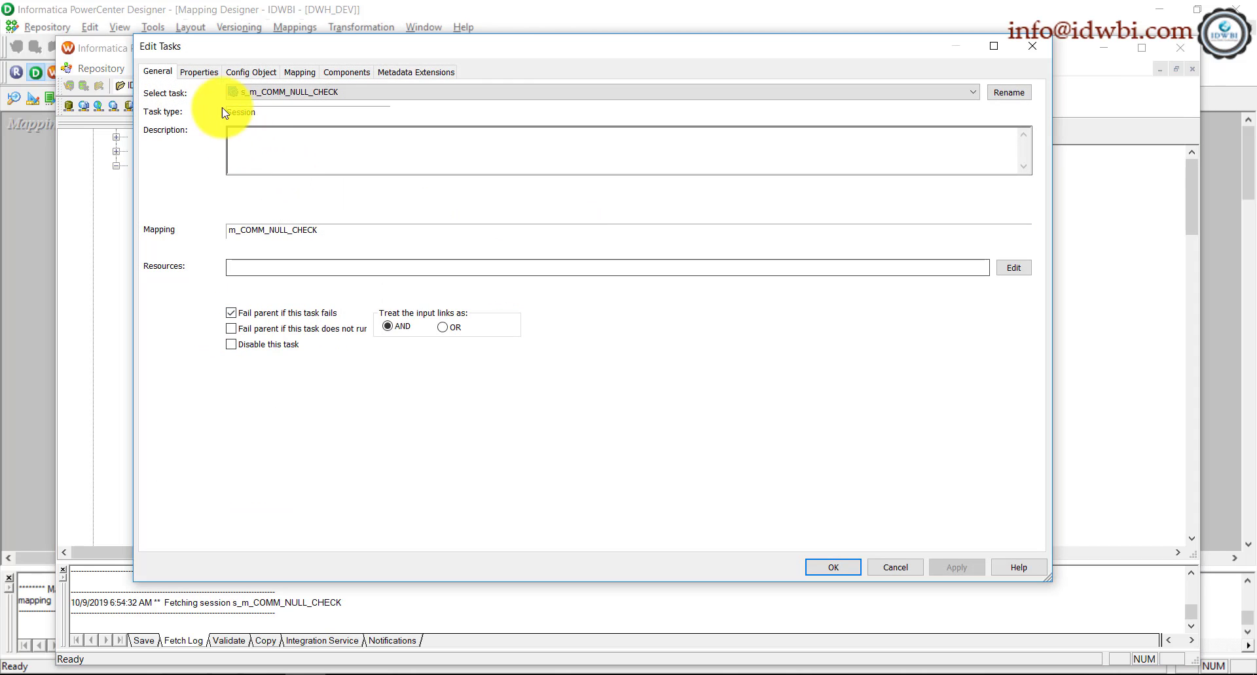
pyautogui.click(298, 72)
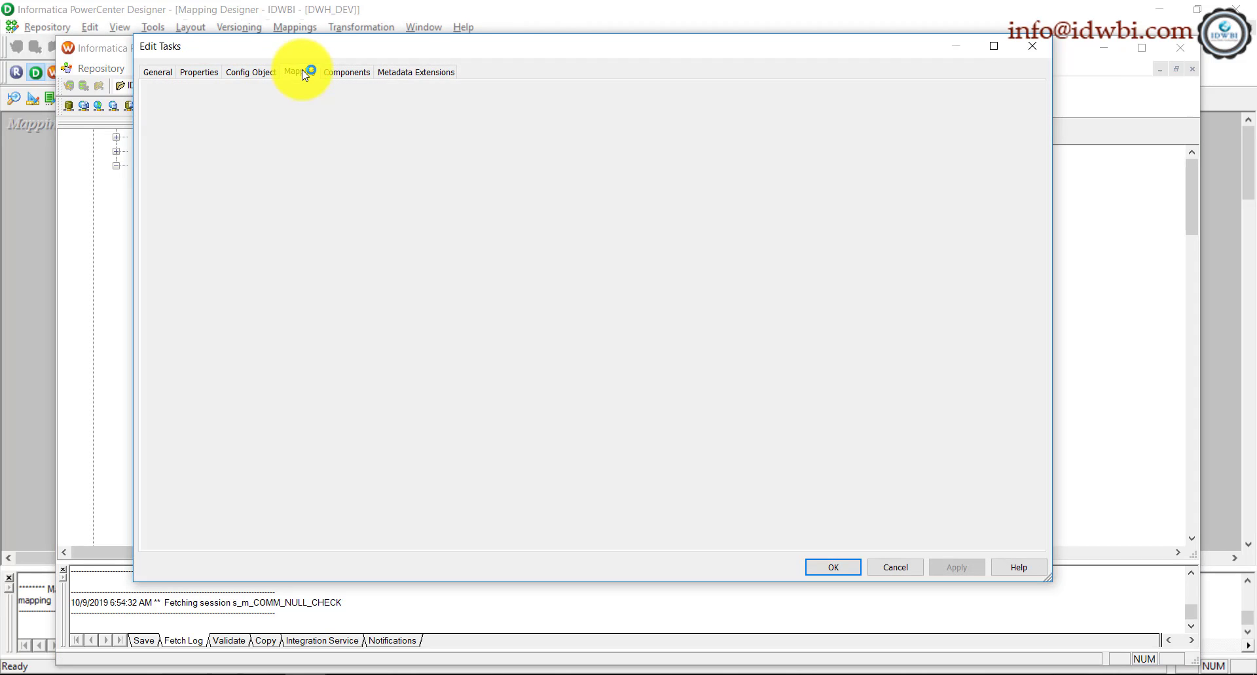
pyautogui.click(298, 70)
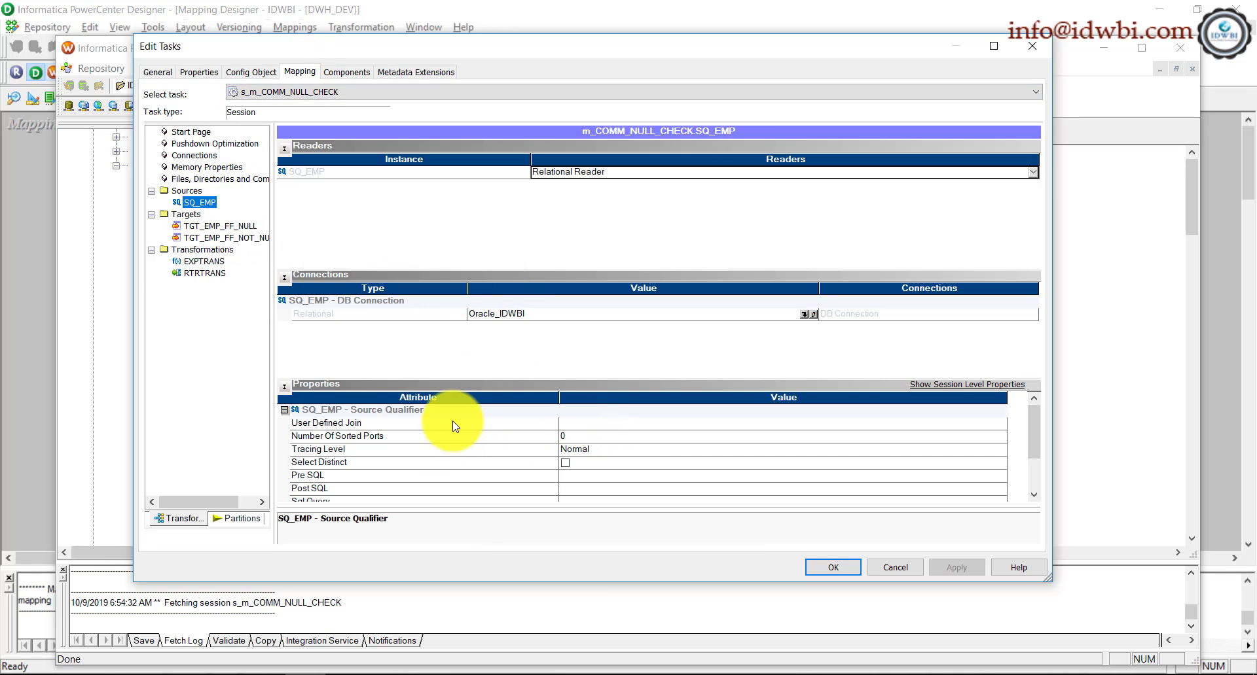
# - Set Header Options to Output Field Names for TGT_EMP_FF_NULL and TGT_EMP_FF_NOT_NULL and save
pyautogui.click(227, 225)
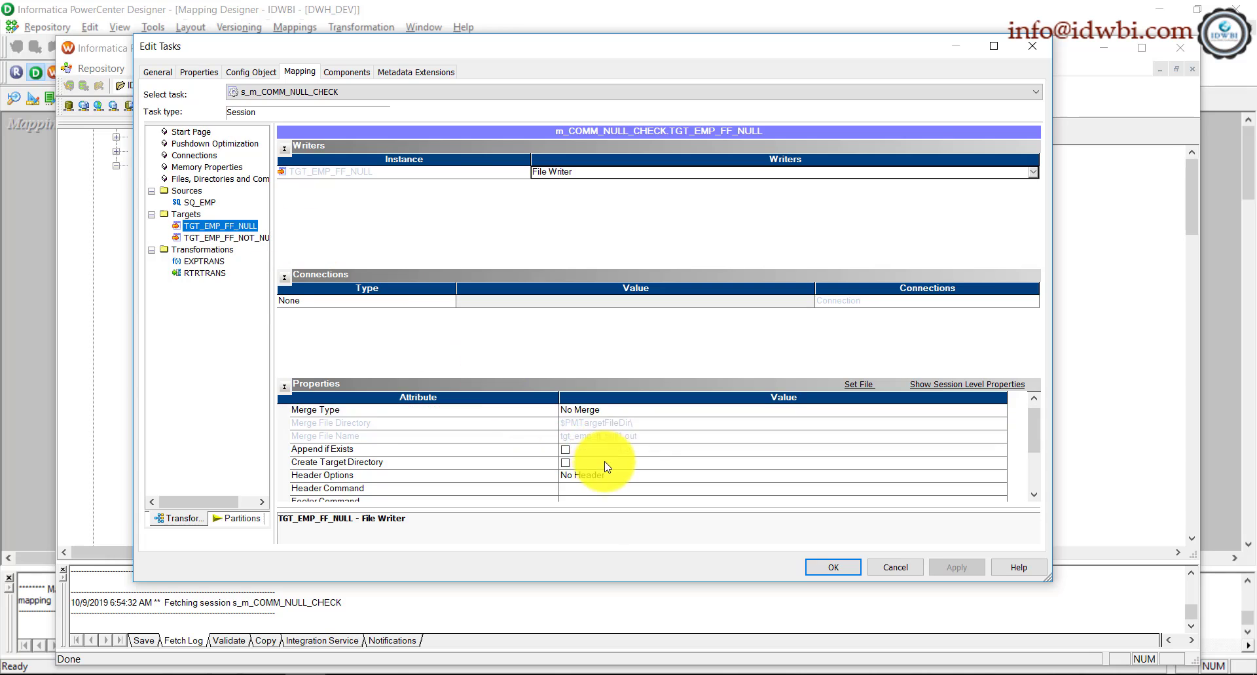
pyautogui.scroll(-3)
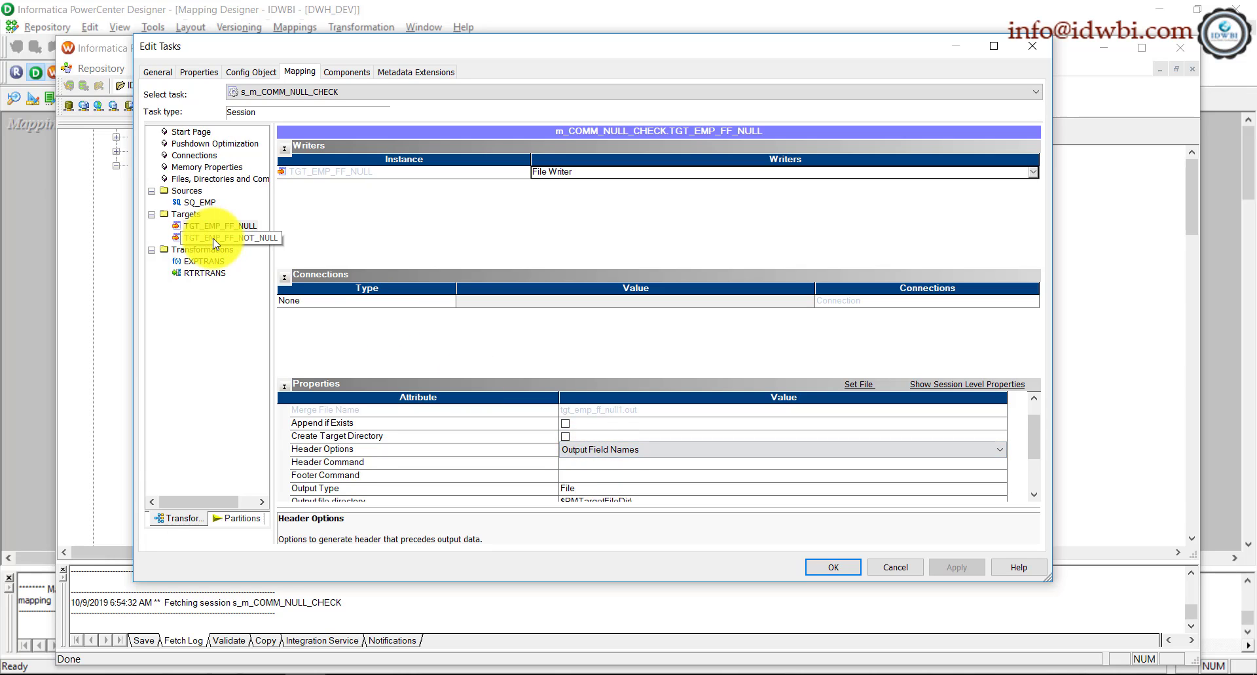
pyautogui.click(226, 238)
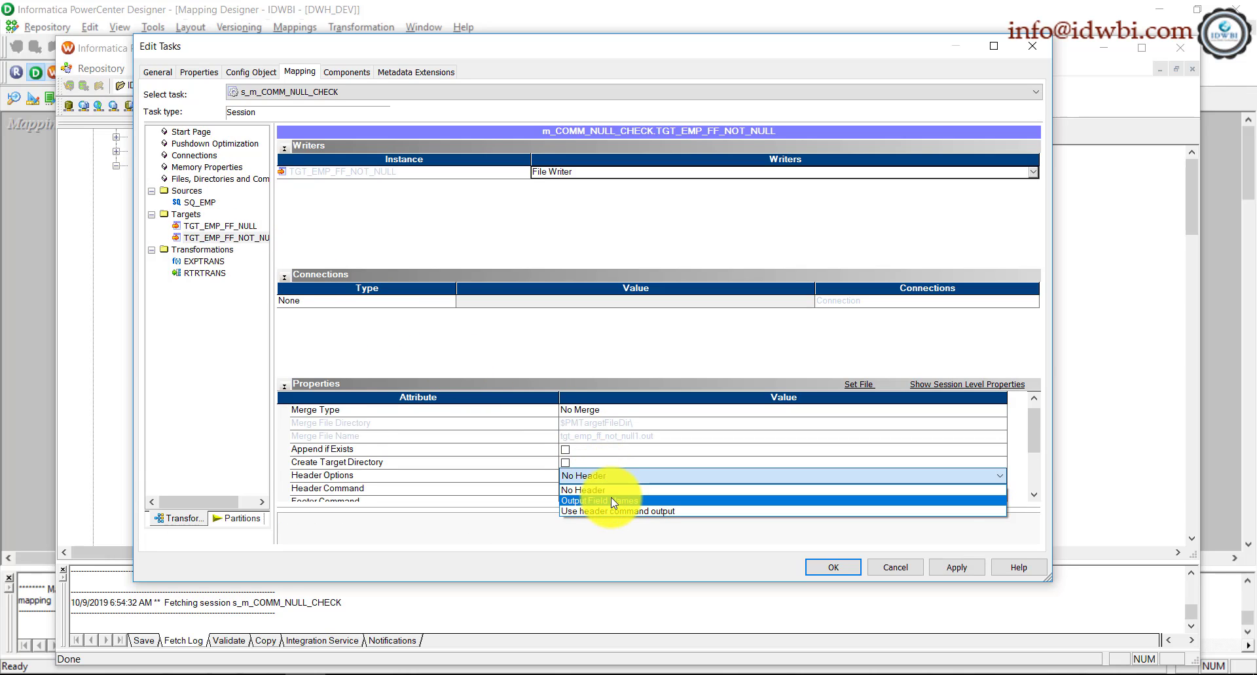
pyautogui.click(599, 500)
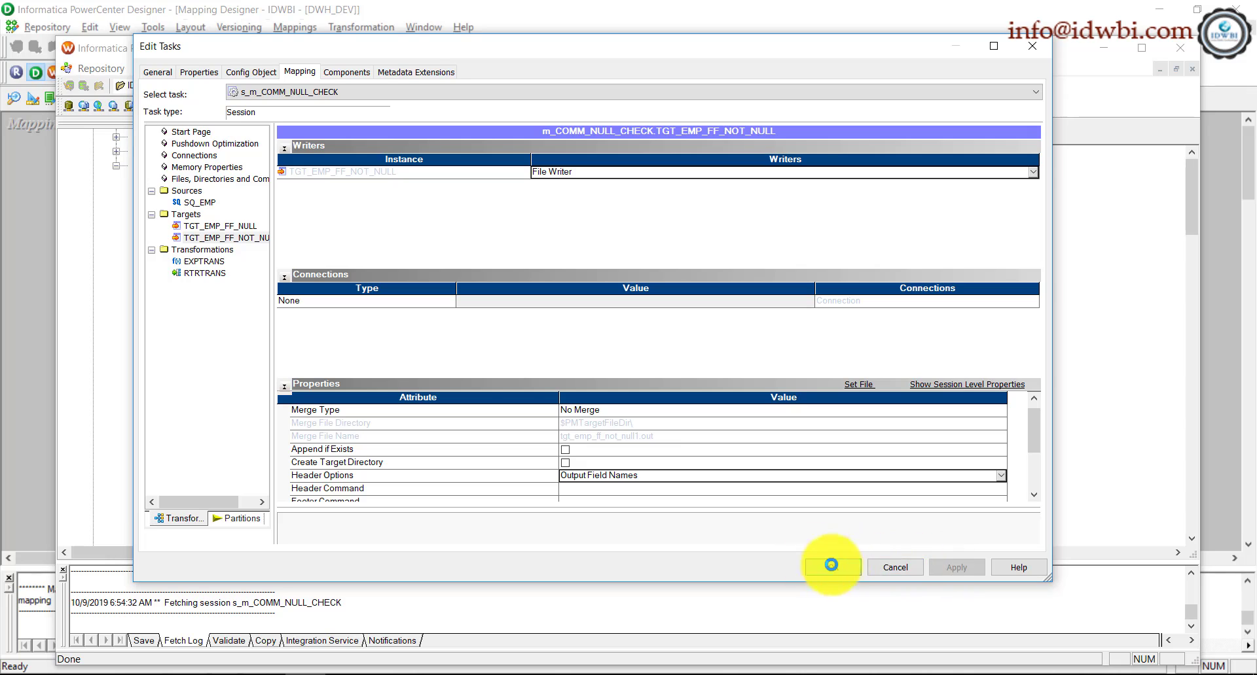
pyautogui.click(830, 567)
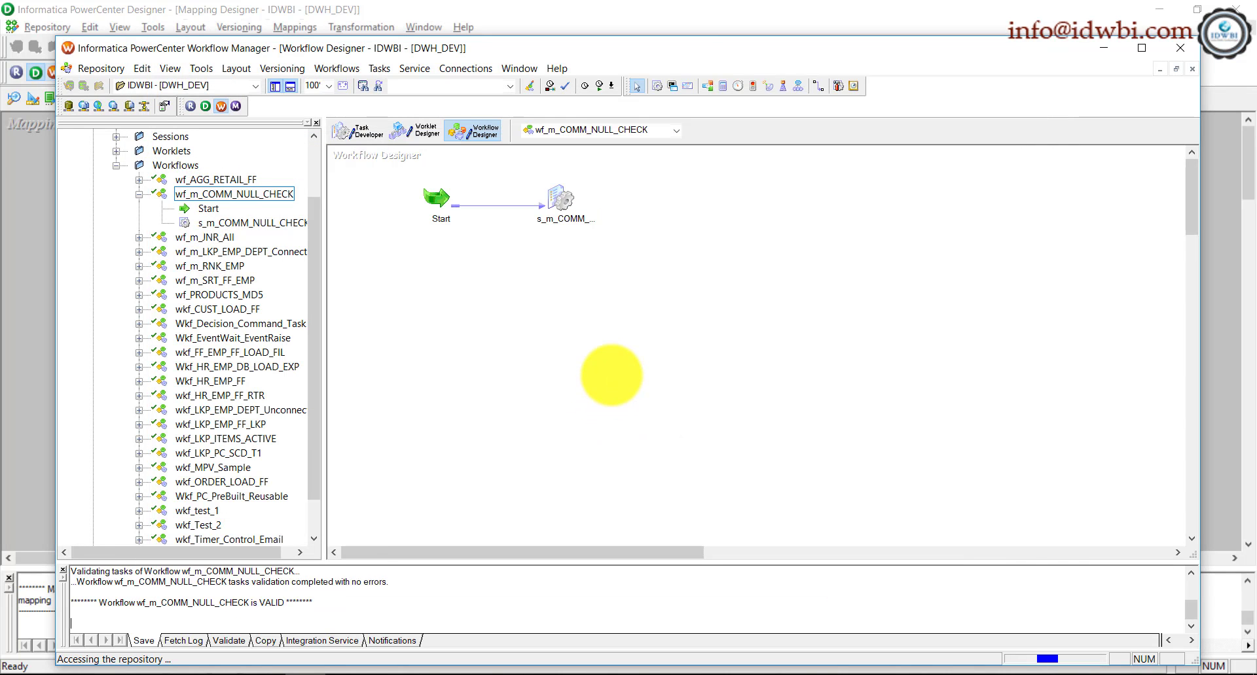
# - Start the wf_m_COMM_NULL_CHECK workflow
pyautogui.rightClick(608, 374)
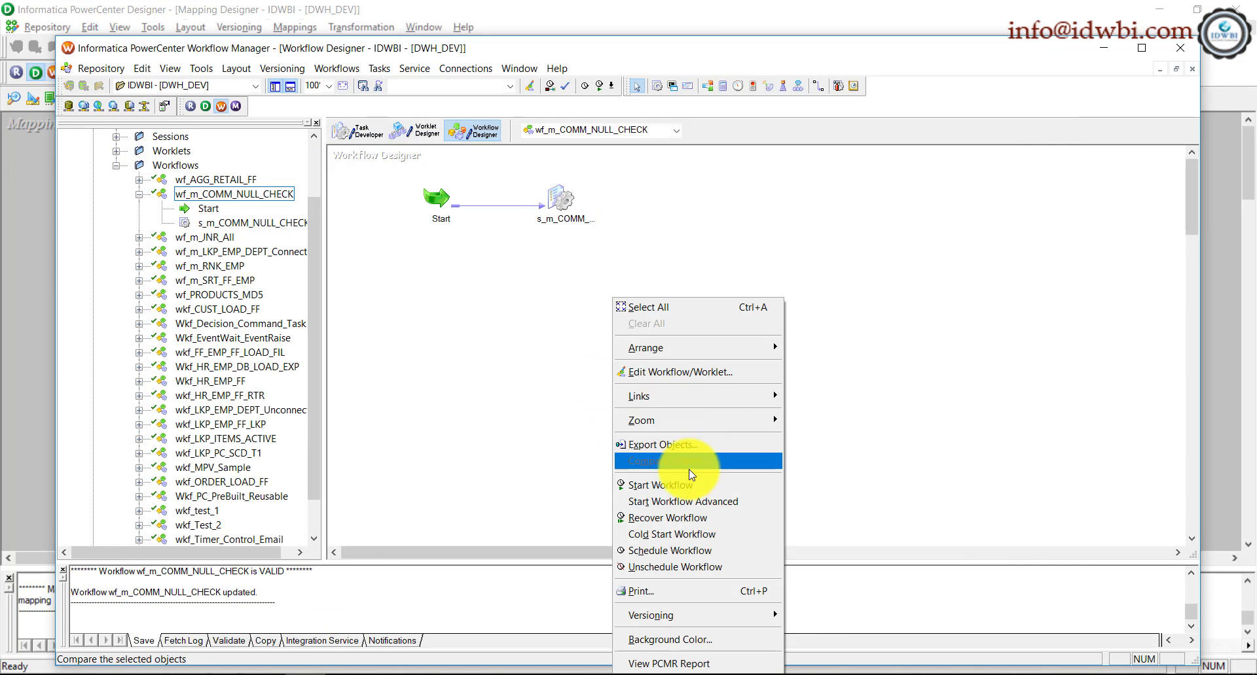
pyautogui.click(660, 484)
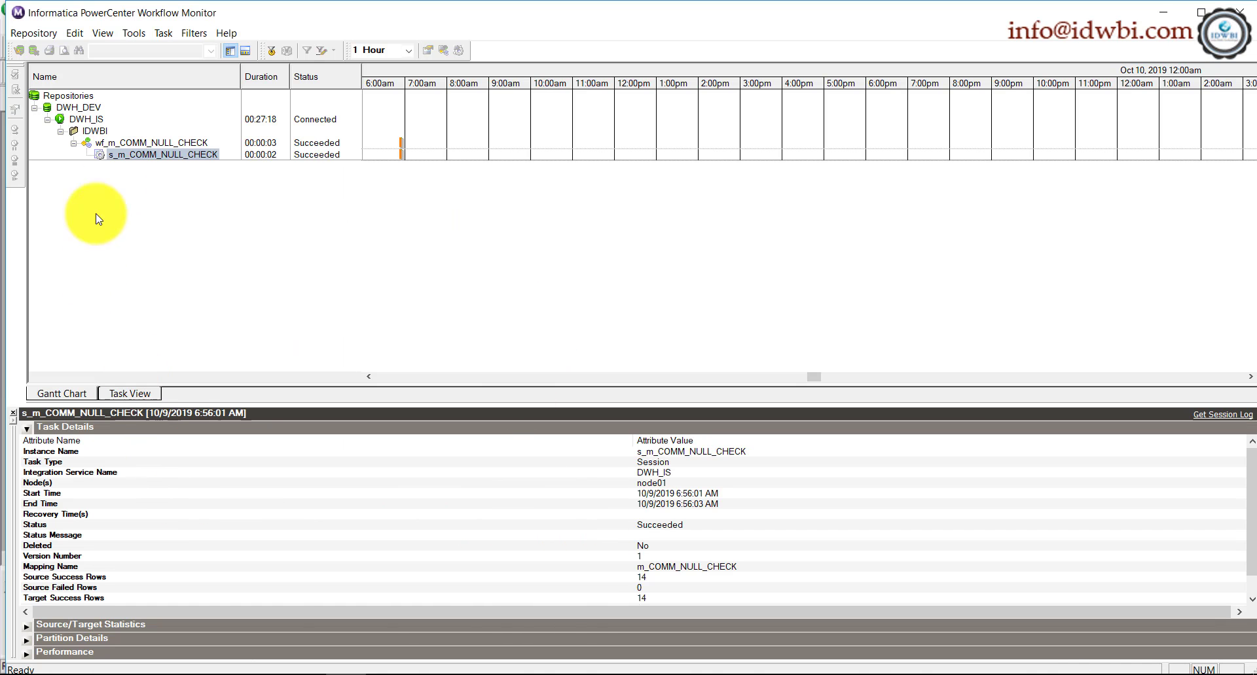
# - Expand Source/Target Statistics for s_m_COMM_NULL_CHECK showing 14 source rows into 4 and 10 target rows
pyautogui.click(26, 427)
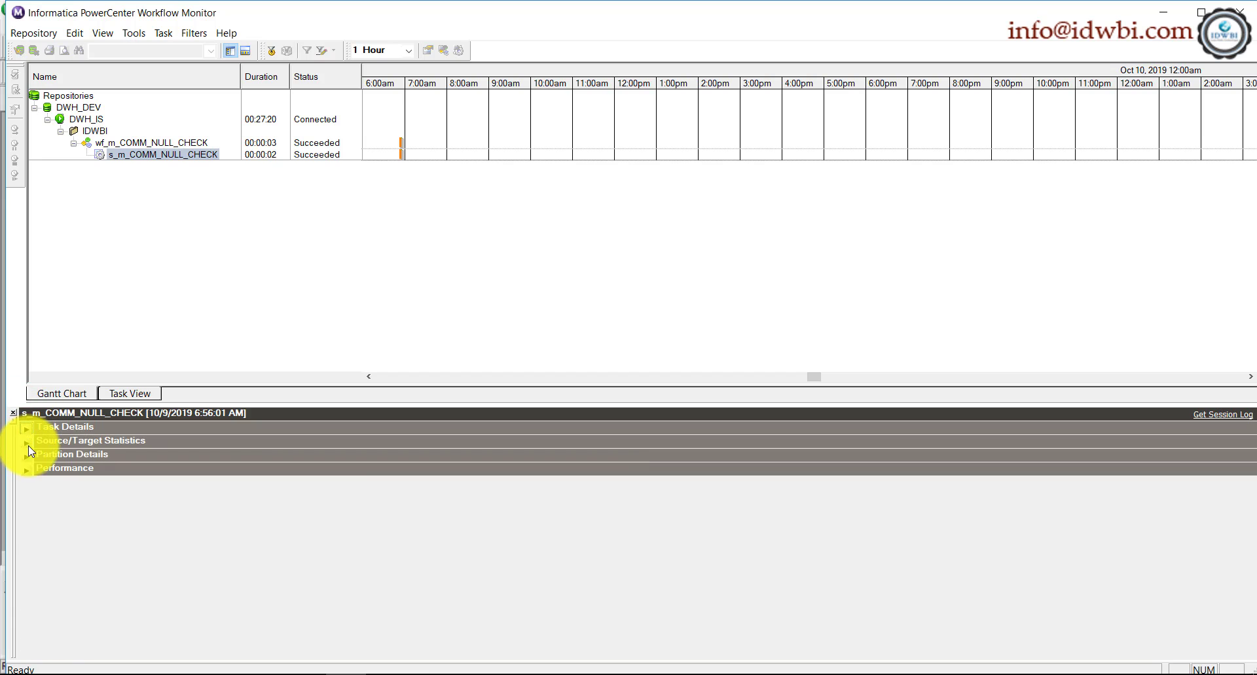
pyautogui.click(27, 442)
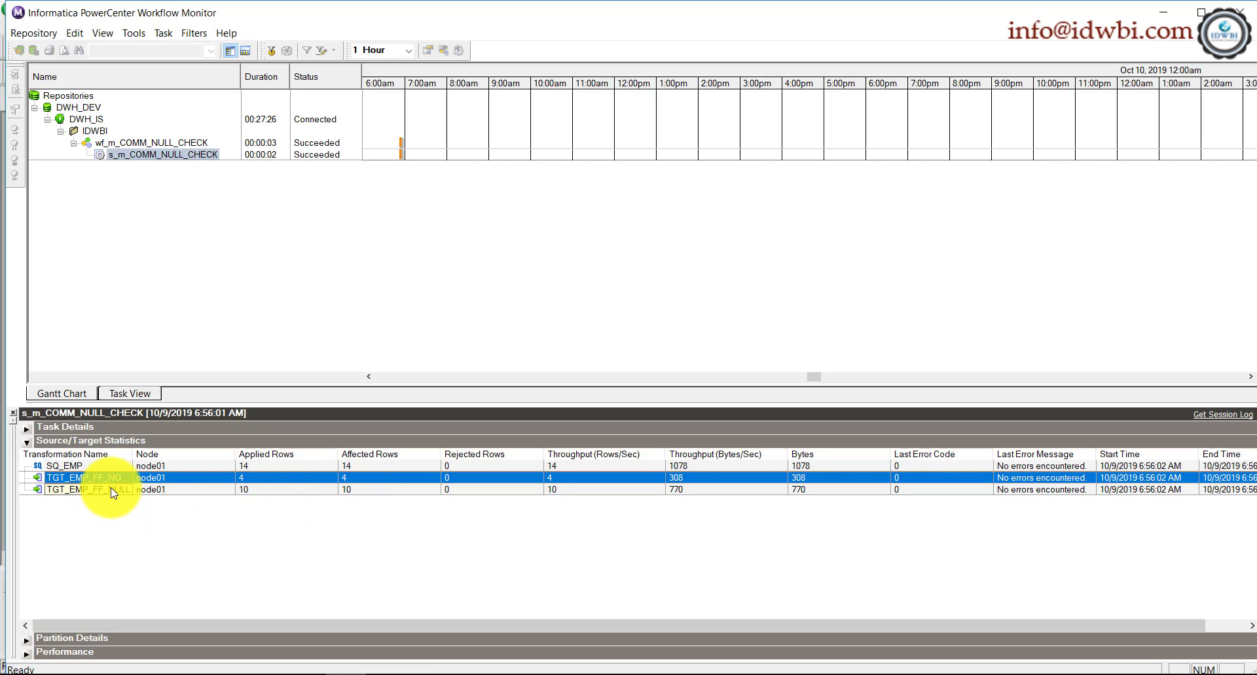
pyautogui.click(88, 490)
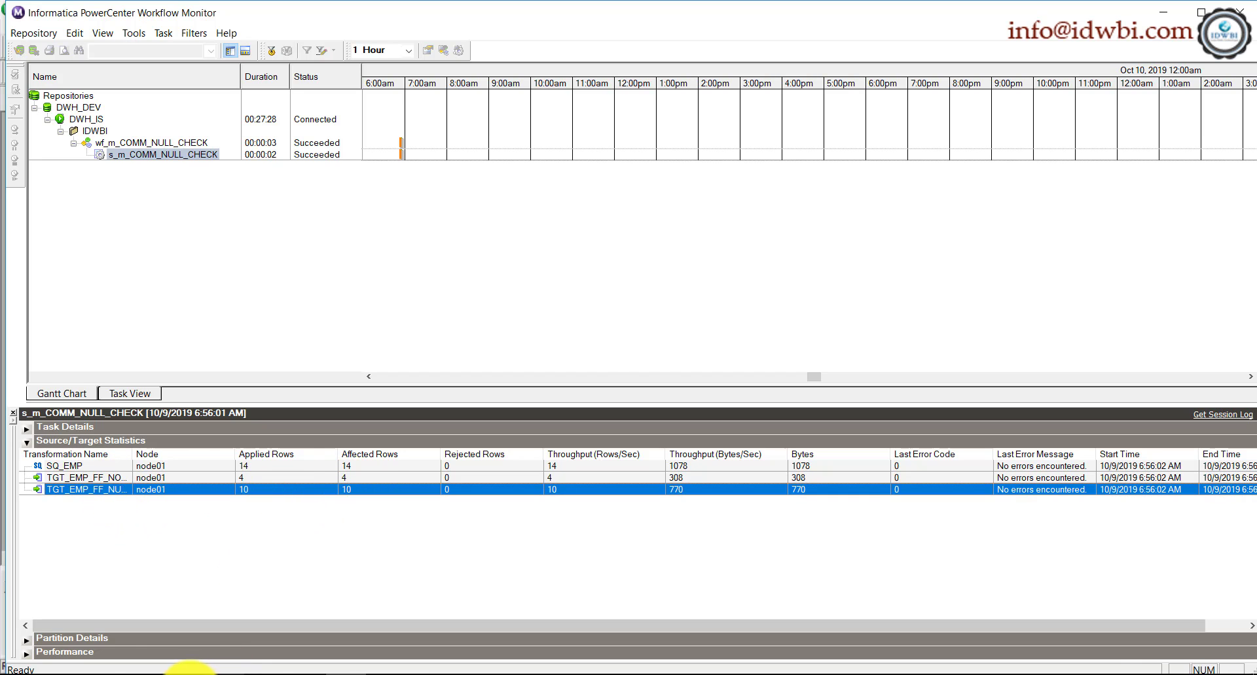